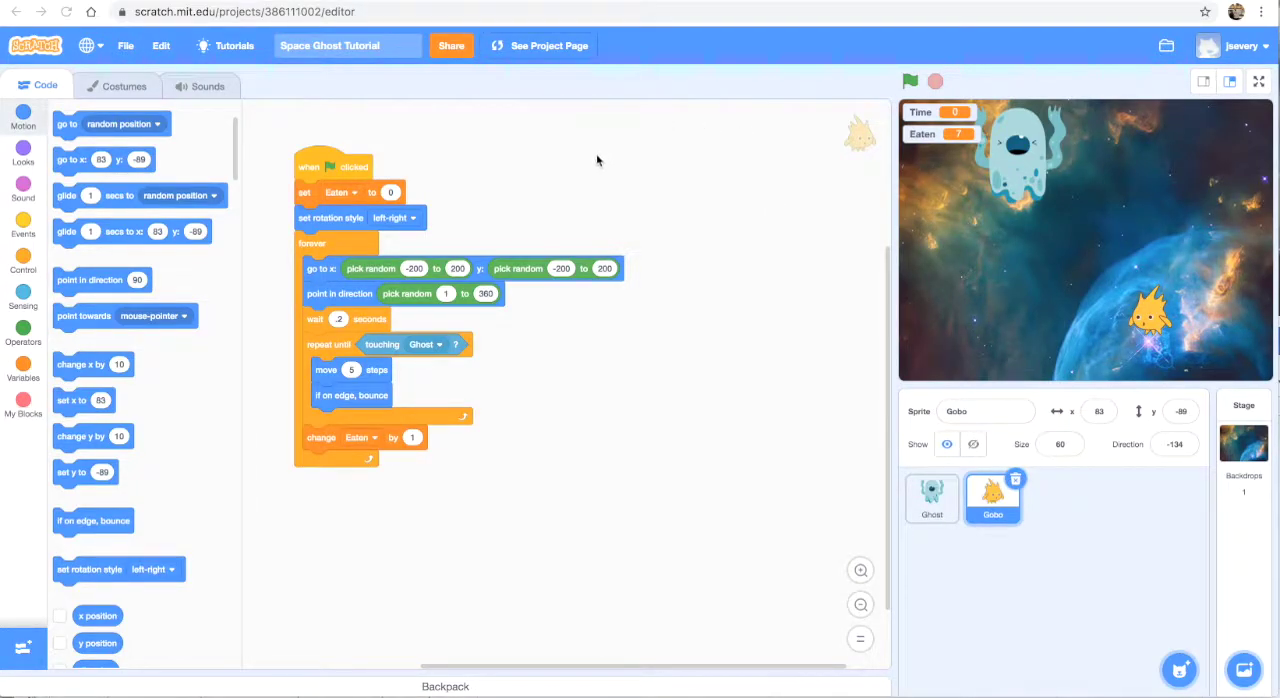
pyautogui.moveTo(700, 230)
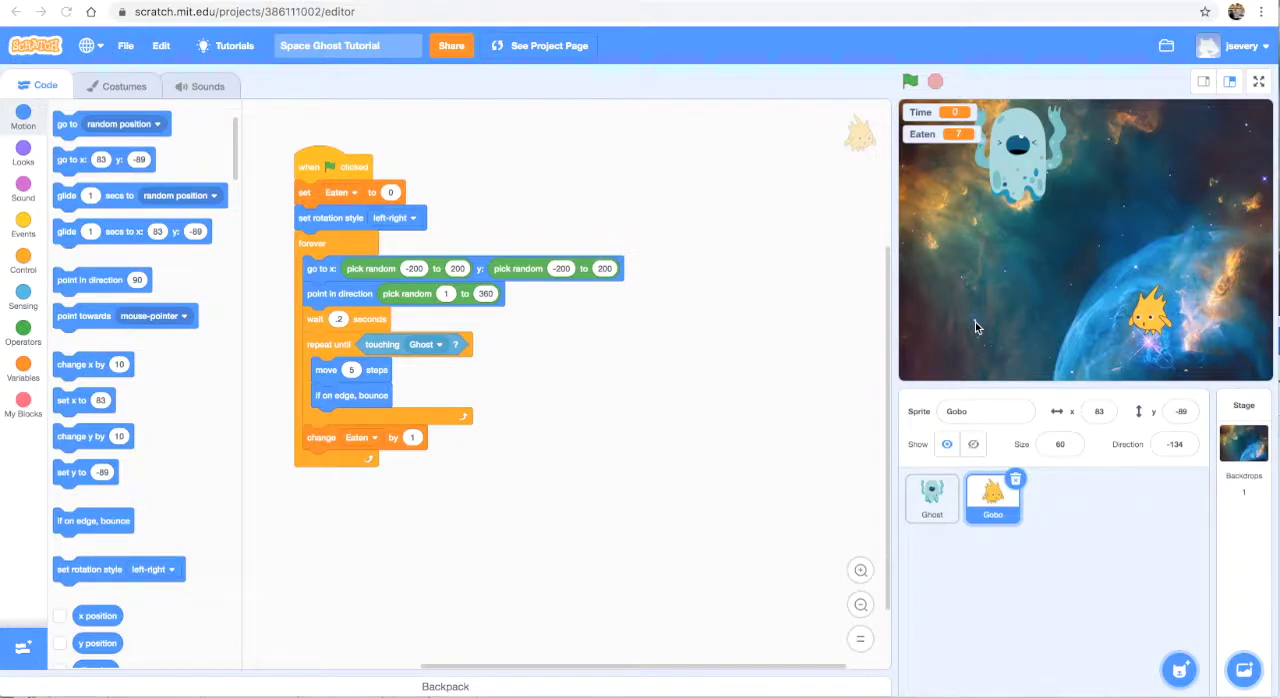
pyautogui.moveTo(1185, 322)
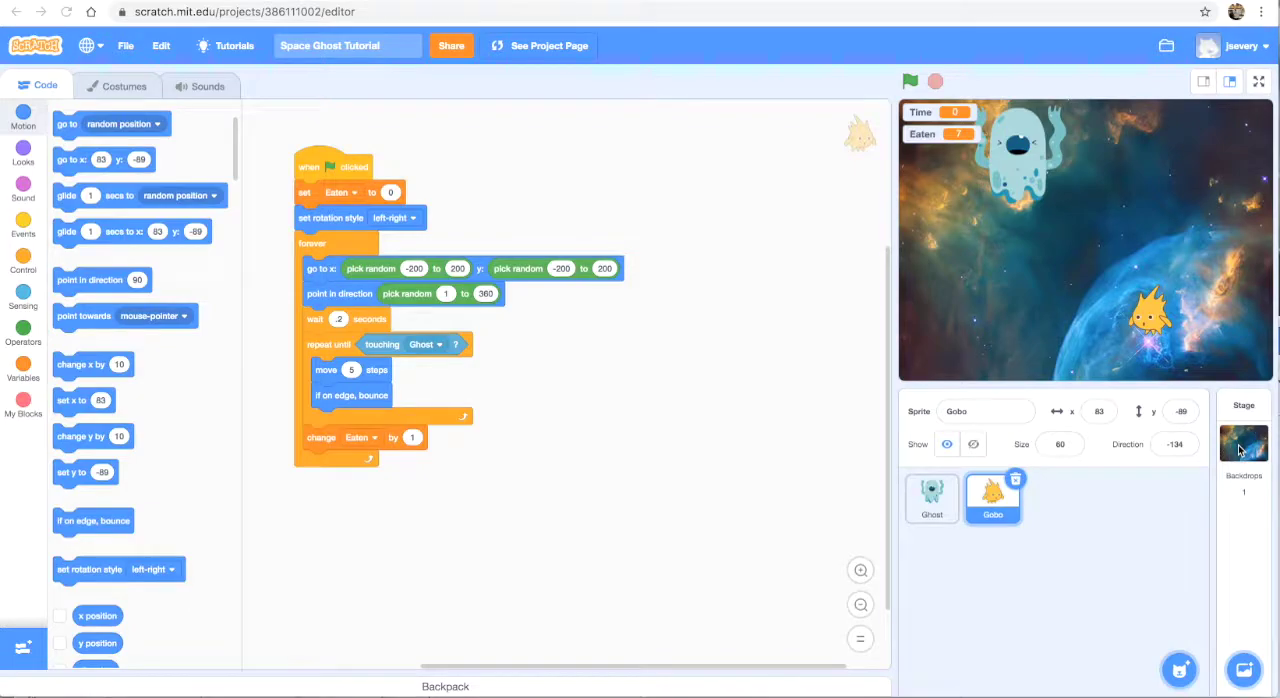
# Step: Select the Stage and paint a new blank backdrop, backdrop1, after Nebula
pyautogui.click(1243, 445)
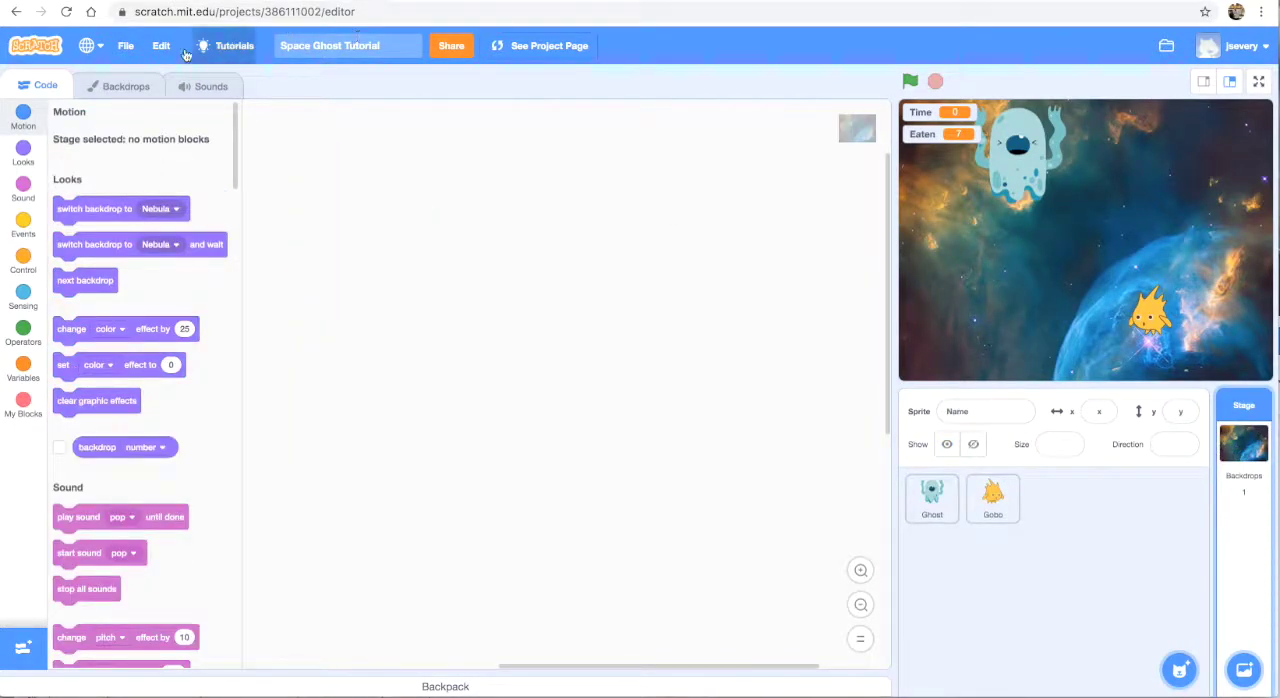
pyautogui.click(125, 86)
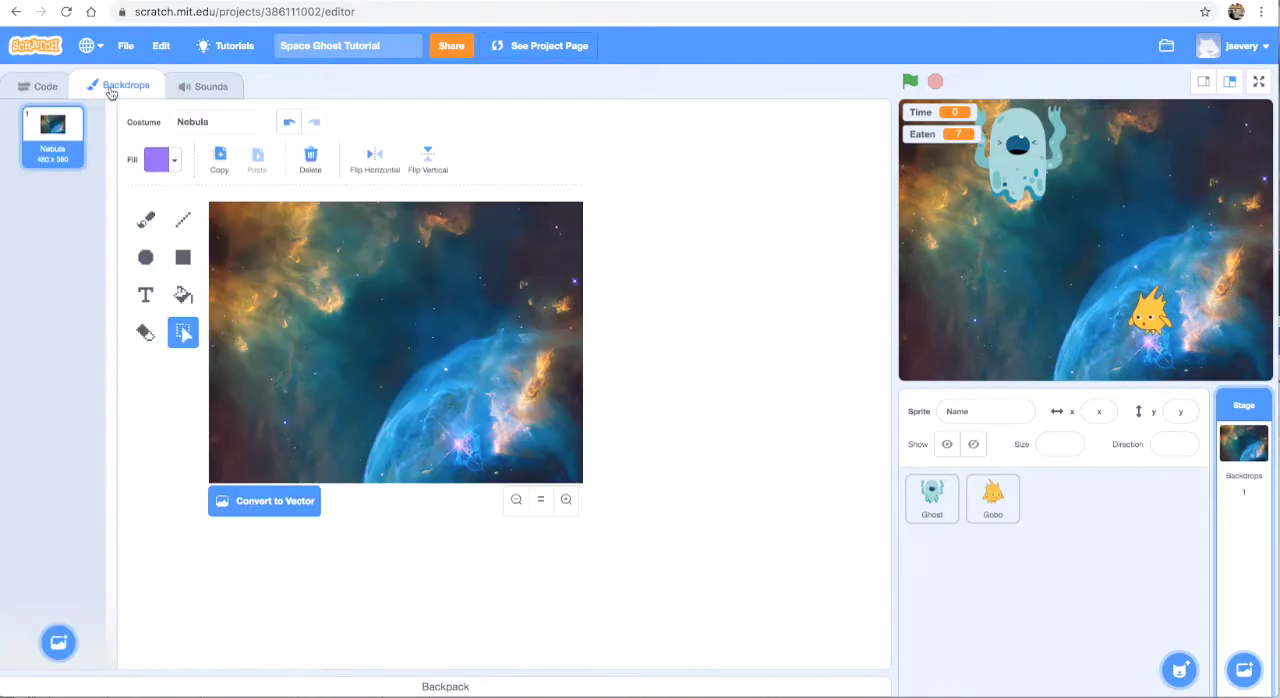
pyautogui.moveTo(62, 271)
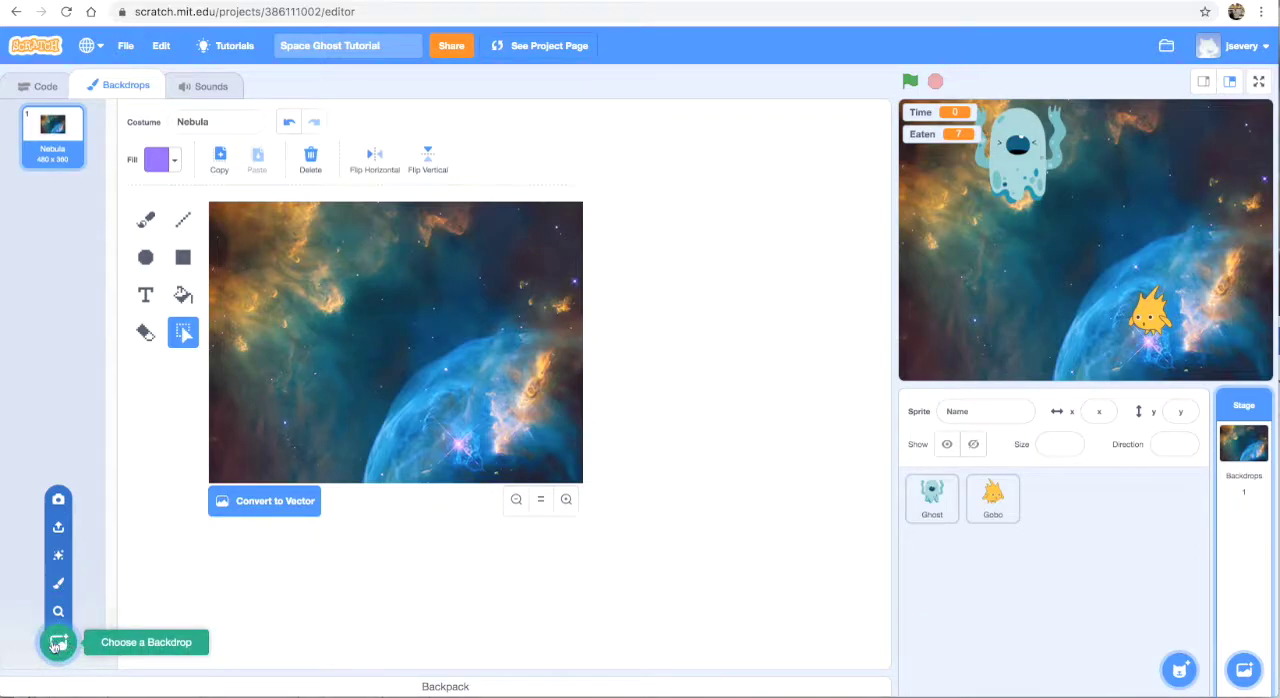
pyautogui.moveTo(58, 555)
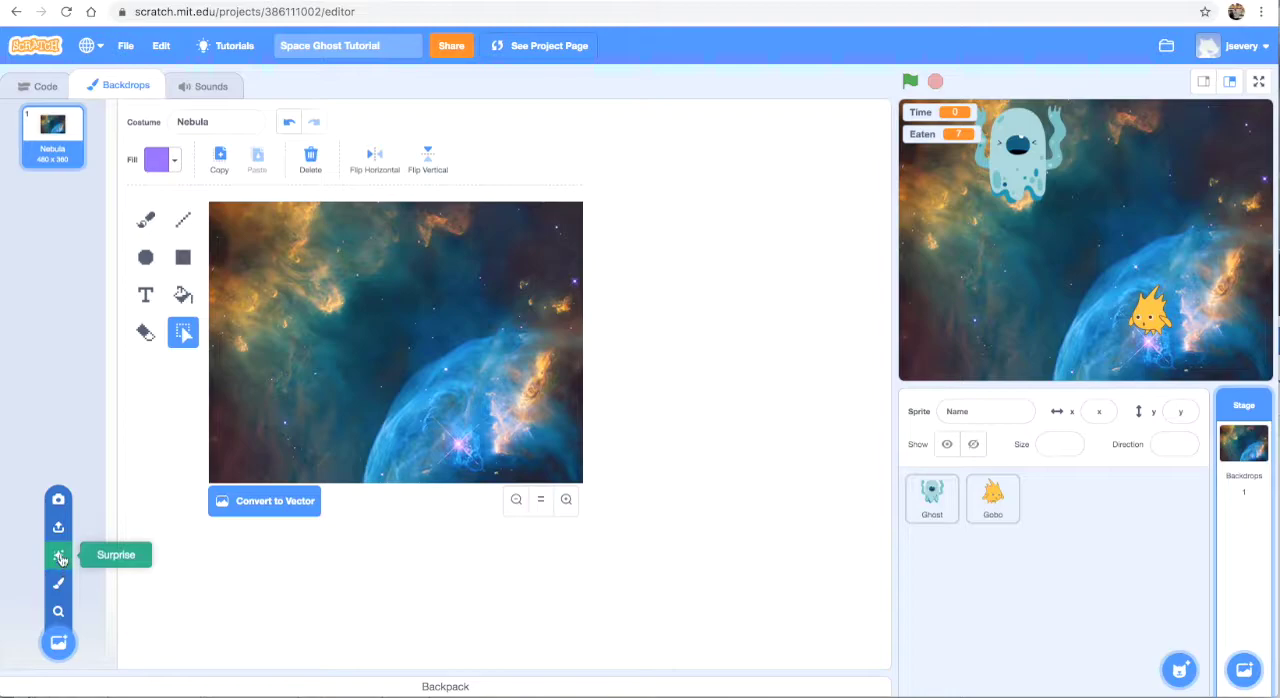
pyautogui.moveTo(58, 583)
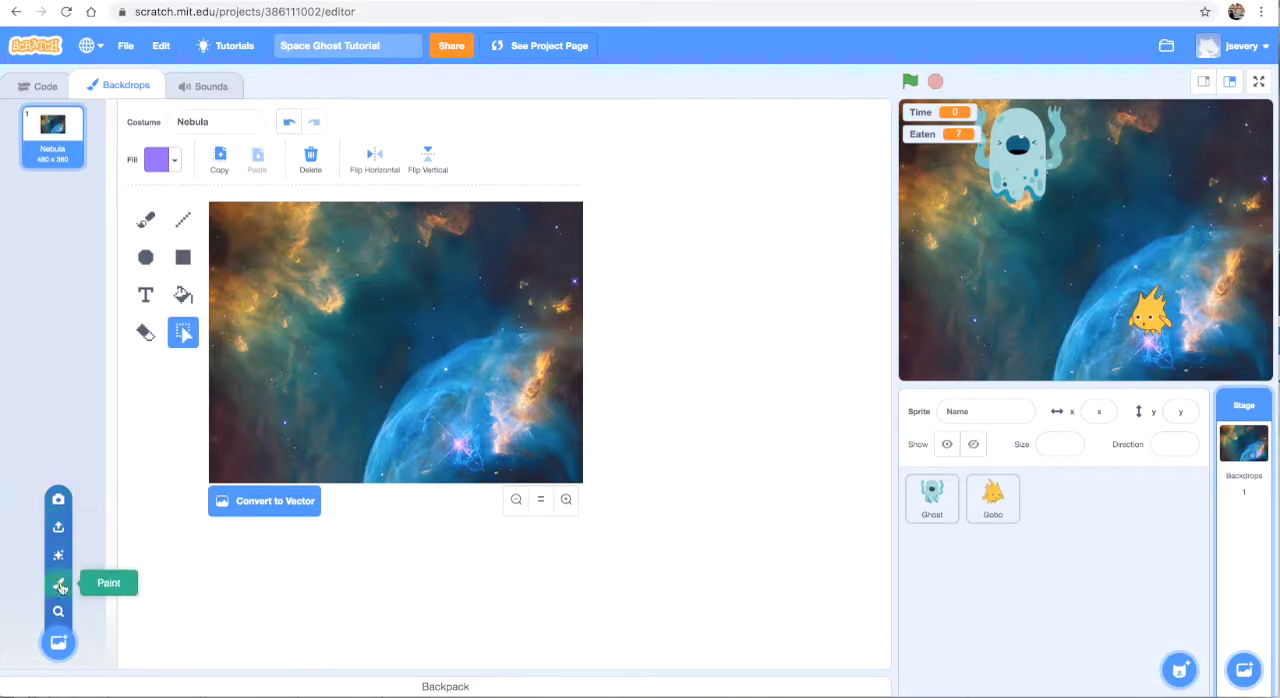
pyautogui.click(58, 583)
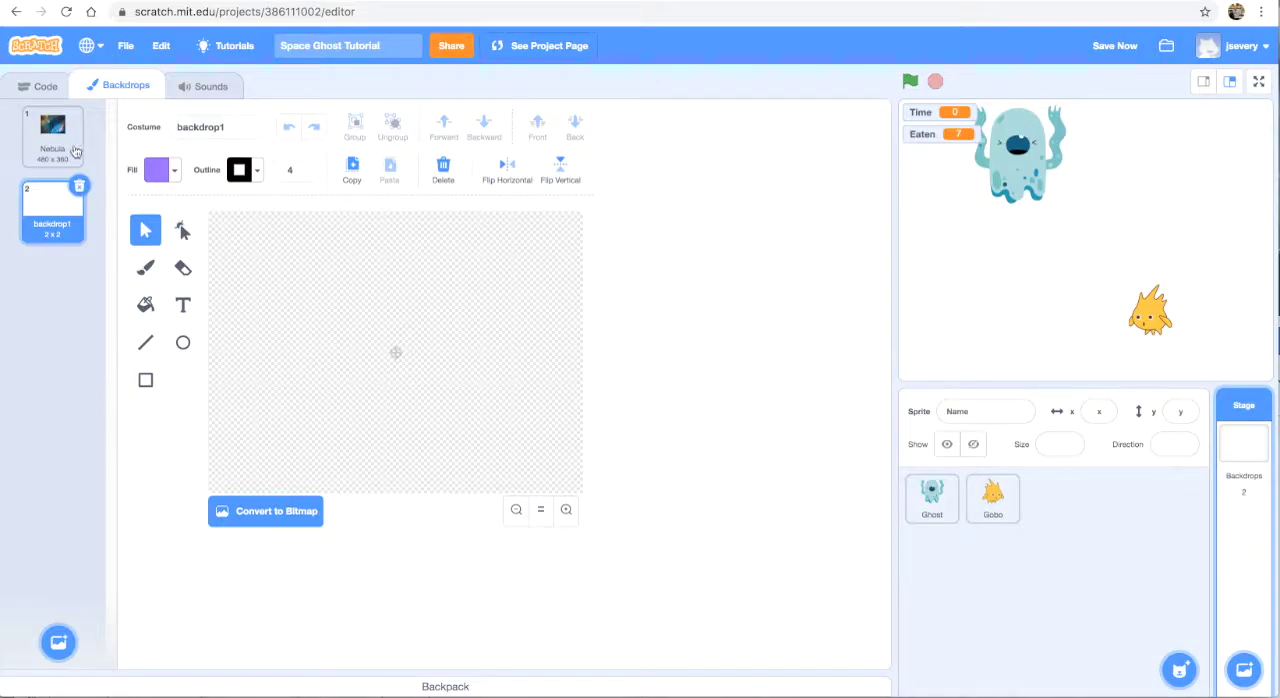
# Step: Copy the Nebula backdrop's image and paste it into backdrop1
pyautogui.click(52, 135)
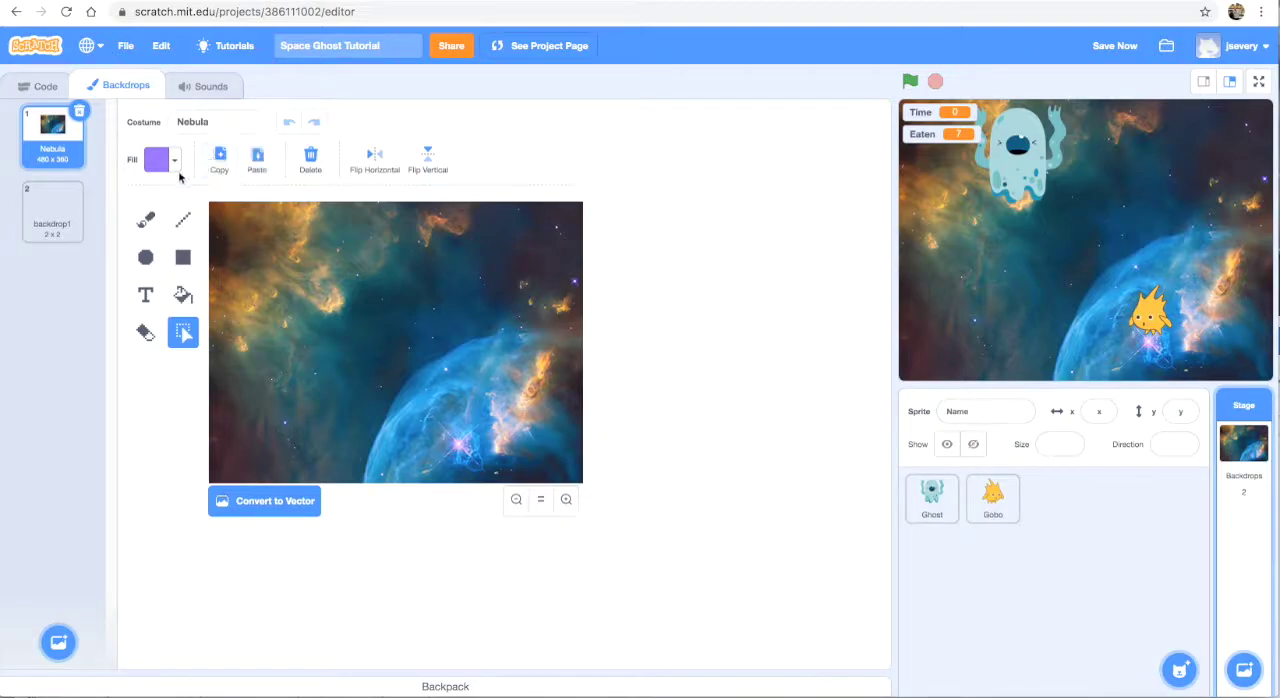
pyautogui.click(52, 210)
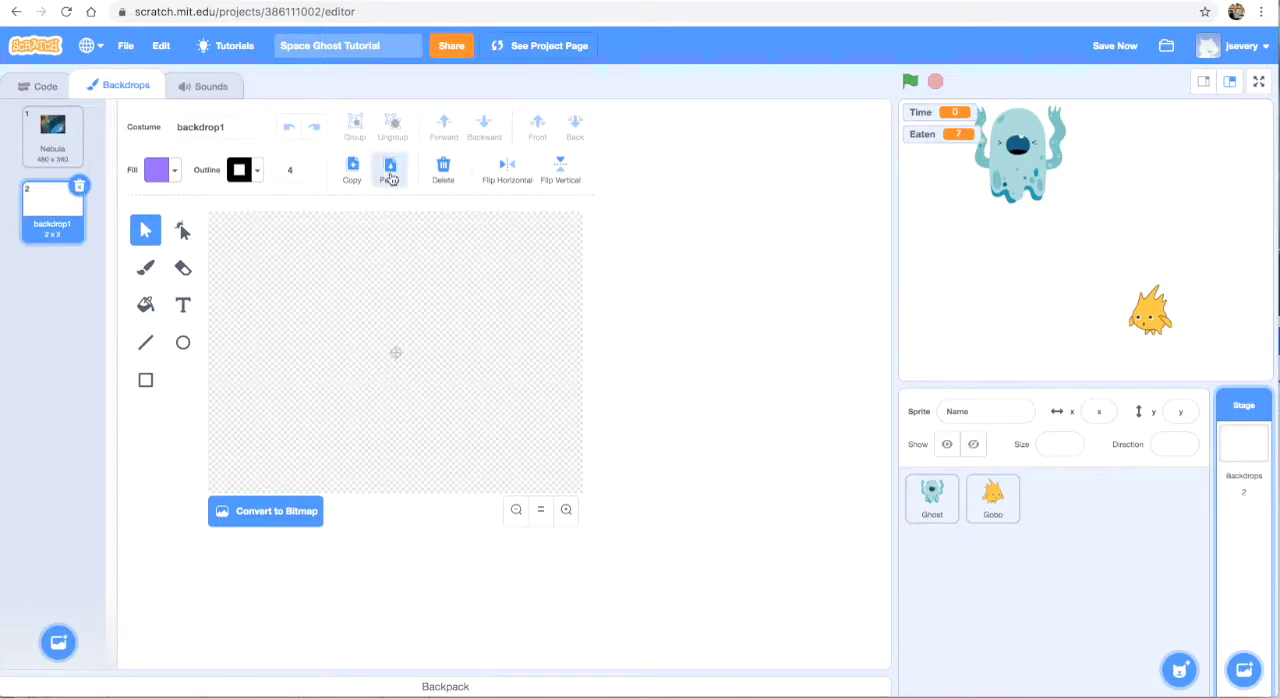
pyautogui.click(389, 170)
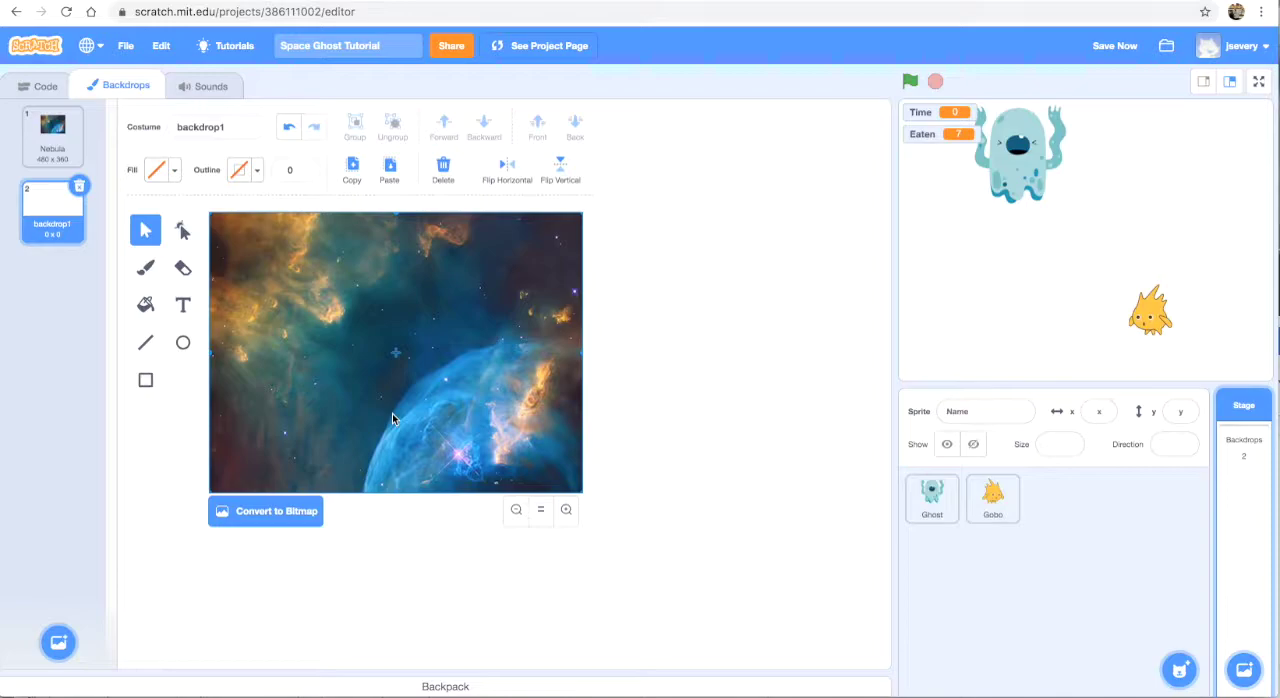
pyautogui.moveTo(347, 247)
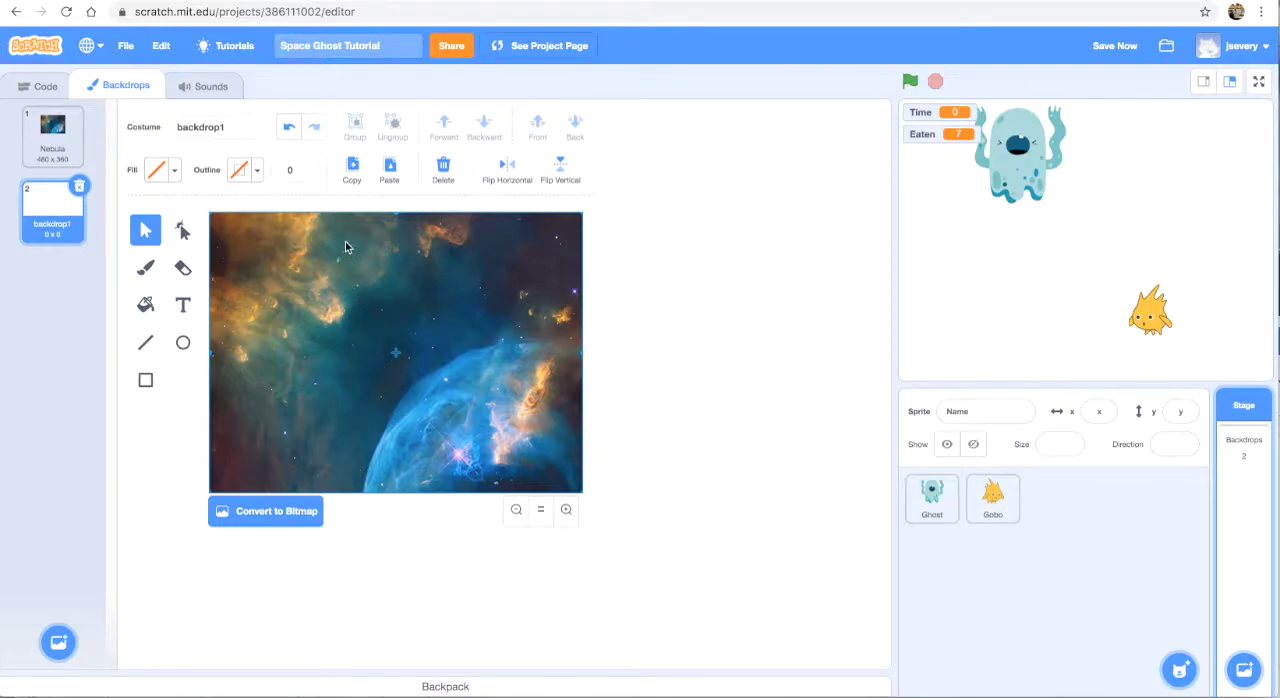
pyautogui.moveTo(305, 281)
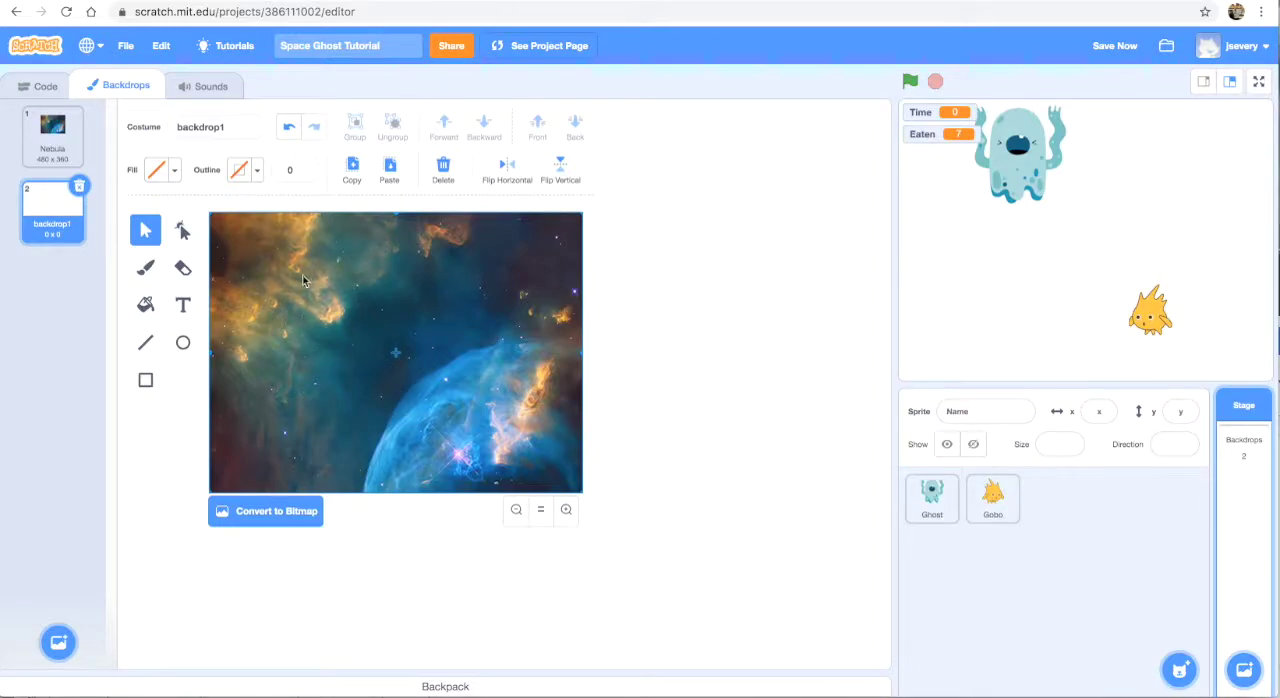
# Step: Set up the Text tool with the Pixel font and white fill
pyautogui.click(183, 305)
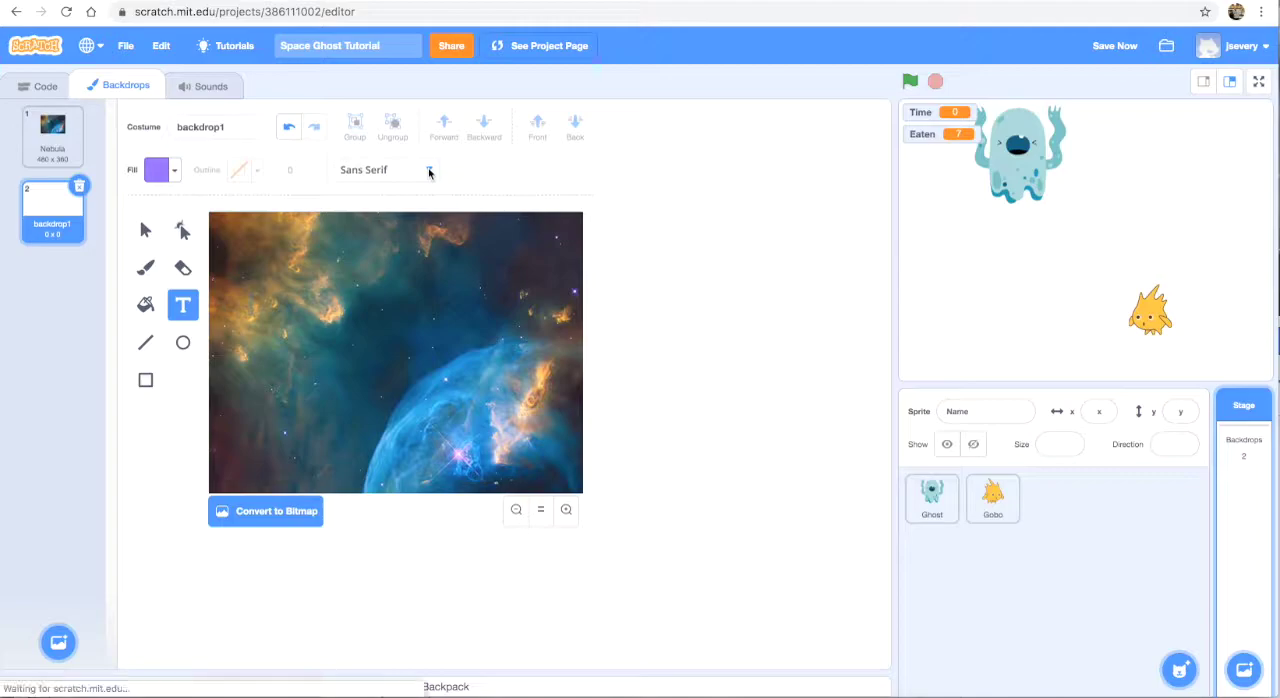
pyautogui.click(428, 169)
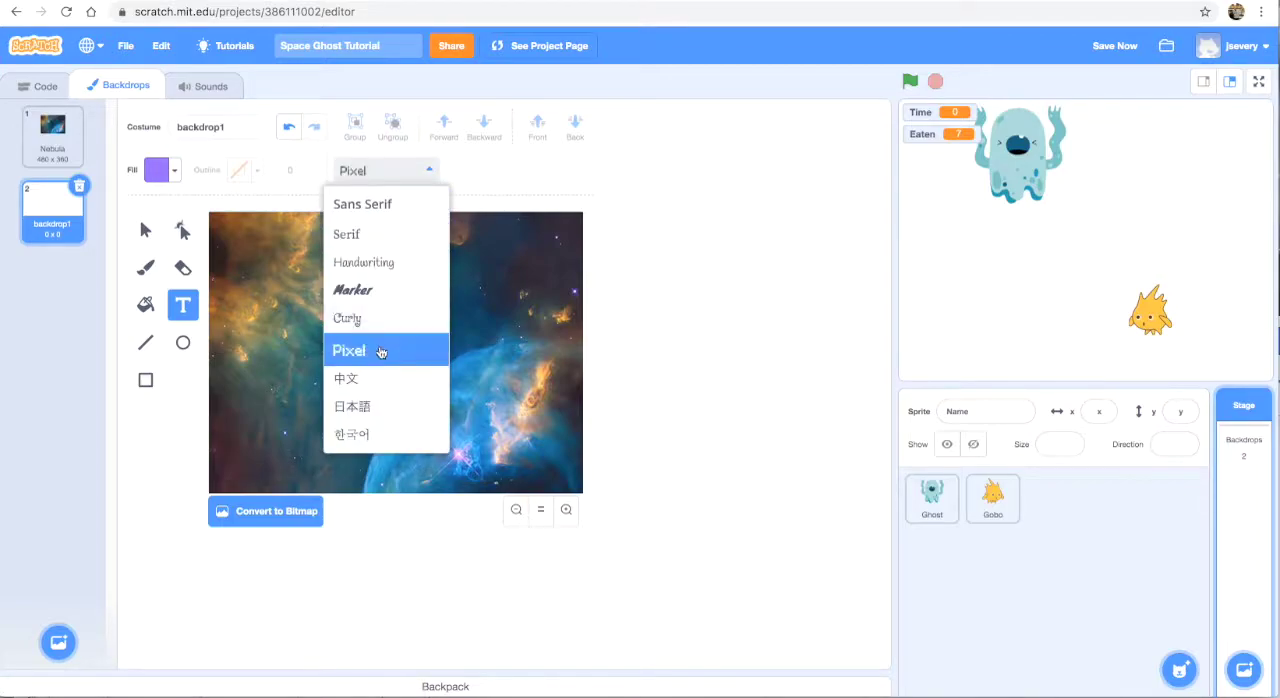
pyautogui.click(349, 350)
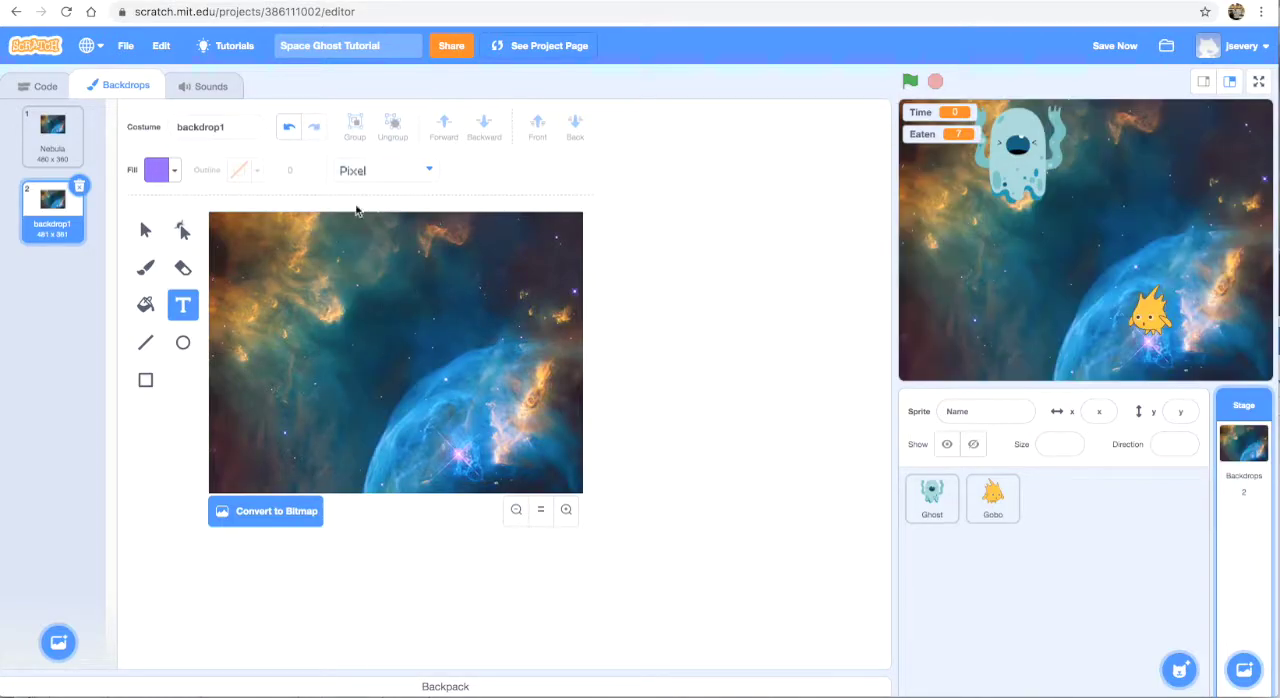
pyautogui.click(156, 169)
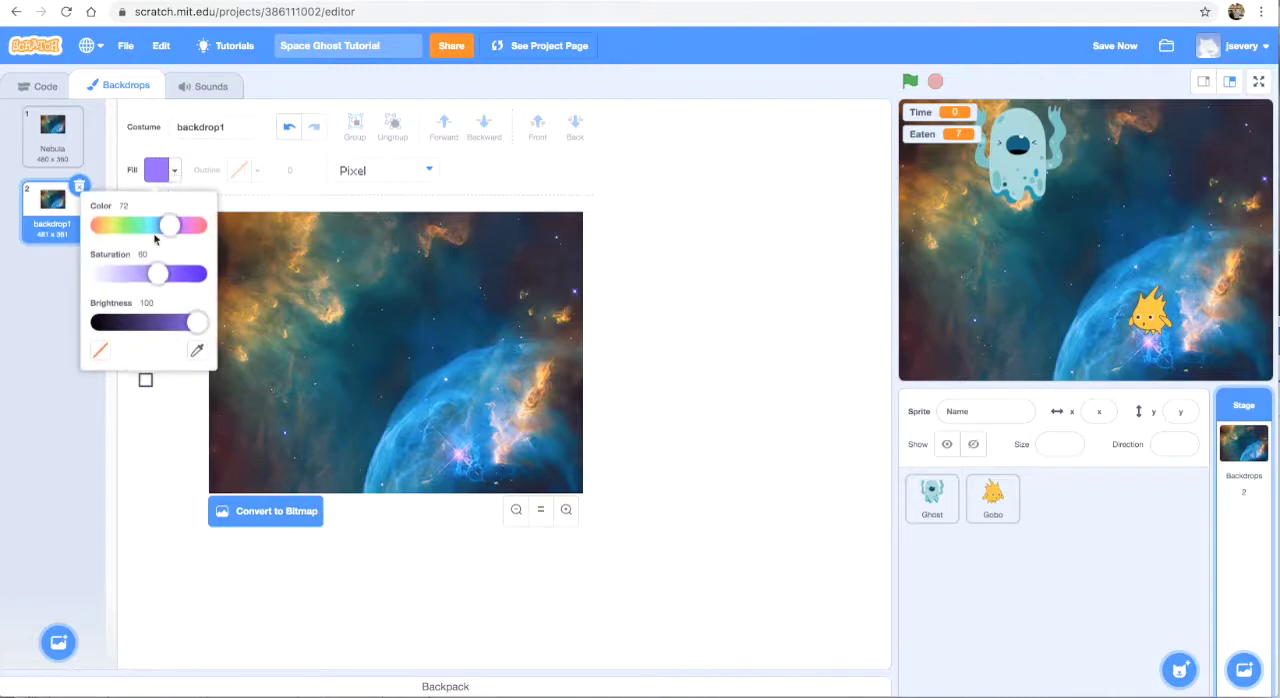
pyautogui.moveTo(158, 273); pyautogui.dragTo(100, 273)
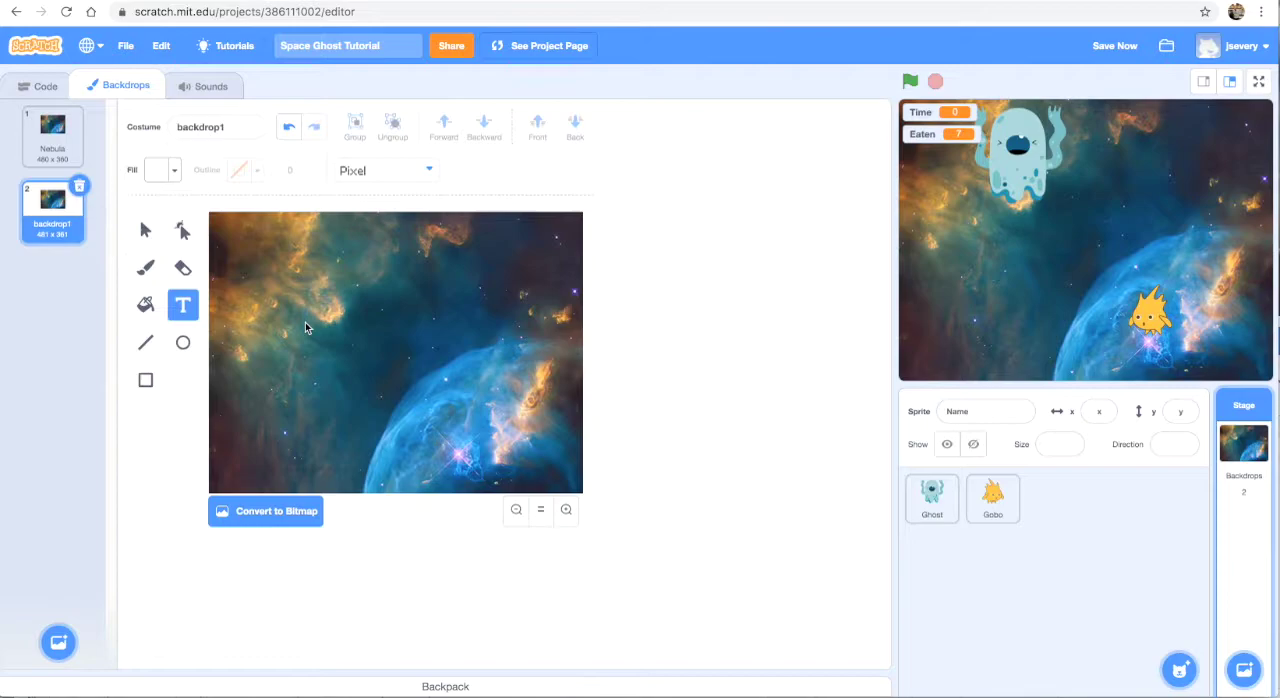
pyautogui.moveTo(259, 315)
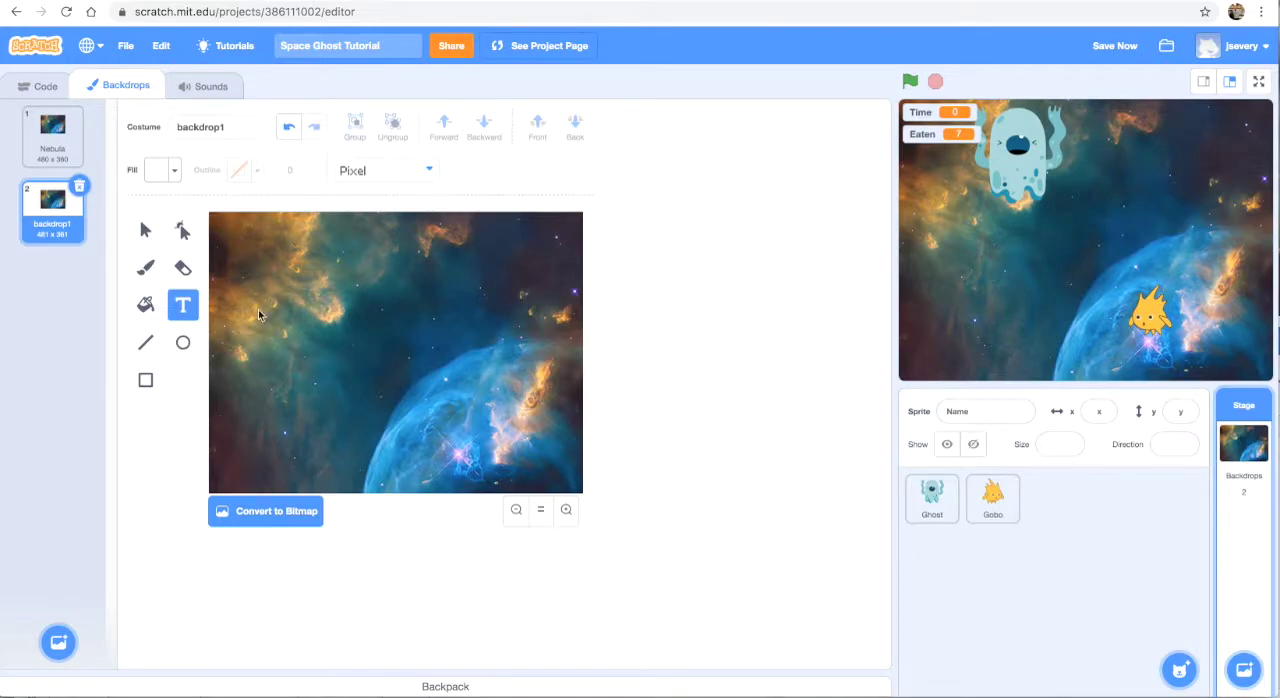
# Step: Type 'GAME OVER!' and drag its corner handle to enlarge it across the backdrop
pyautogui.write('GAME OVER!')
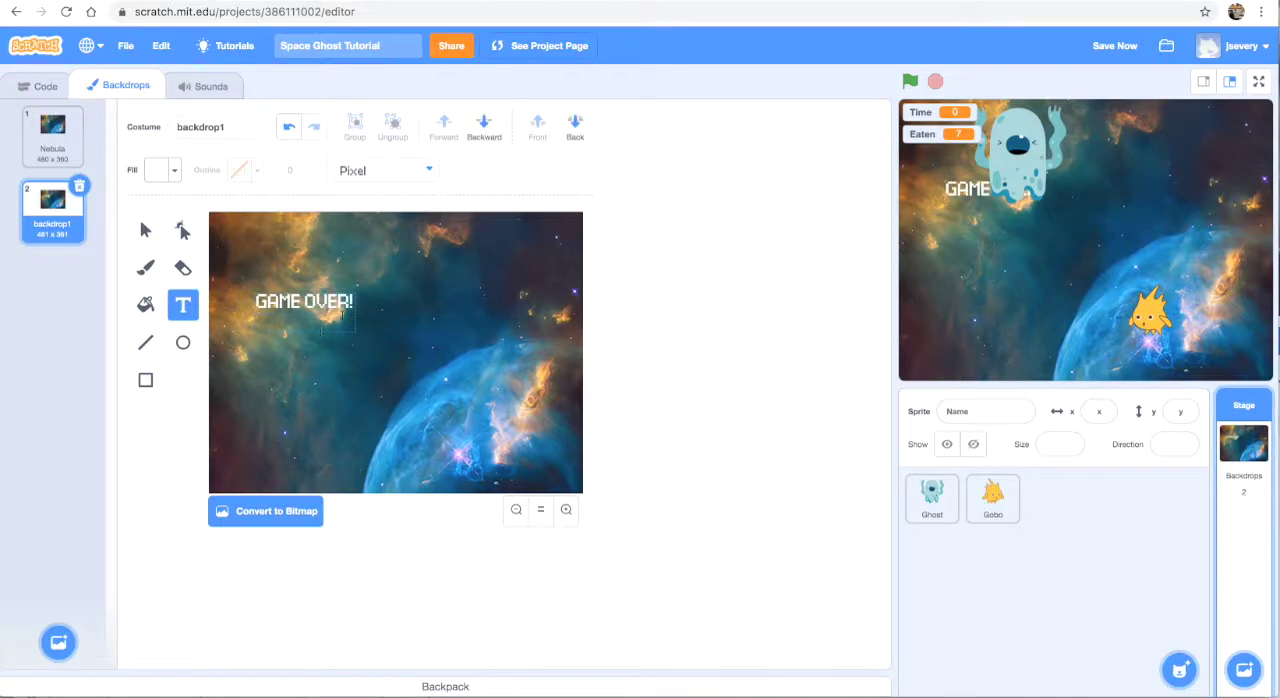
pyautogui.click(304, 302)
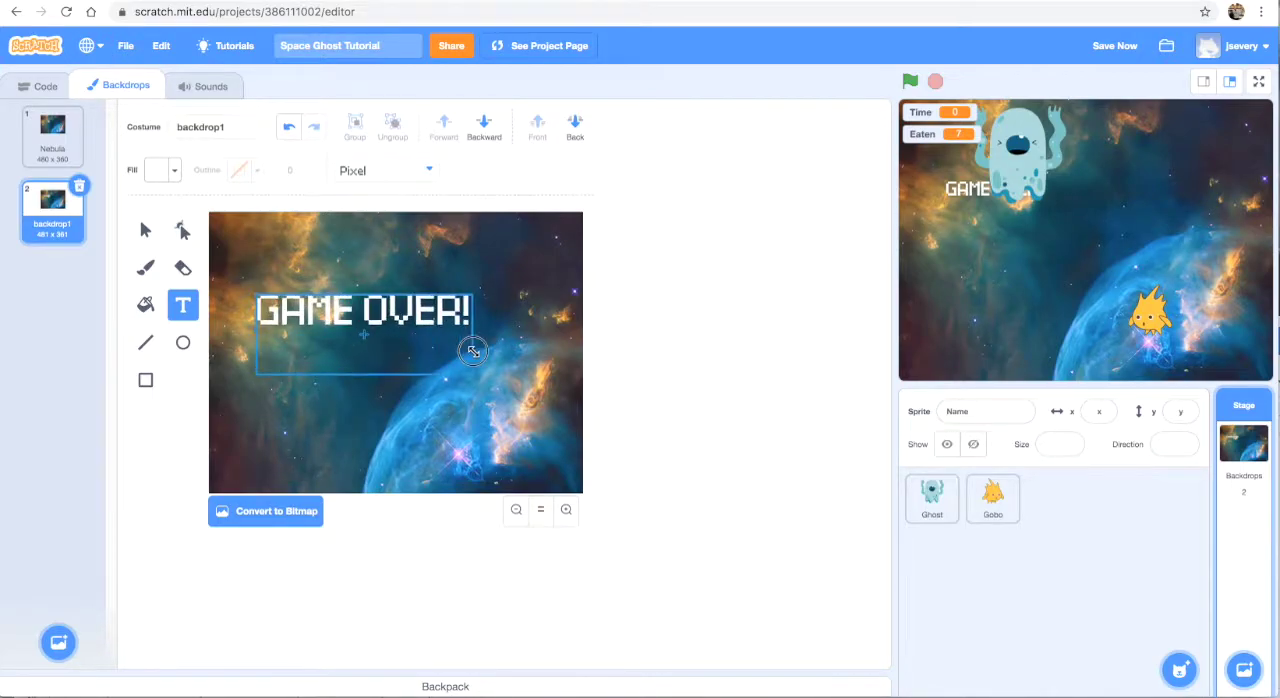
pyautogui.moveTo(473, 350); pyautogui.dragTo(550, 387)
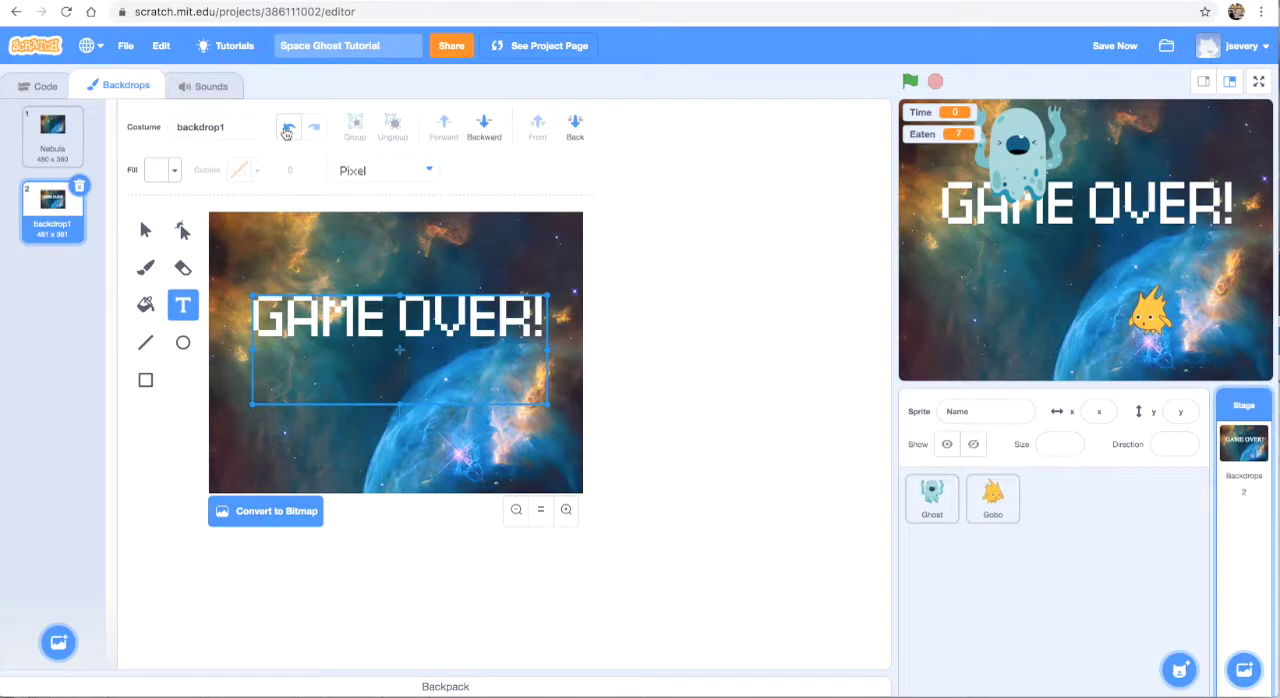
# Step: Edit the backdrop name fields so the backdrops read Nebula1 and Nebula2
pyautogui.click(217, 127)
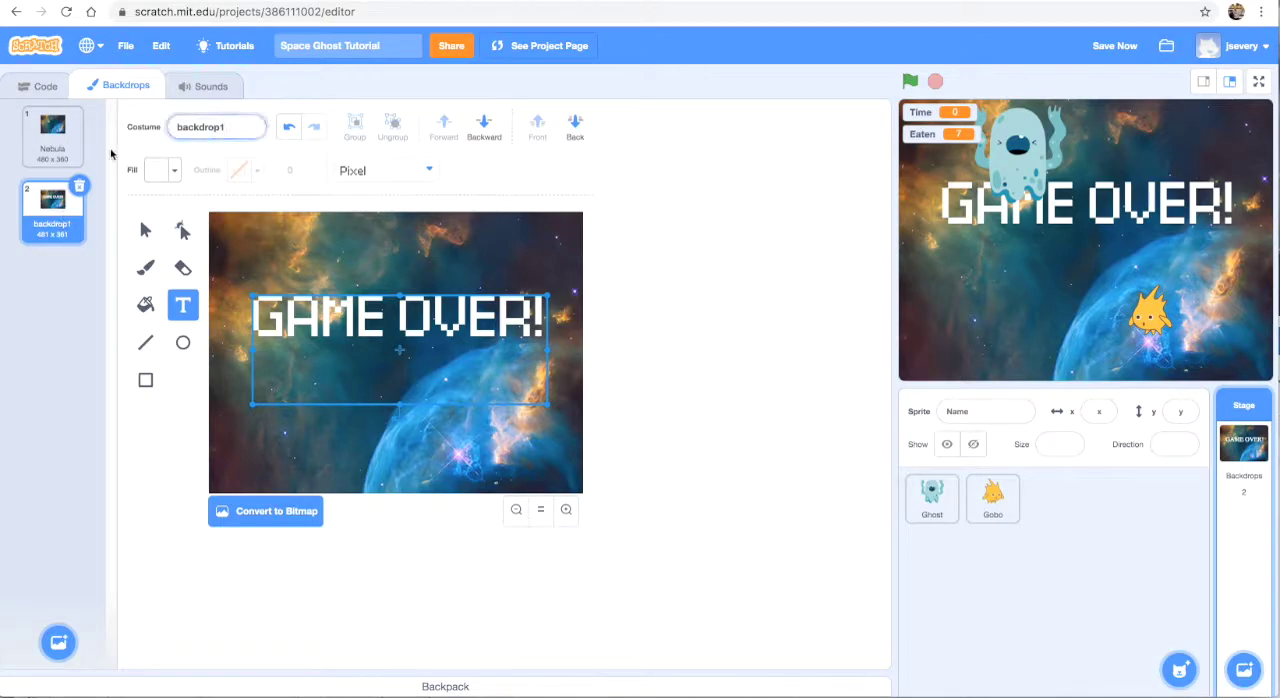
pyautogui.click(52, 137)
pyautogui.write('Nebula1')
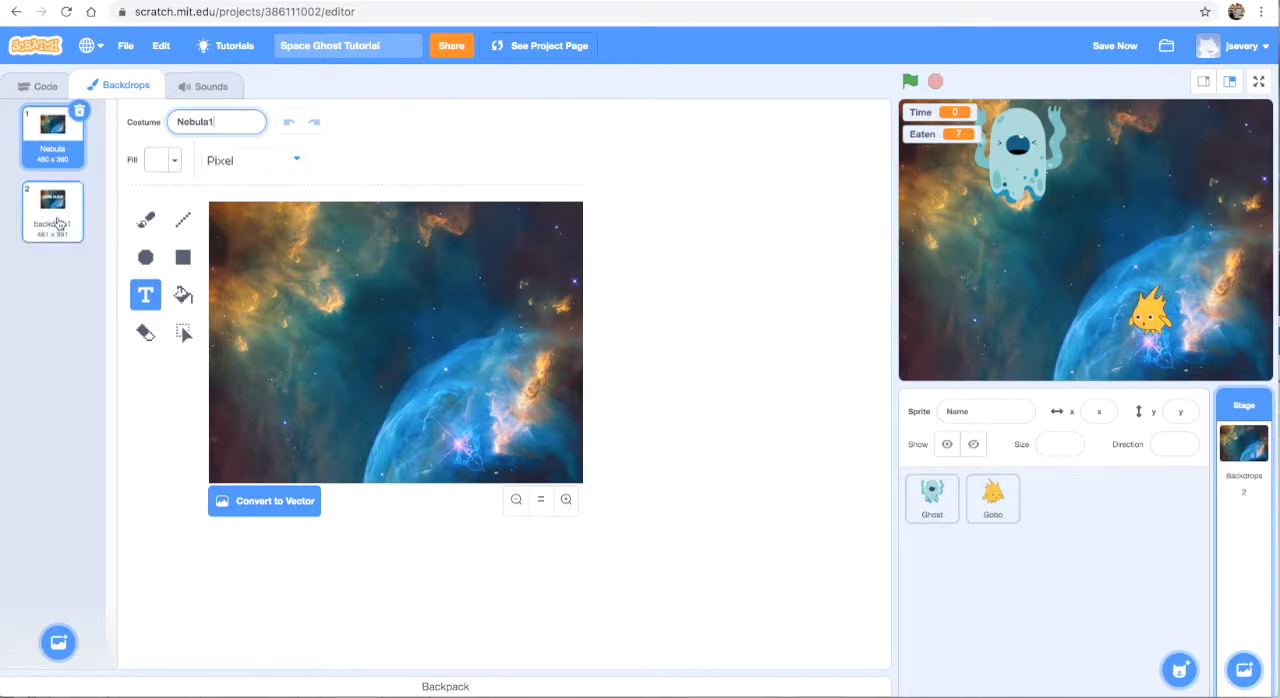
pyautogui.click(52, 210)
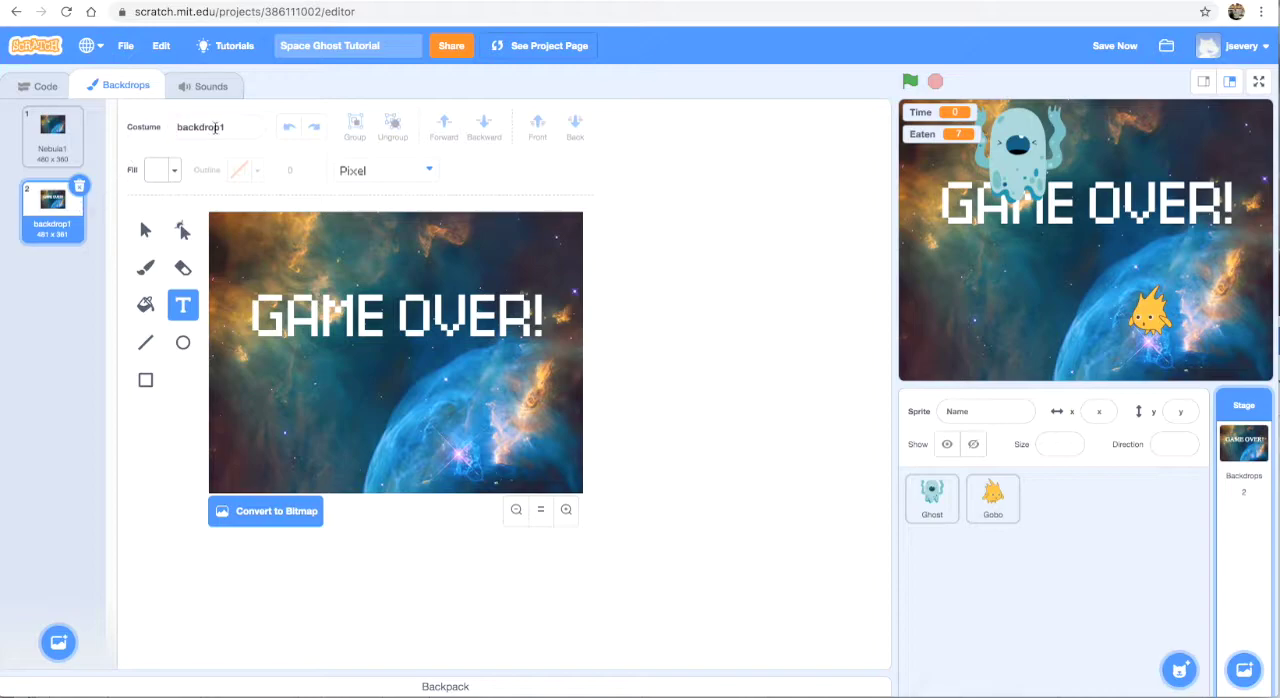
pyautogui.write('Nebula2')
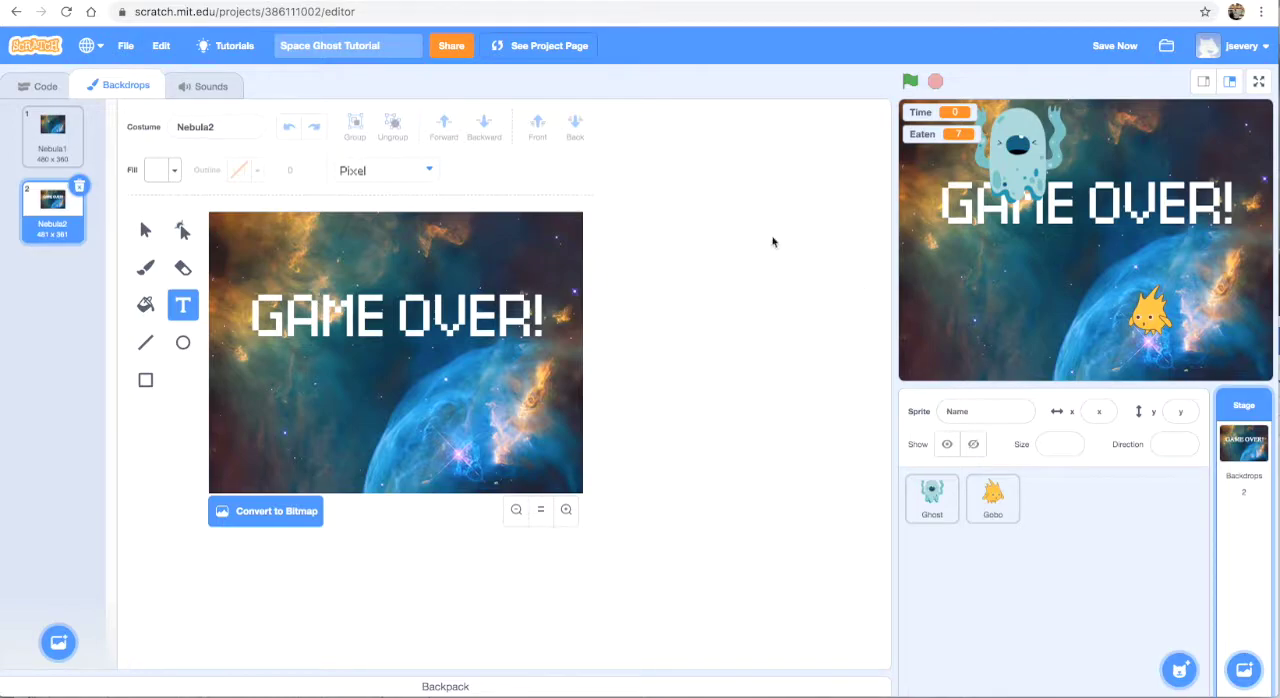
pyautogui.moveTo(878, 354)
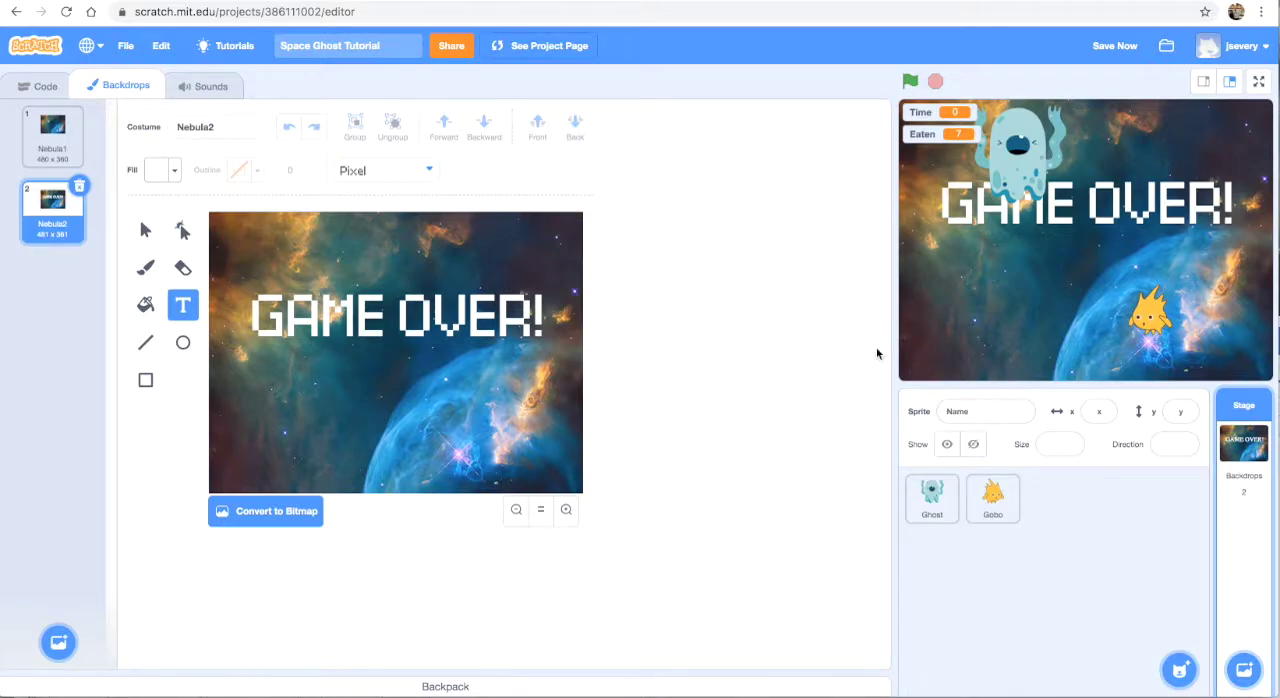
pyautogui.moveTo(860, 503)
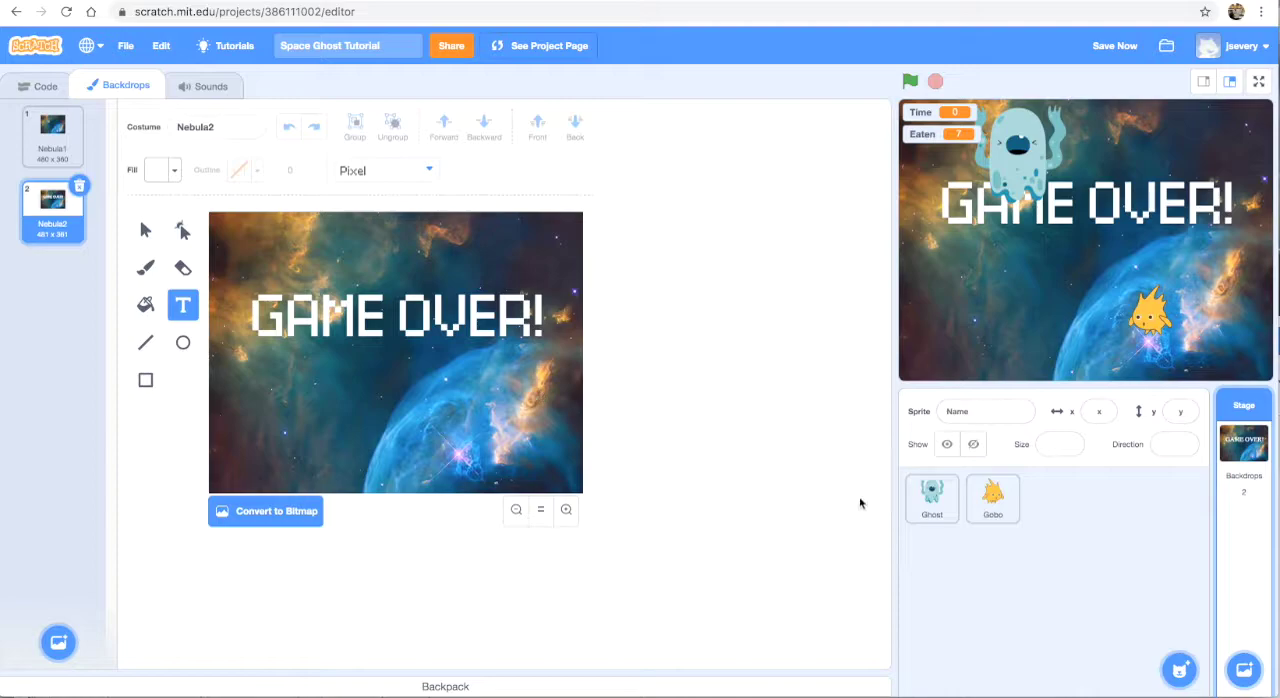
pyautogui.click(931, 499)
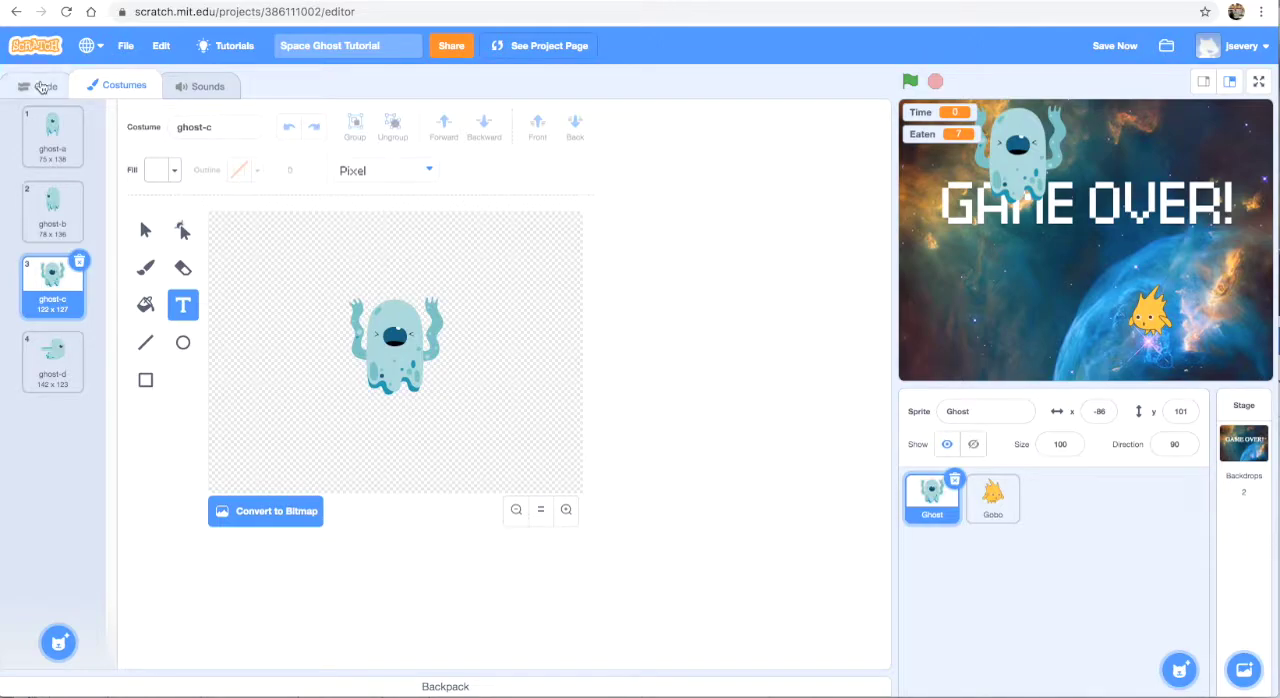
pyautogui.click(37, 86)
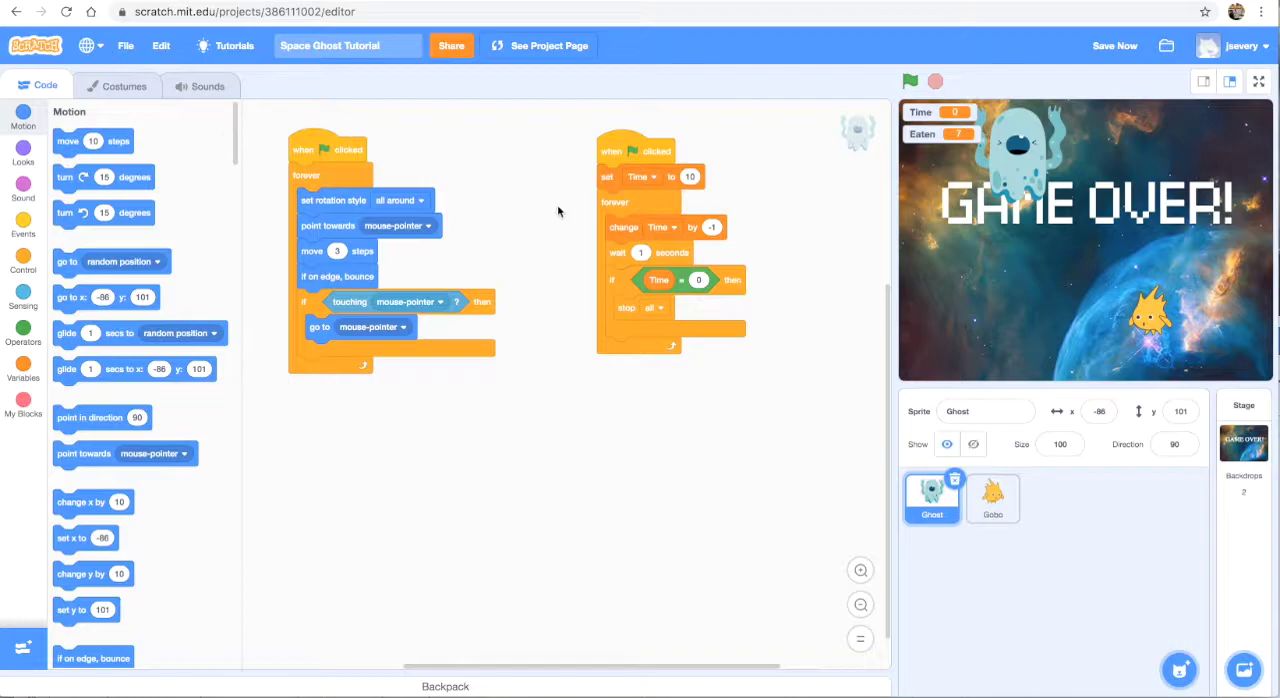
pyautogui.moveTo(647, 336)
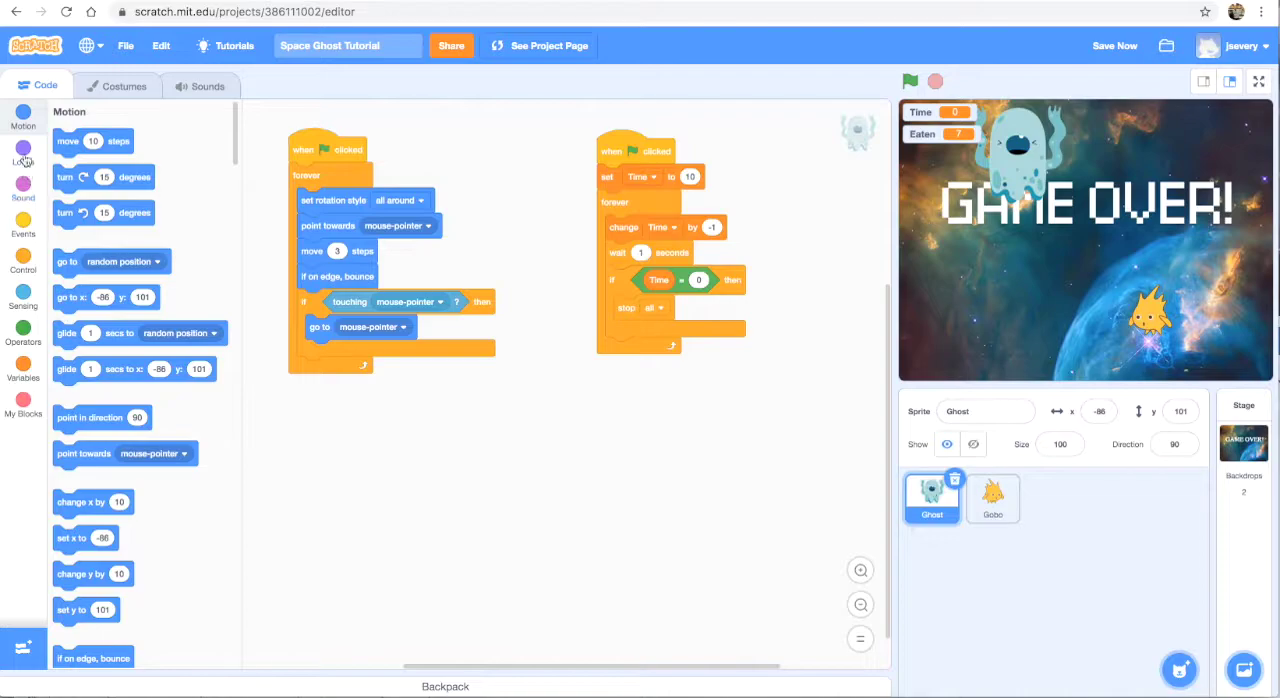
# Step: Insert 'switch backdrop to Nebula2' above 'stop all' inside the Ghost's 'if Time = 0' block
pyautogui.click(23, 155)
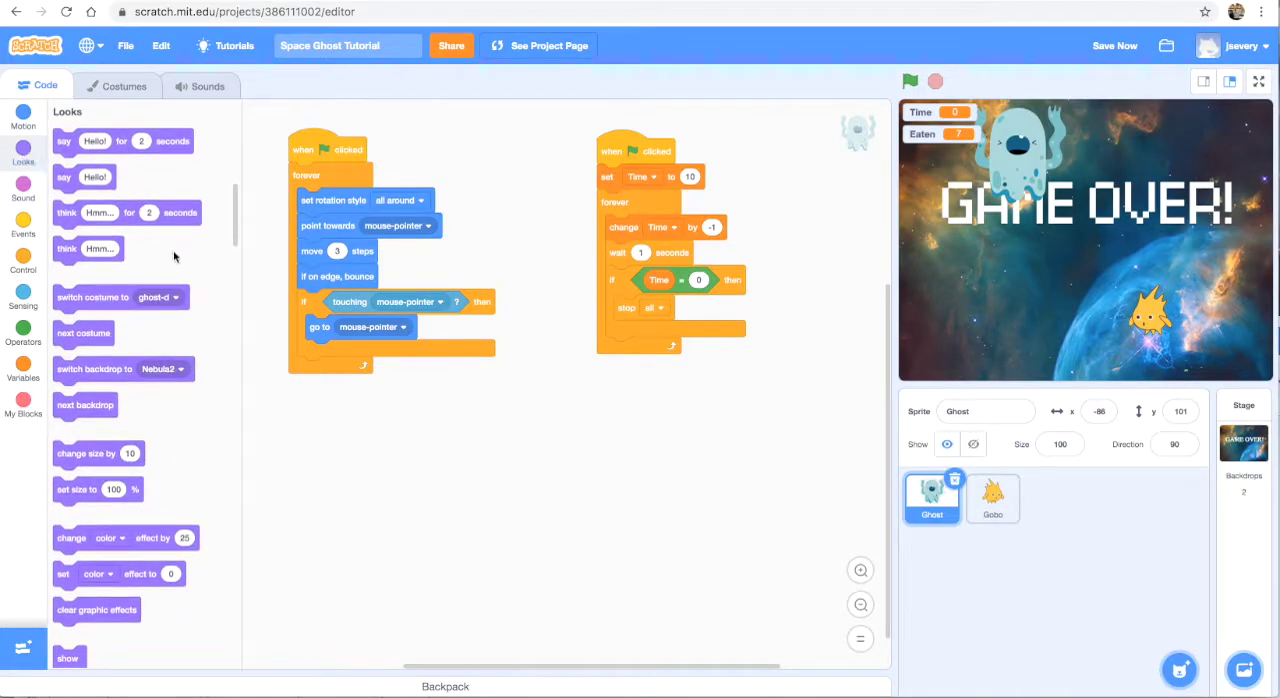
pyautogui.moveTo(169, 268)
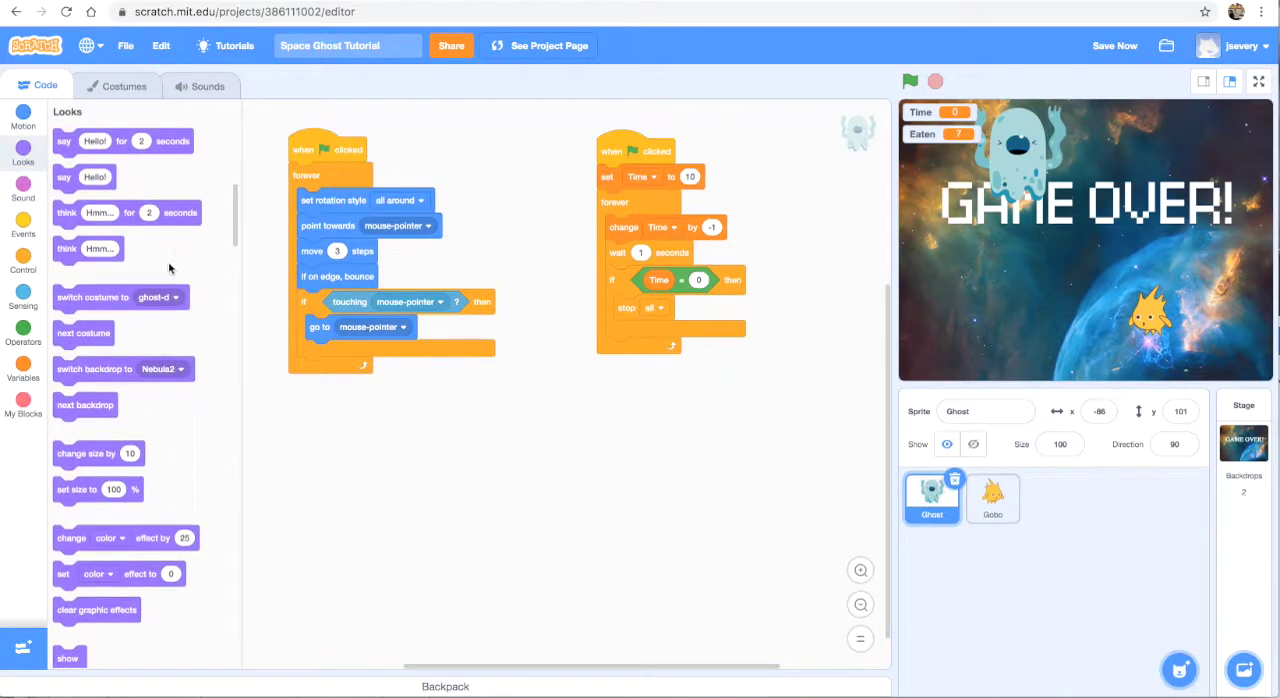
pyautogui.moveTo(122, 369); pyautogui.dragTo(235, 363)
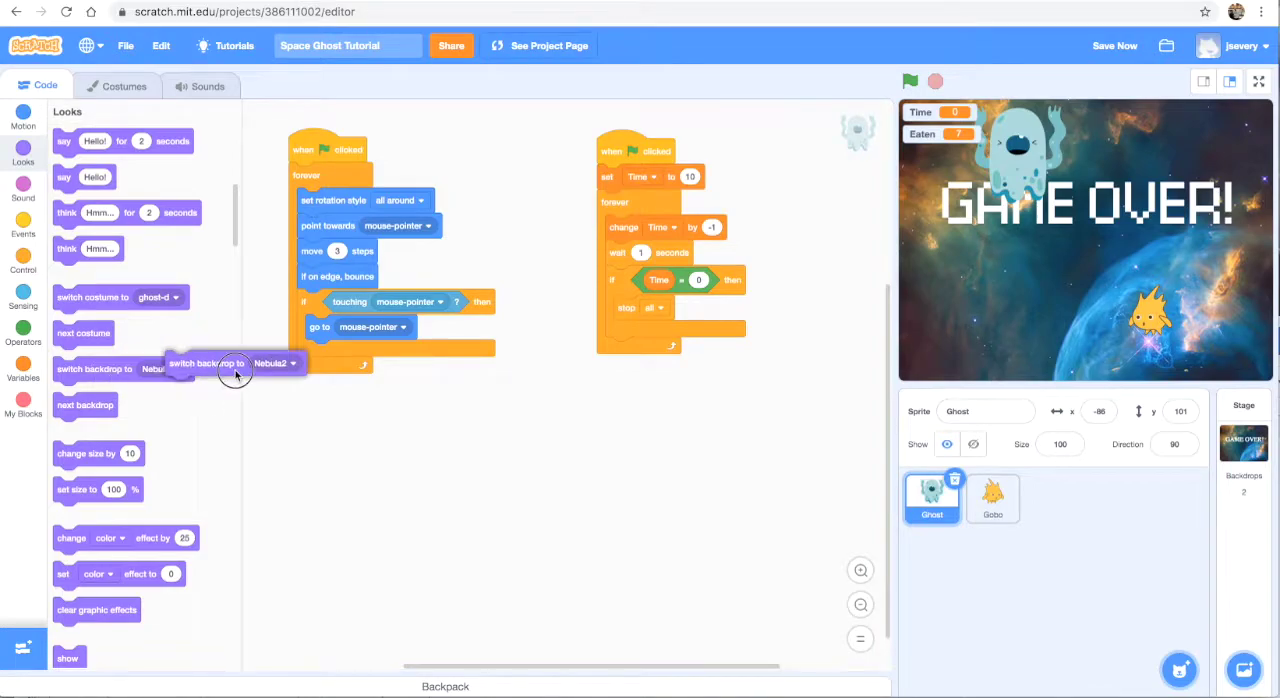
pyautogui.moveTo(235, 362); pyautogui.dragTo(680, 311)
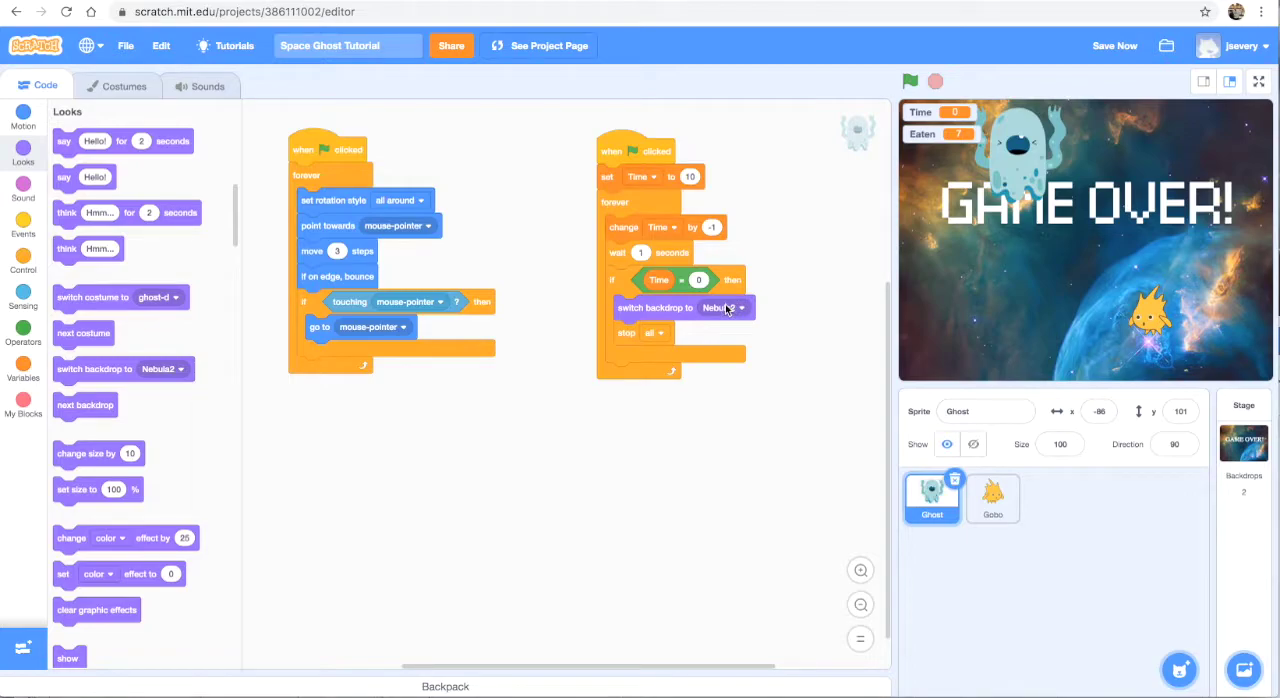
pyautogui.click(1114, 45)
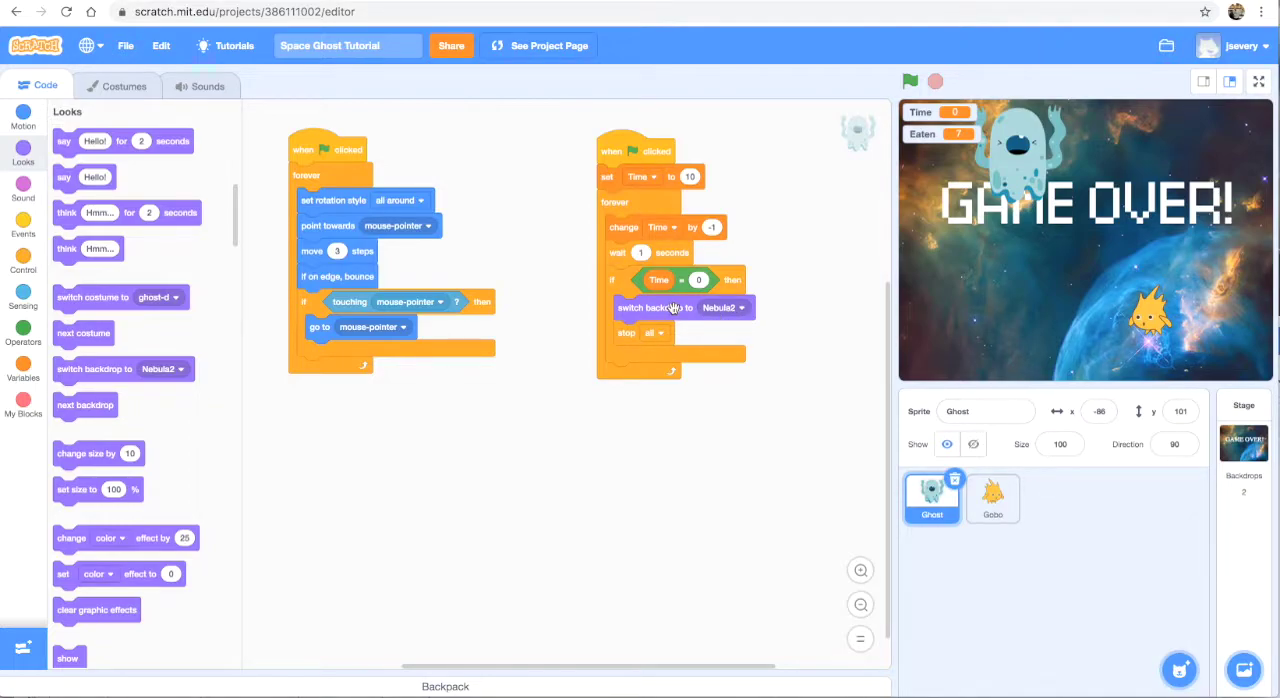
pyautogui.moveTo(531, 281)
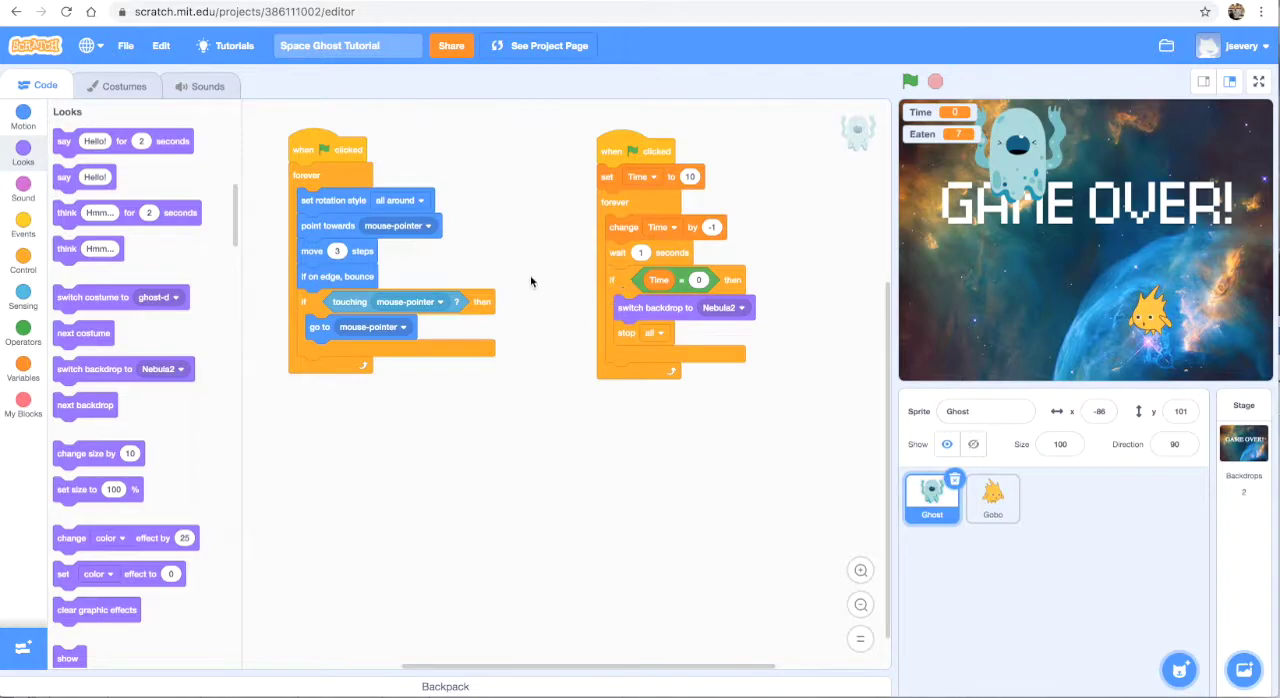
pyautogui.moveTo(985, 163)
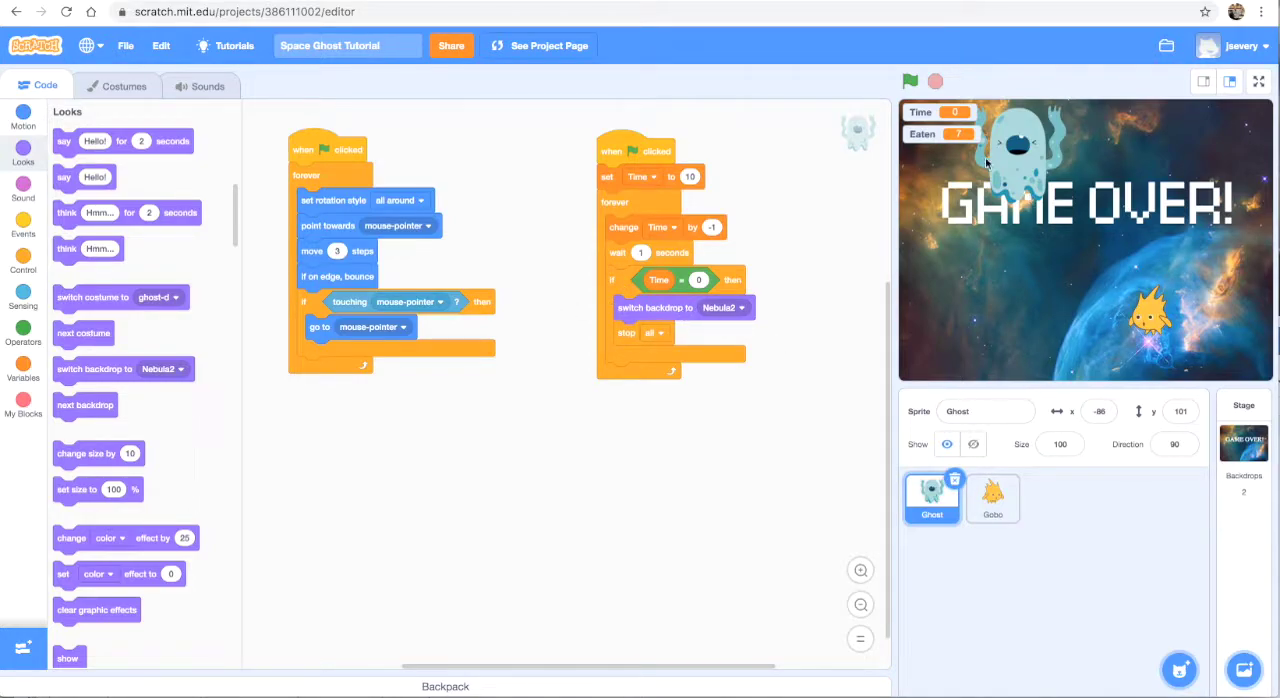
pyautogui.moveTo(1015, 368)
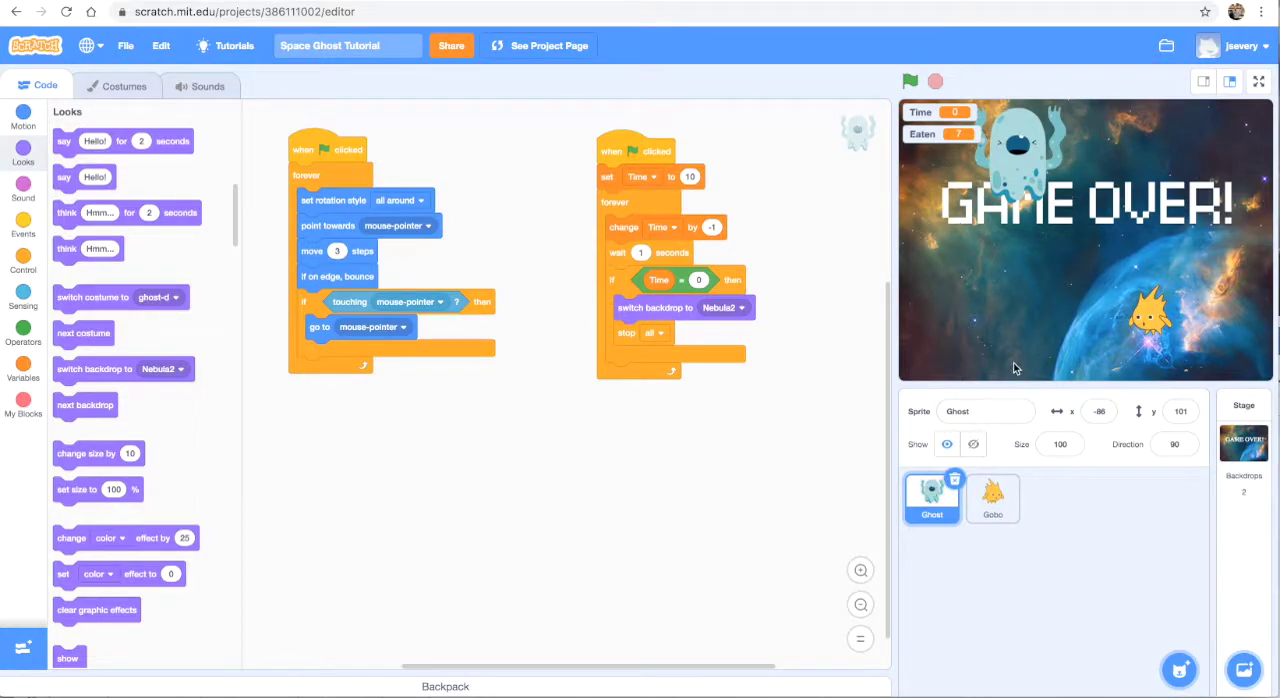
pyautogui.moveTo(655, 402)
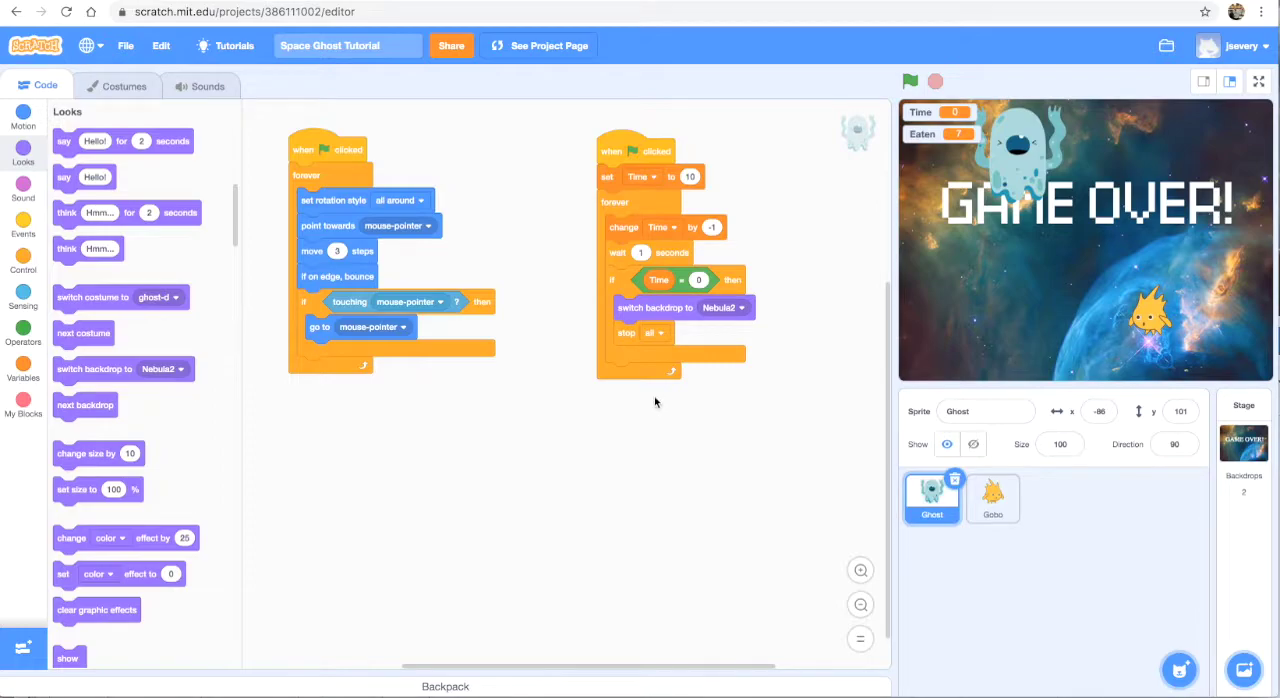
pyautogui.moveTo(850, 320)
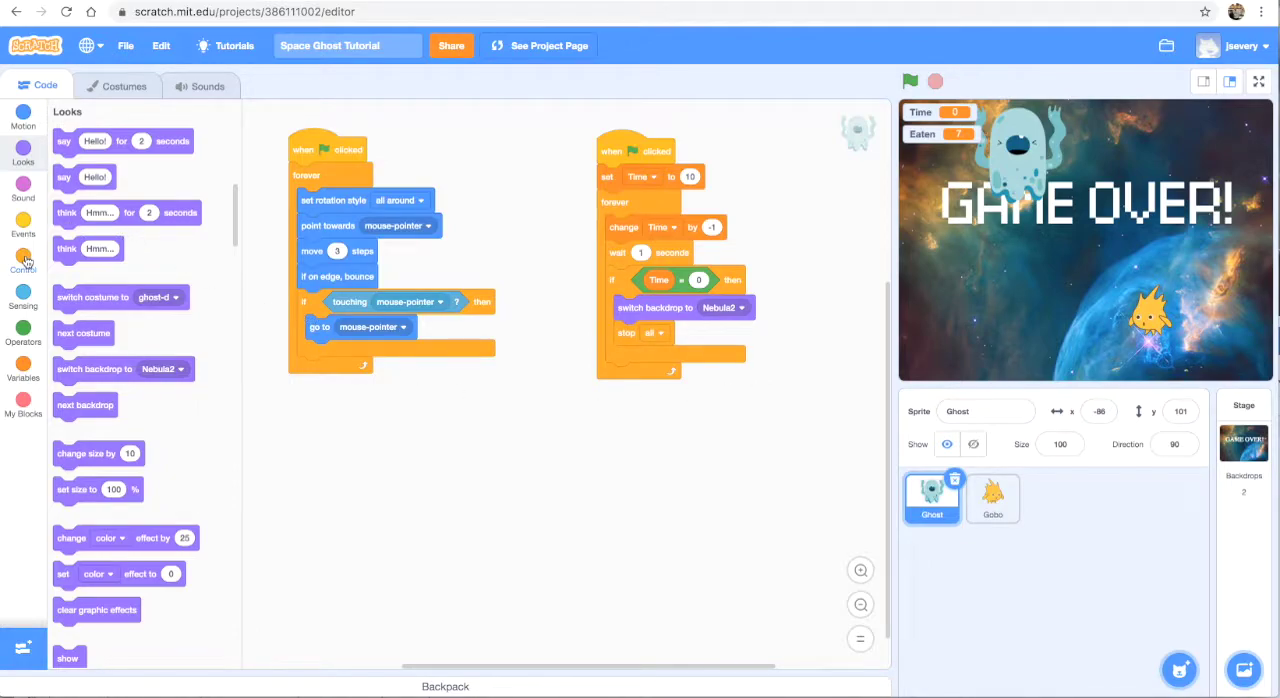
# Step: Add a 'when backdrop switches to Nebula2' hat below the Ghost's green-flag script
pyautogui.click(23, 220)
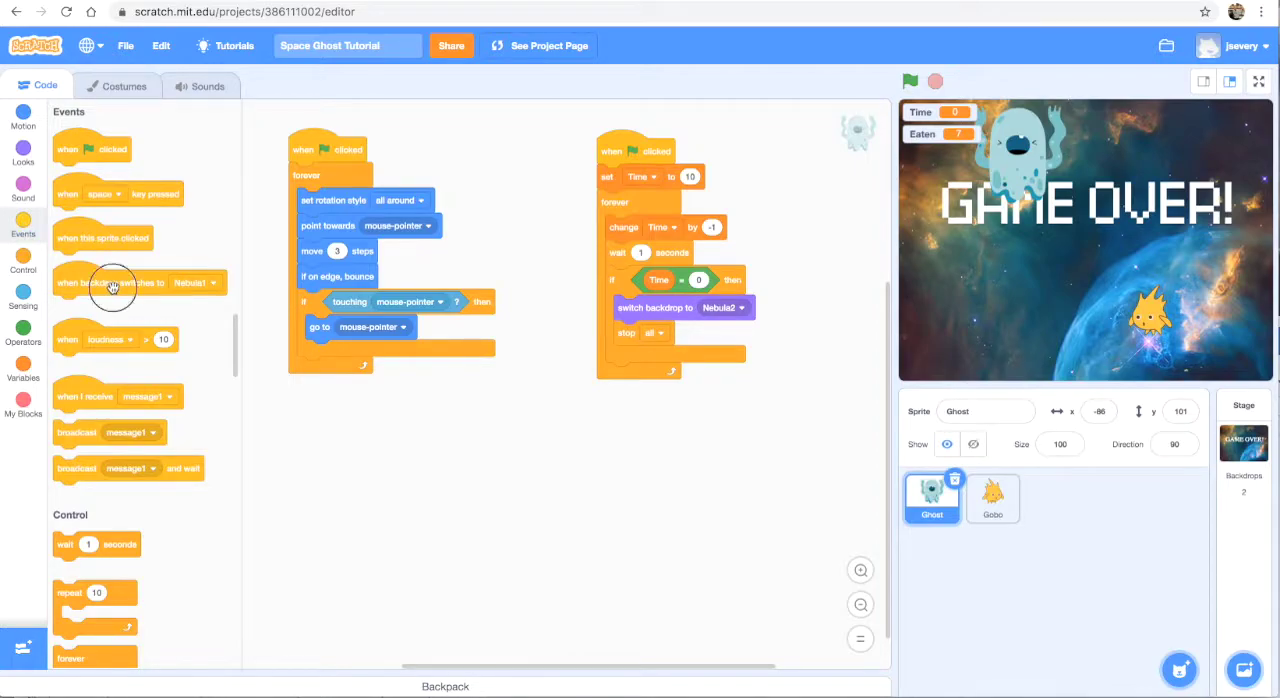
pyautogui.moveTo(112, 282); pyautogui.dragTo(420, 430)
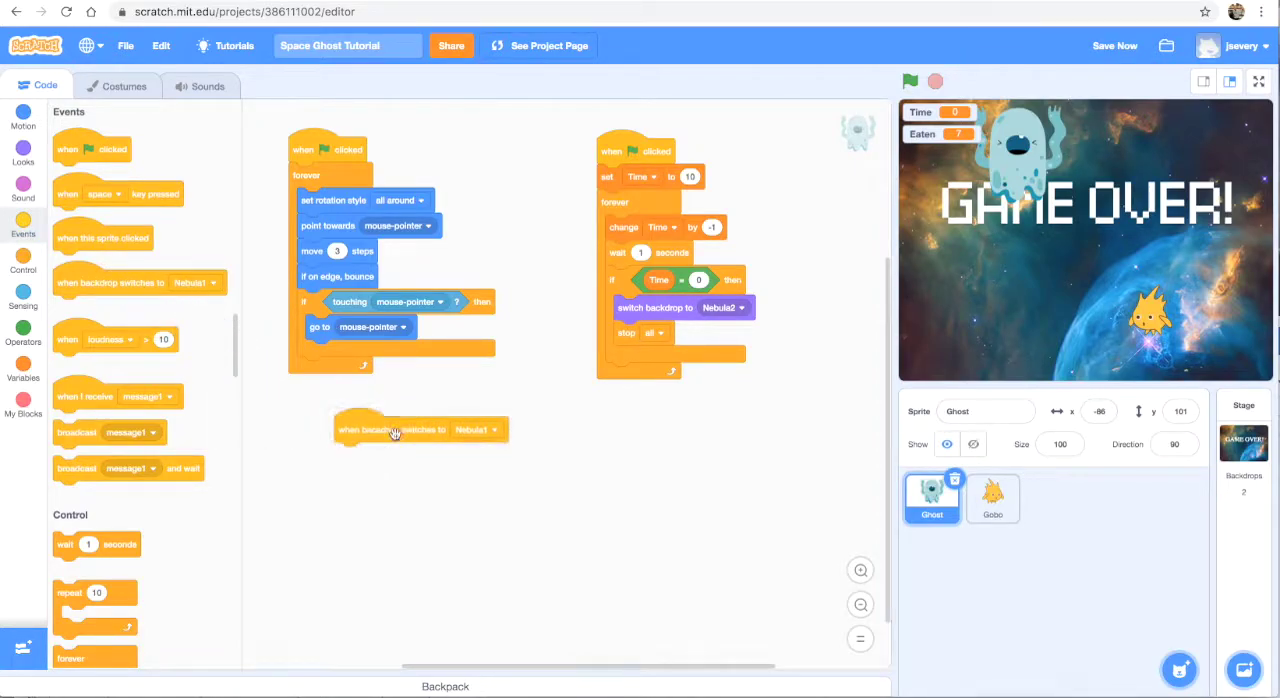
pyautogui.click(478, 429)
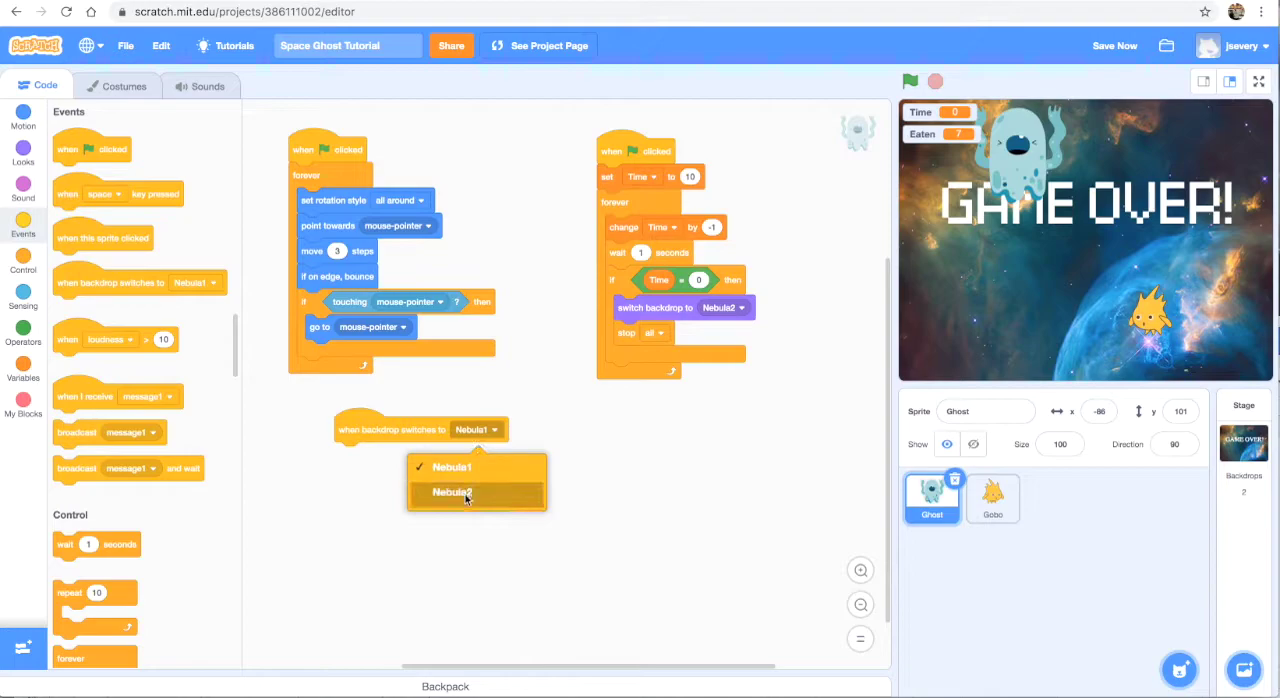
pyautogui.click(452, 491)
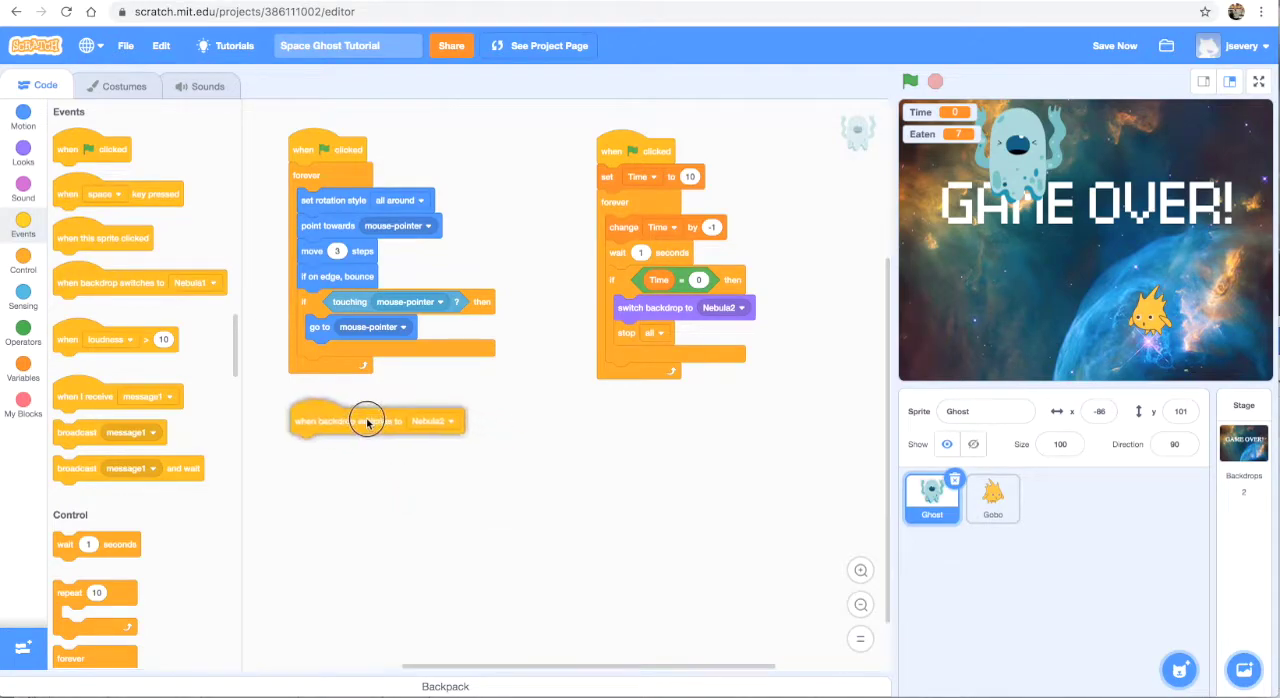
pyautogui.moveTo(367, 418); pyautogui.dragTo(363, 412)
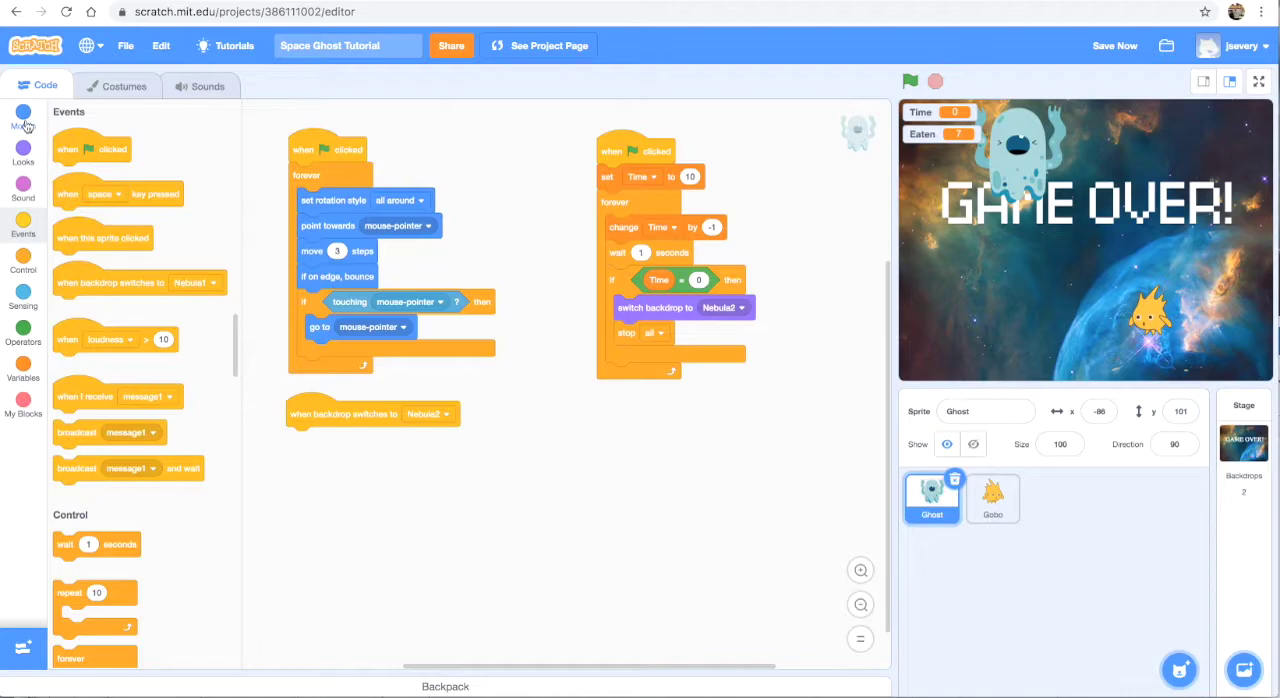
# Step: Attach a Looks 'hide' block under the Nebula2 backdrop trigger
pyautogui.click(23, 155)
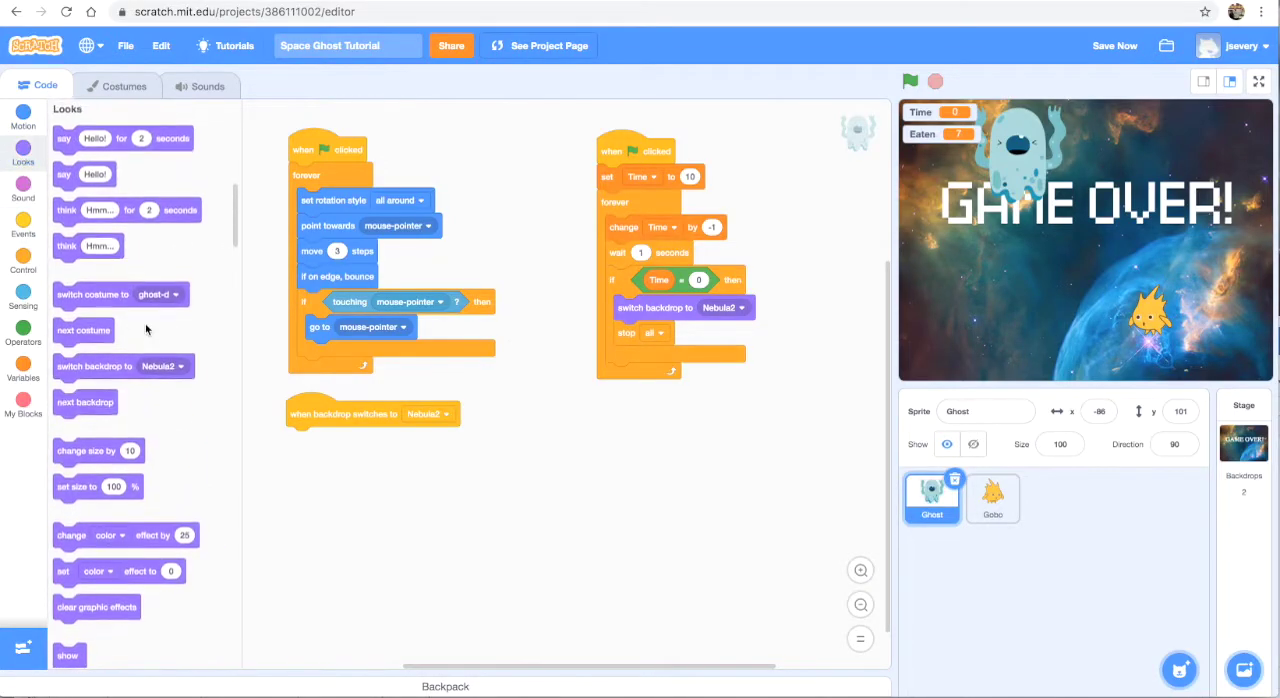
pyautogui.scroll(-3)
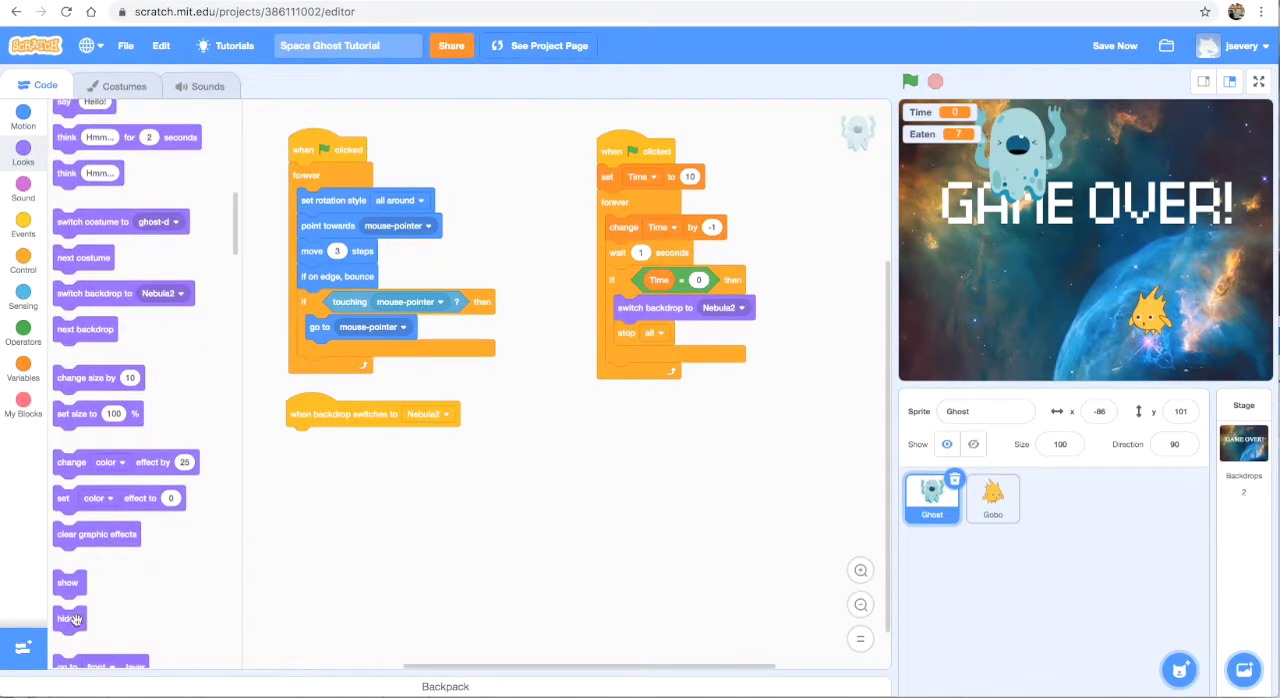
pyautogui.moveTo(70, 618); pyautogui.dragTo(300, 440)
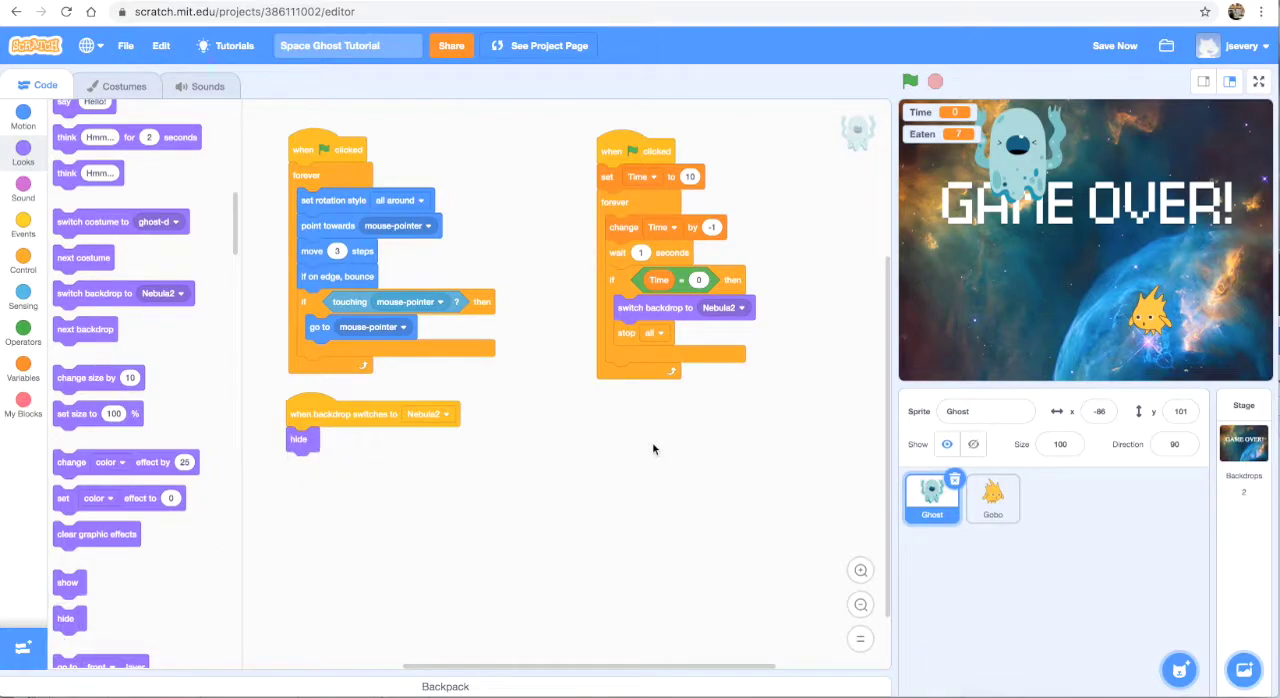
pyautogui.moveTo(638, 440)
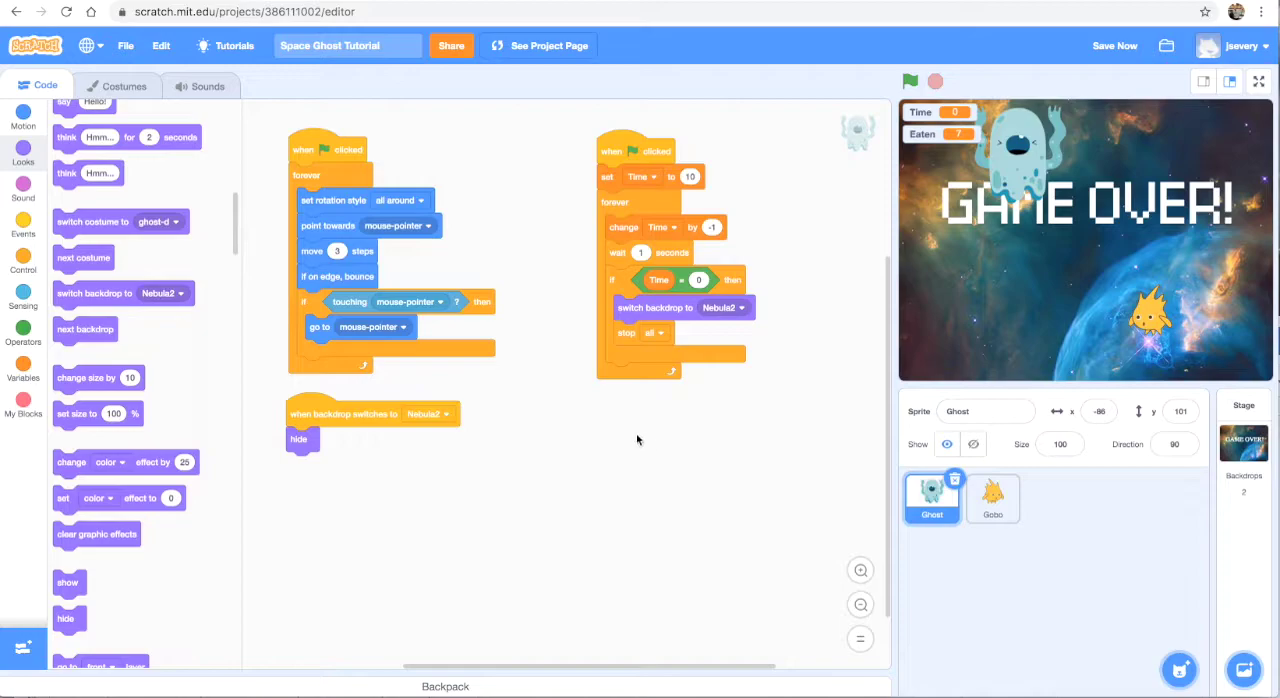
pyautogui.moveTo(538, 307)
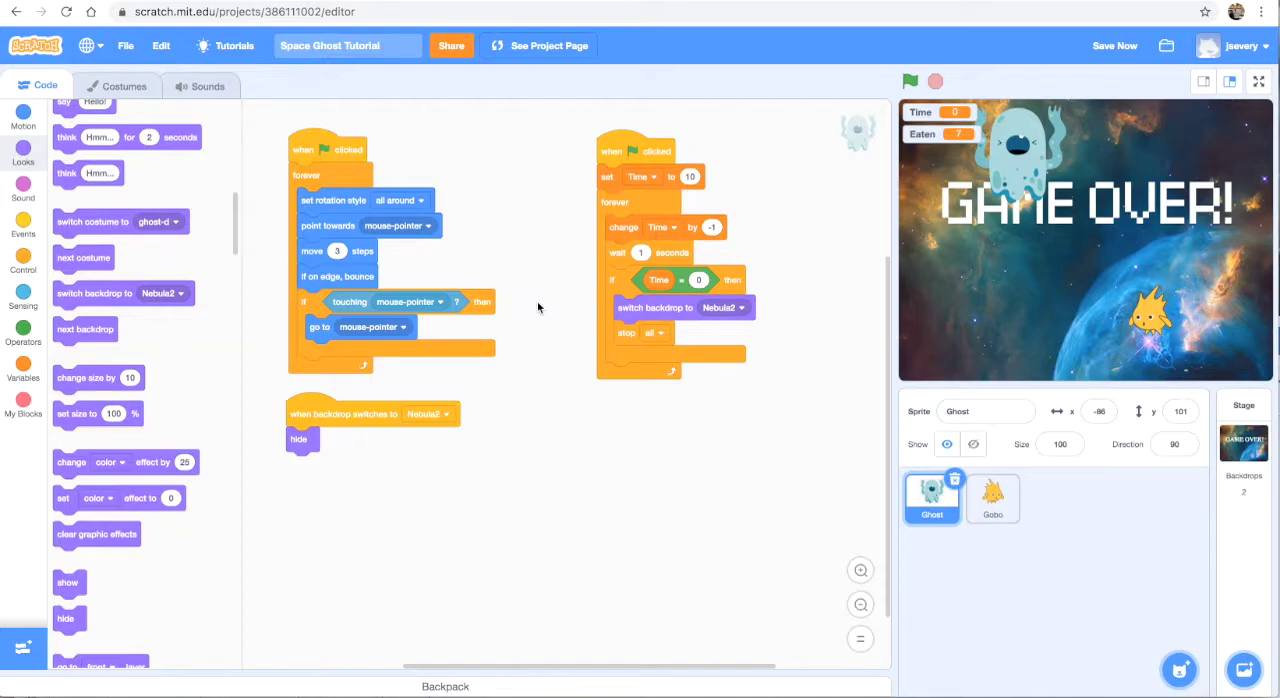
pyautogui.moveTo(488, 221)
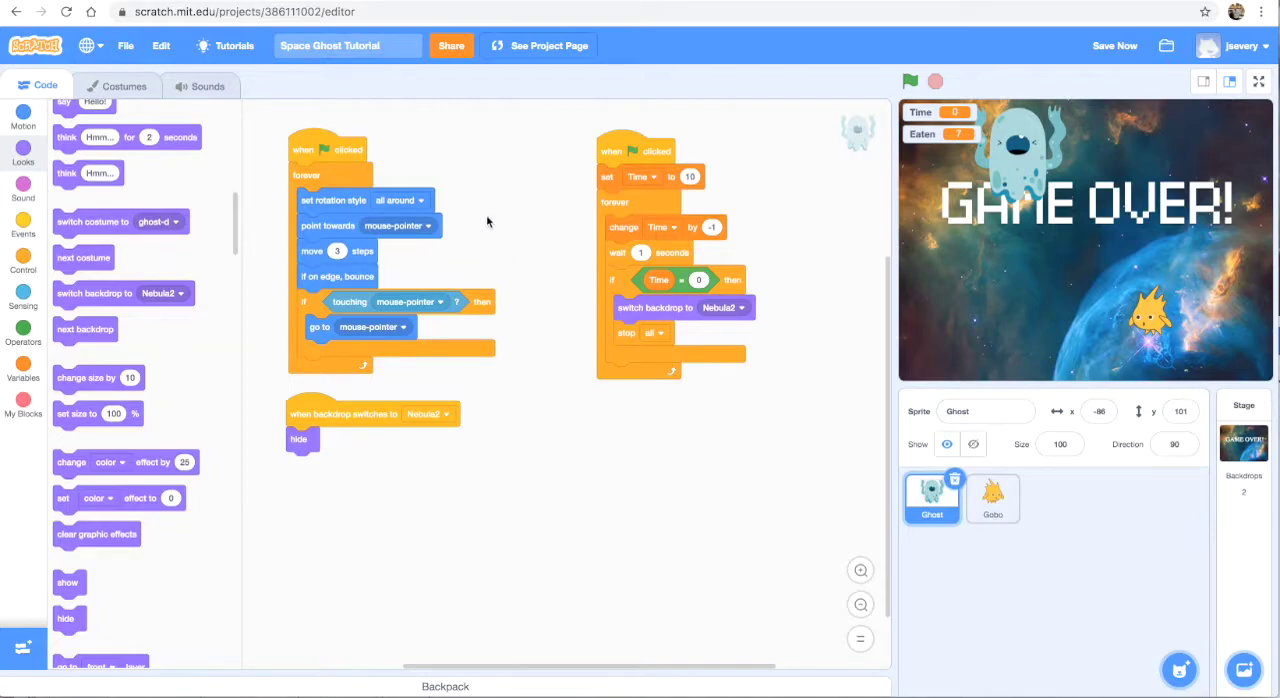
pyautogui.moveTo(492, 156)
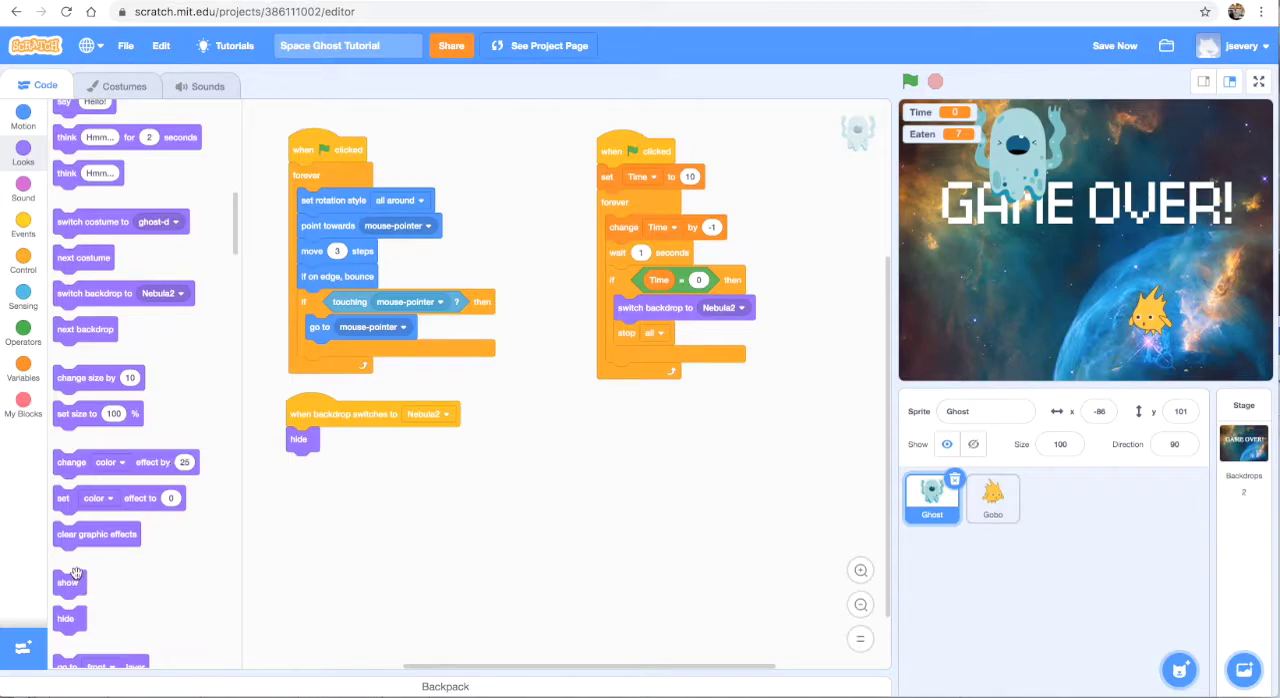
pyautogui.moveTo(78, 586)
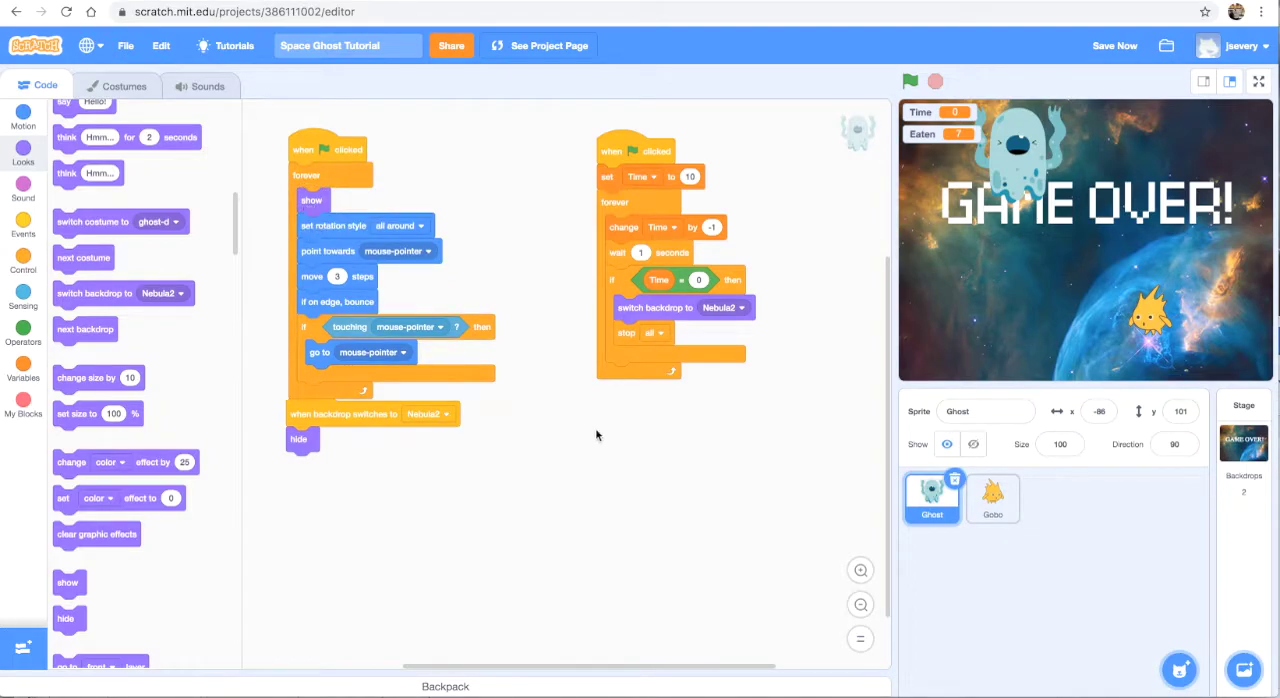
# Step: Move the backdrop script clear of the flag script and open Gobo's code
pyautogui.moveTo(343, 413); pyautogui.dragTo(380, 452)
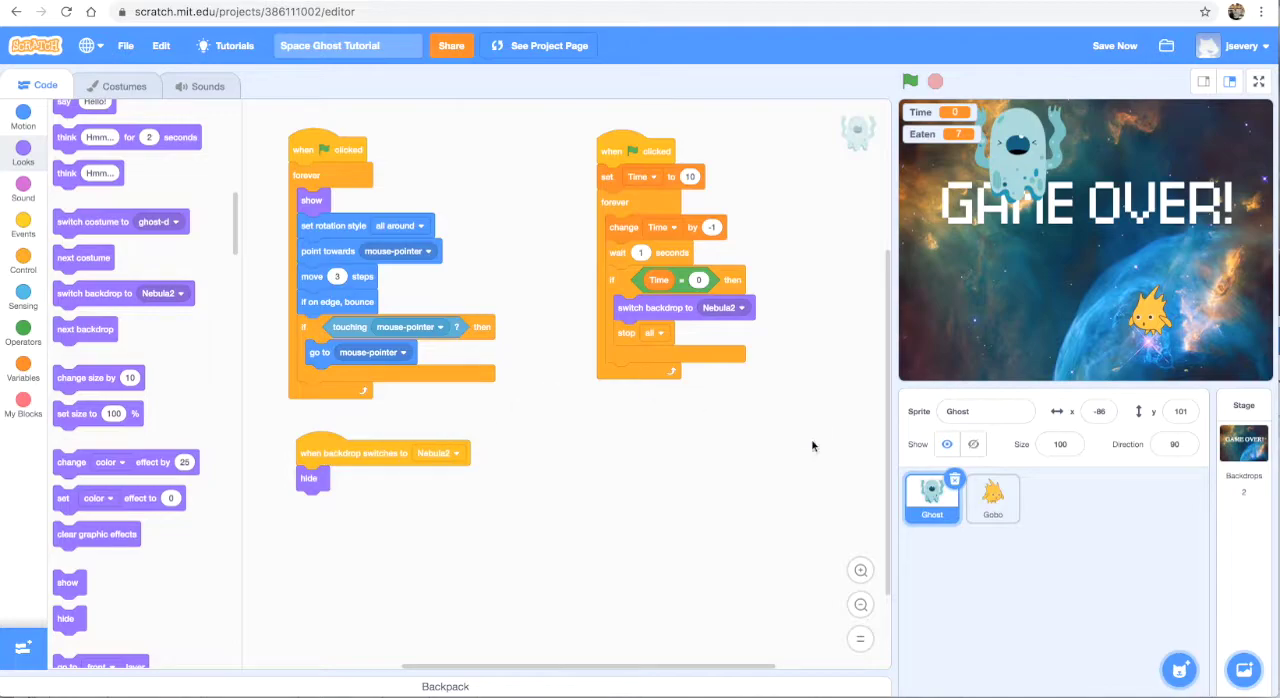
pyautogui.click(991, 498)
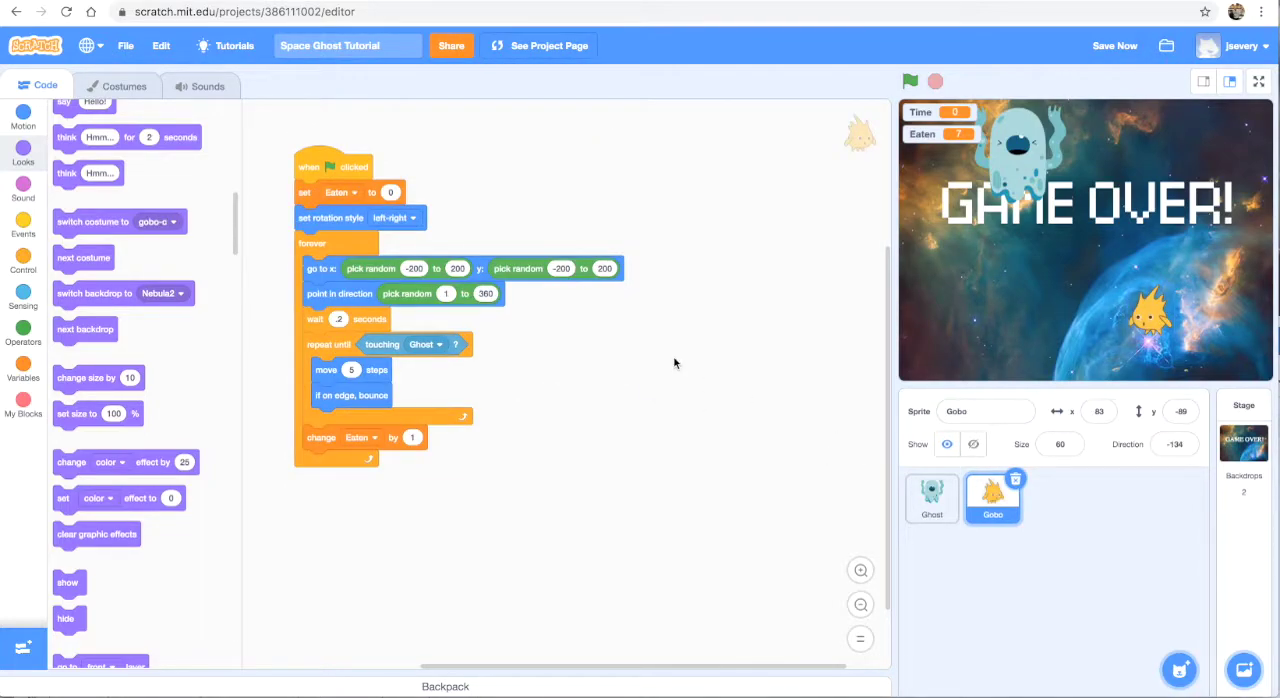
pyautogui.moveTo(175, 330)
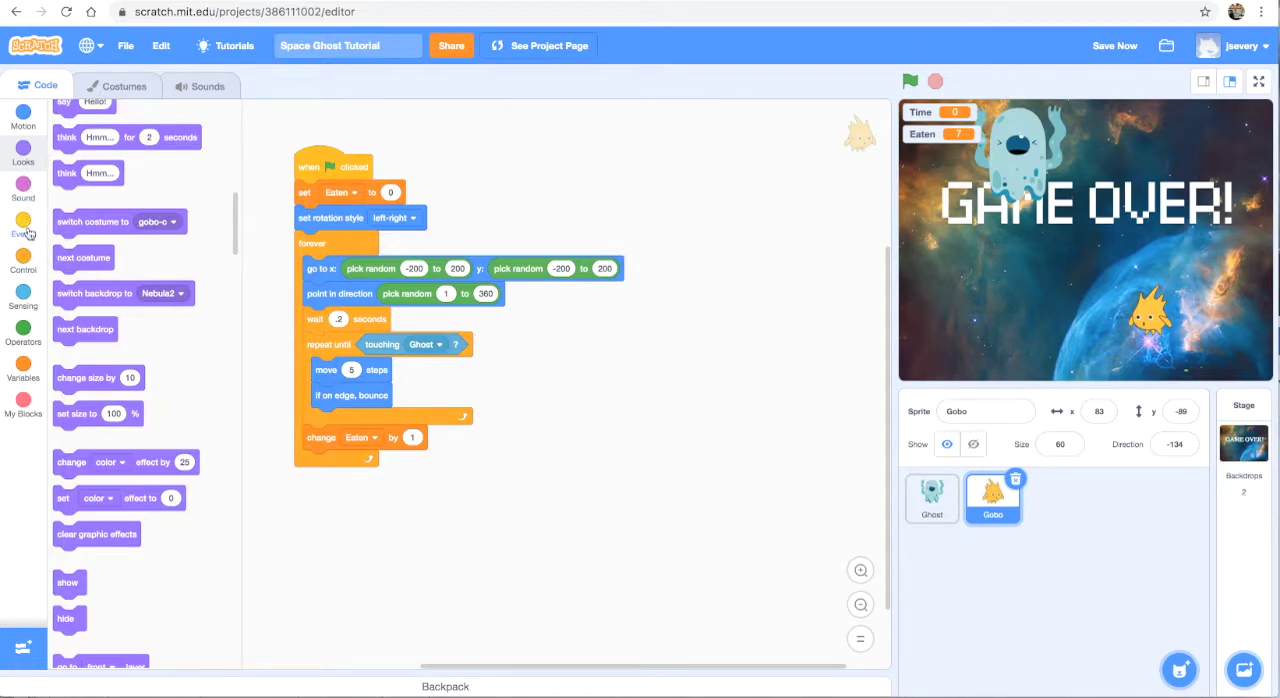
# Step: Give Gobo a 'when backdrop switches to Nebula2' hat with a 'hide' block beneath
pyautogui.click(23, 225)
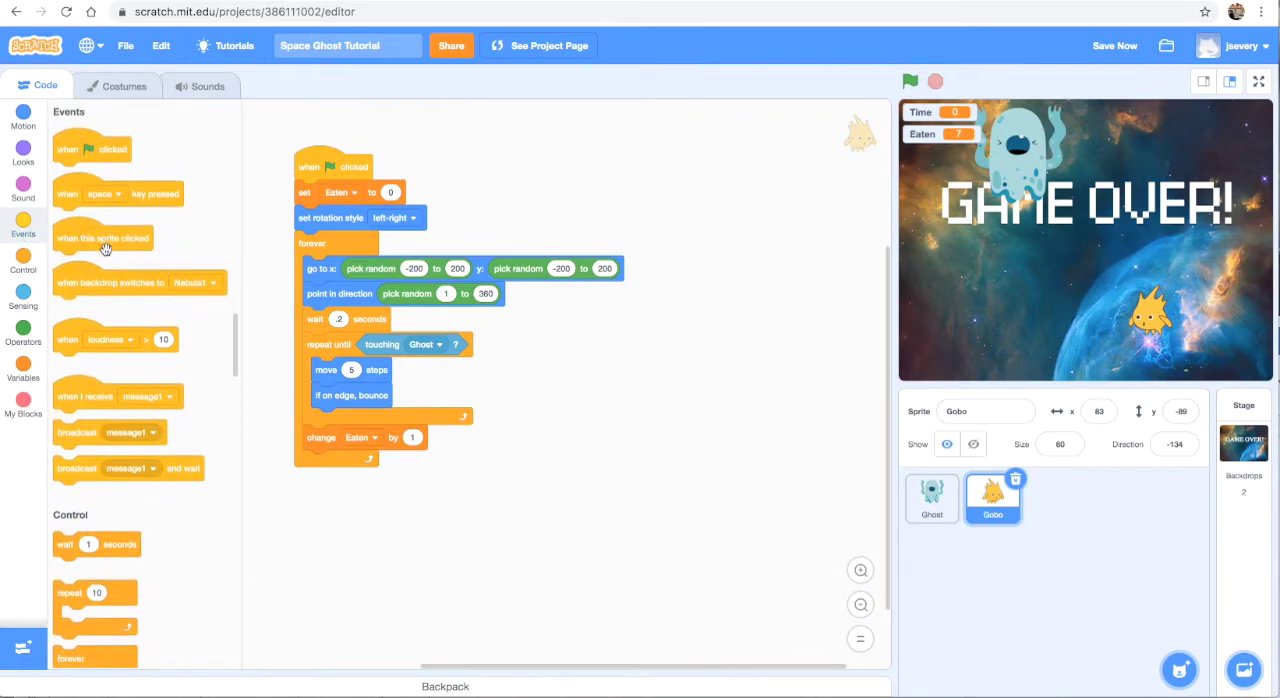
pyautogui.moveTo(110, 282); pyautogui.dragTo(720, 174)
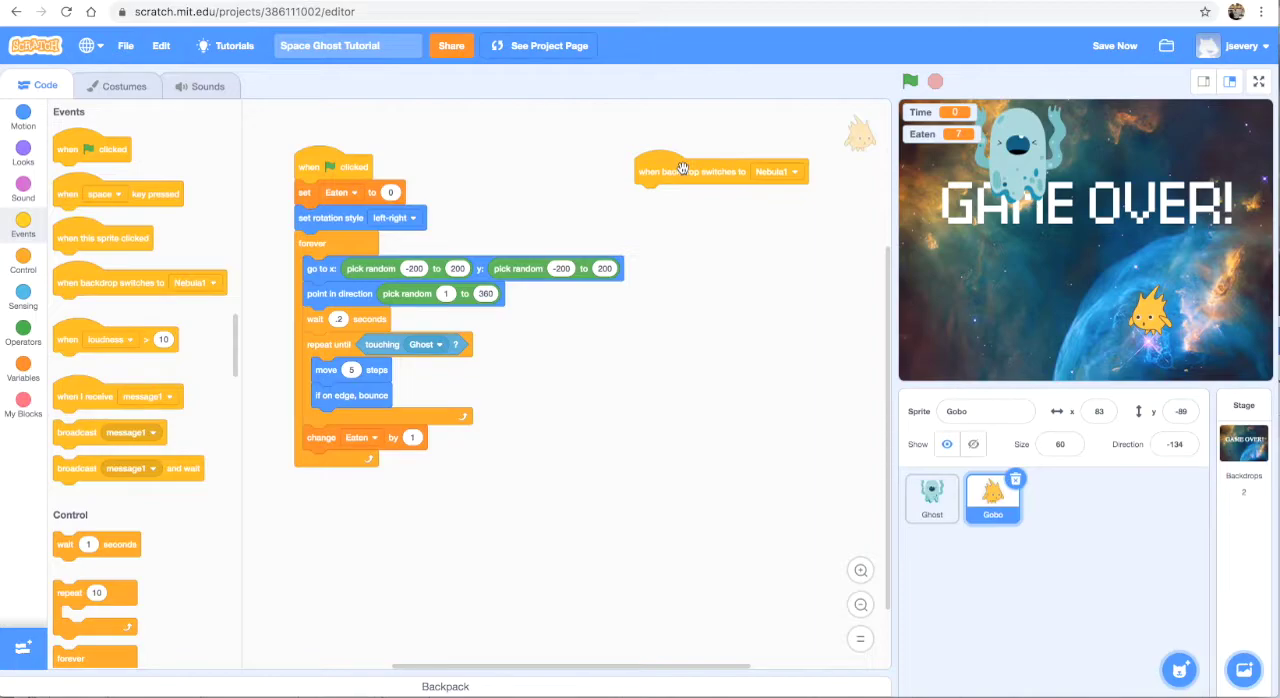
pyautogui.click(778, 171)
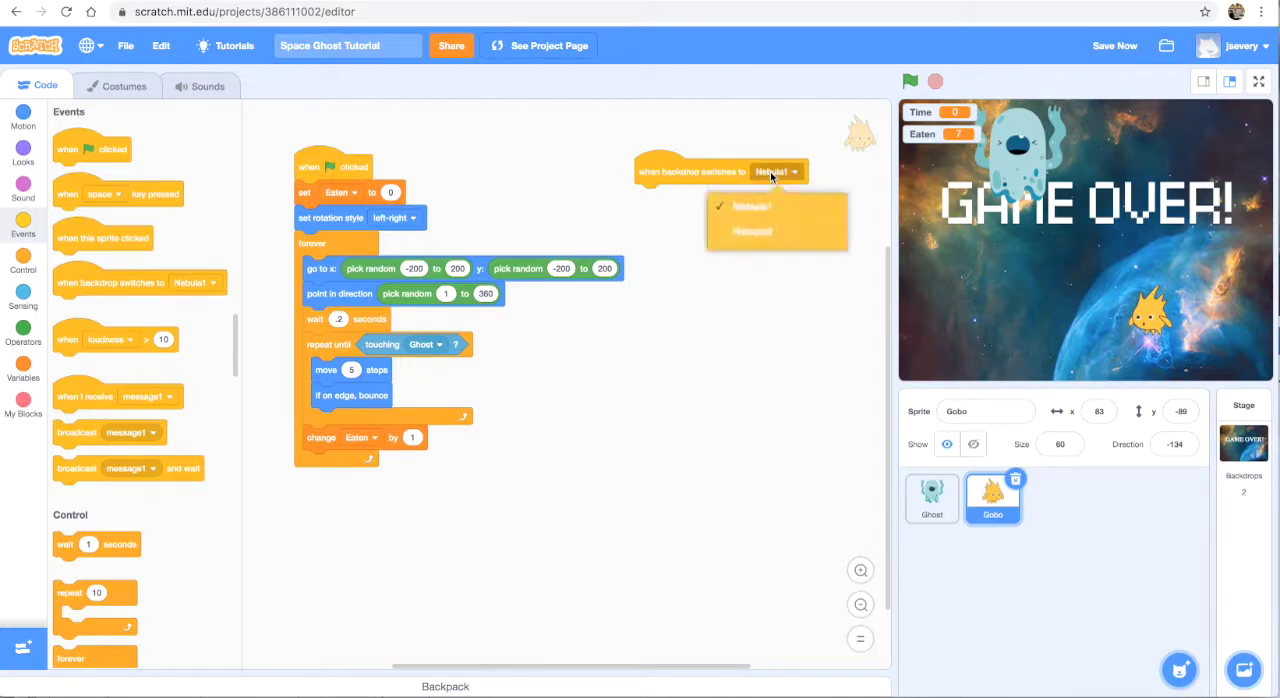
pyautogui.click(751, 231)
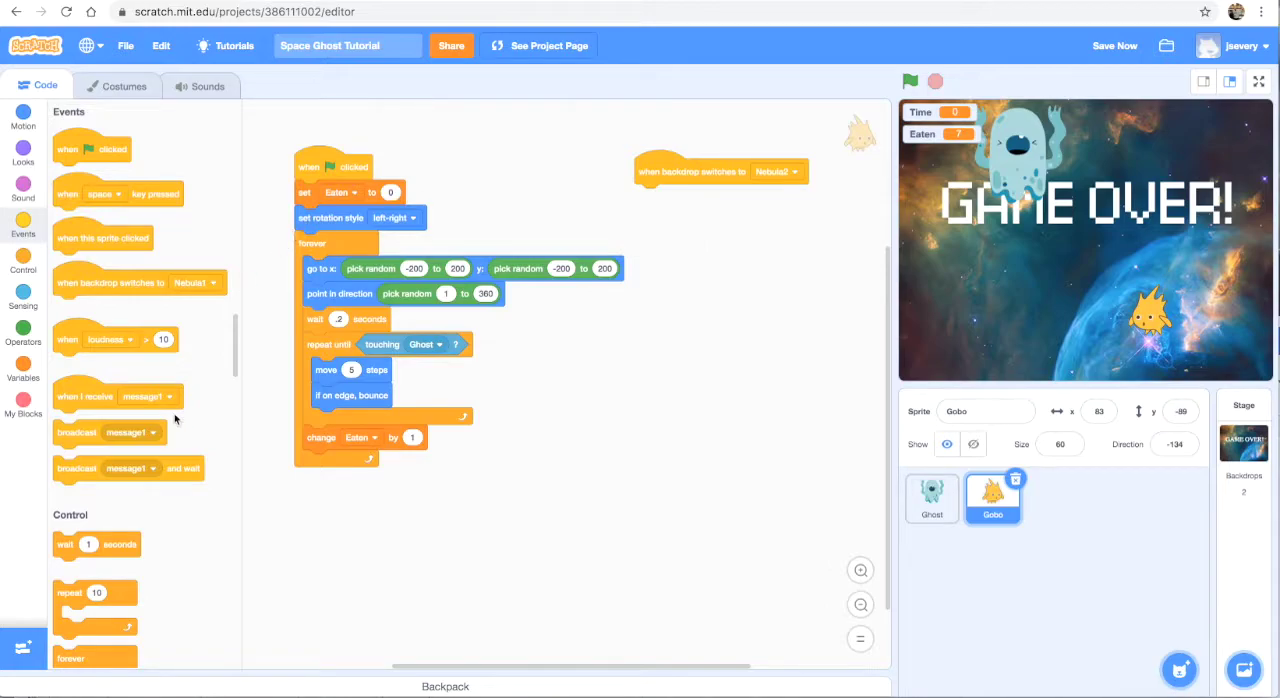
pyautogui.click(22, 155)
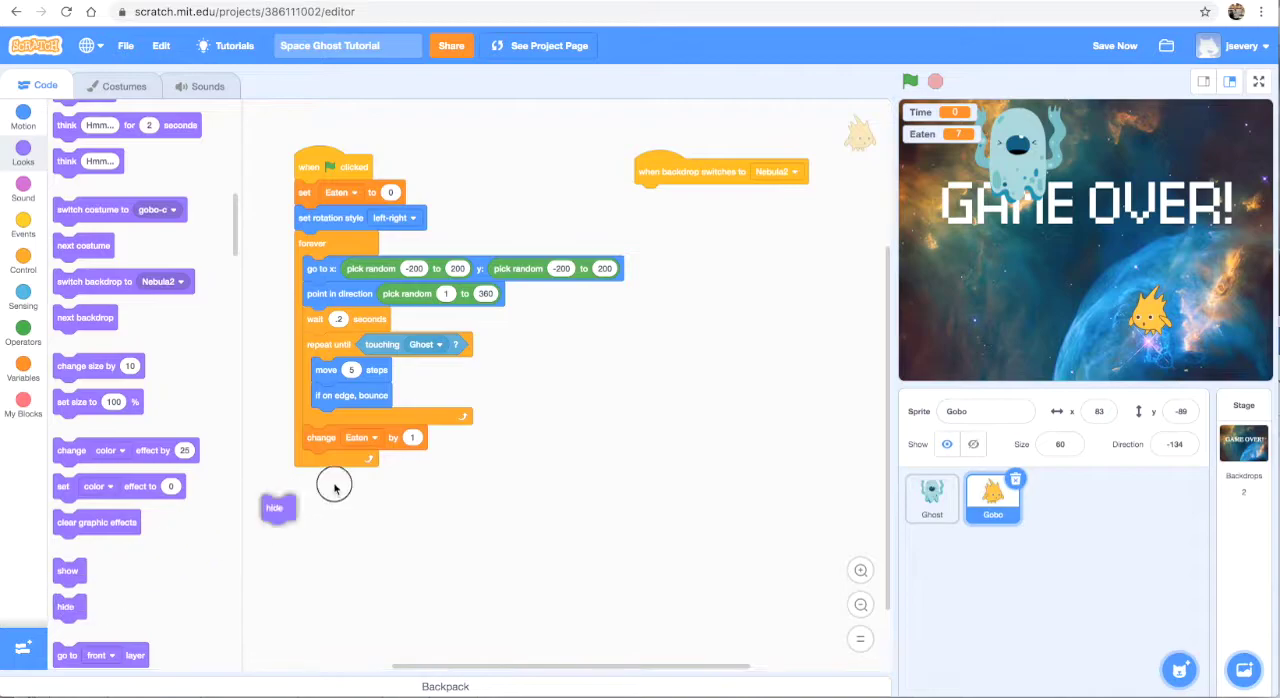
pyautogui.moveTo(275, 507); pyautogui.dragTo(647, 196)
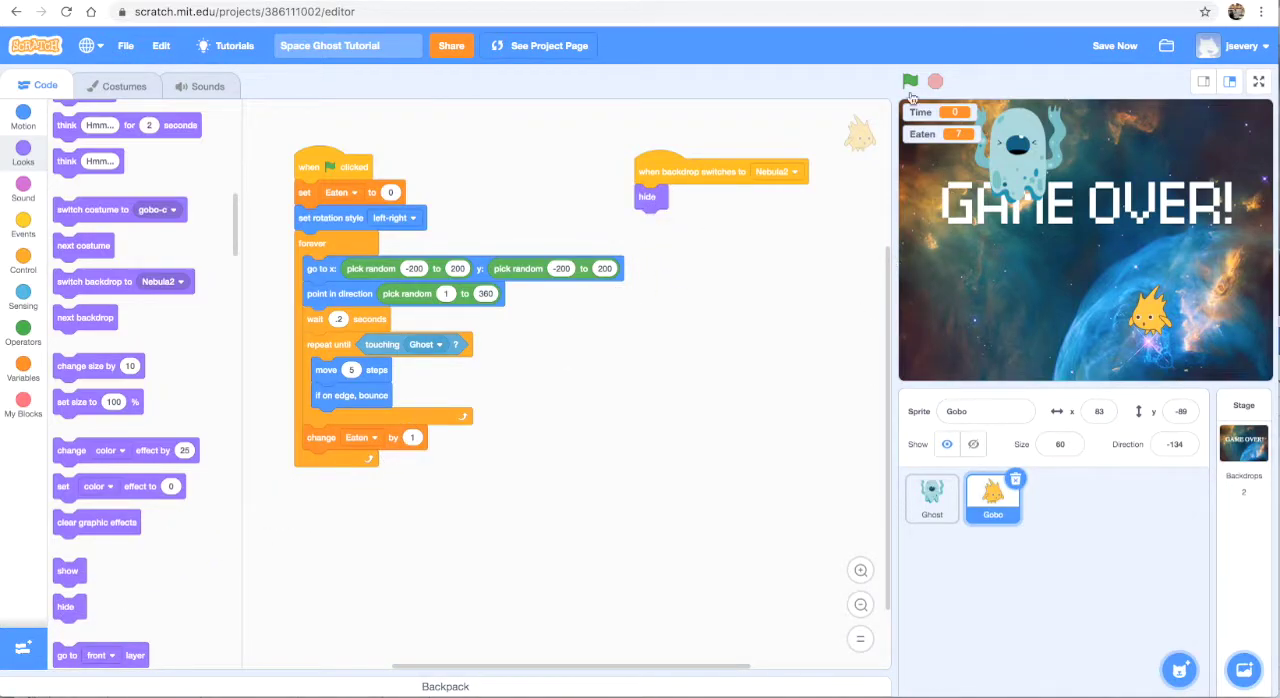
# Step: Test-run the game twice with the green flag to check the sprites hide
pyautogui.click(909, 81)
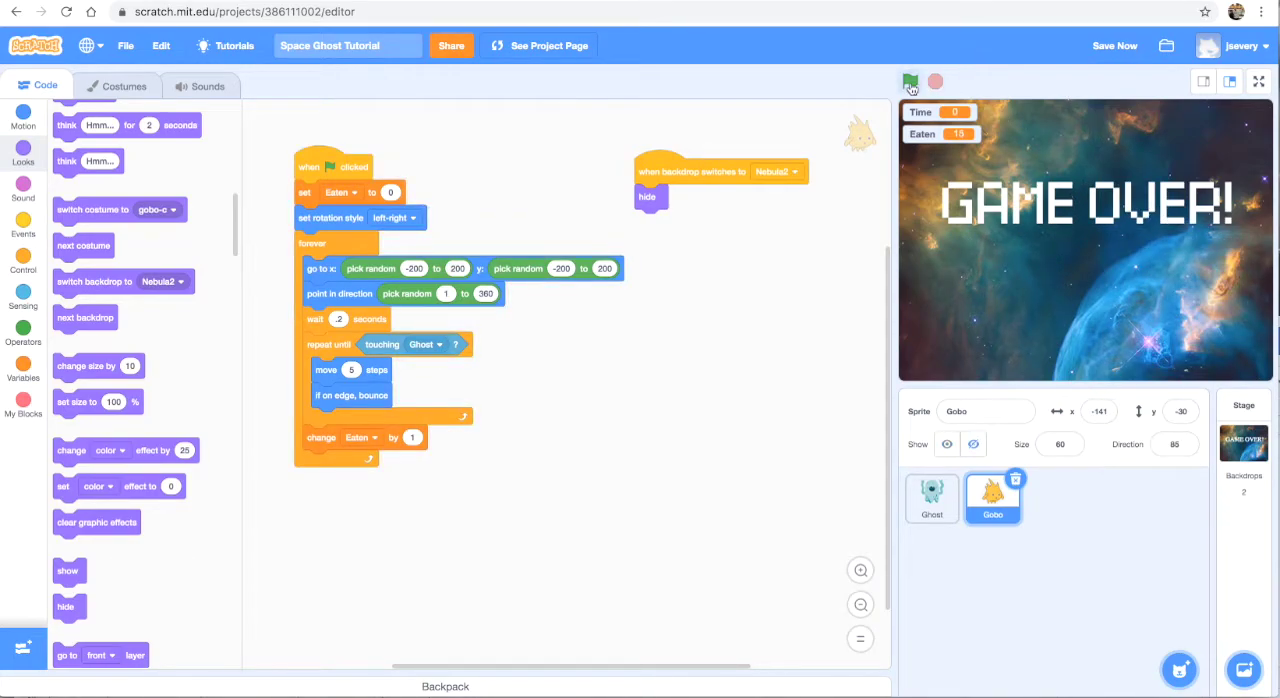
pyautogui.click(909, 81)
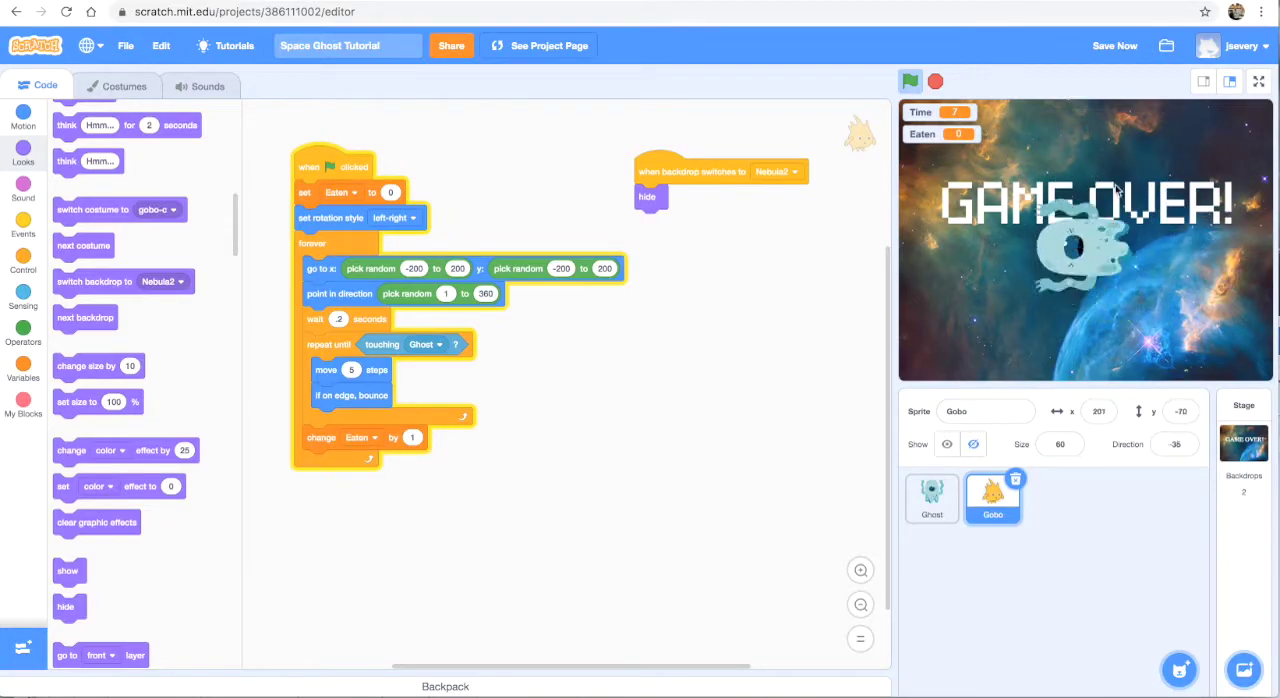
pyautogui.click(935, 81)
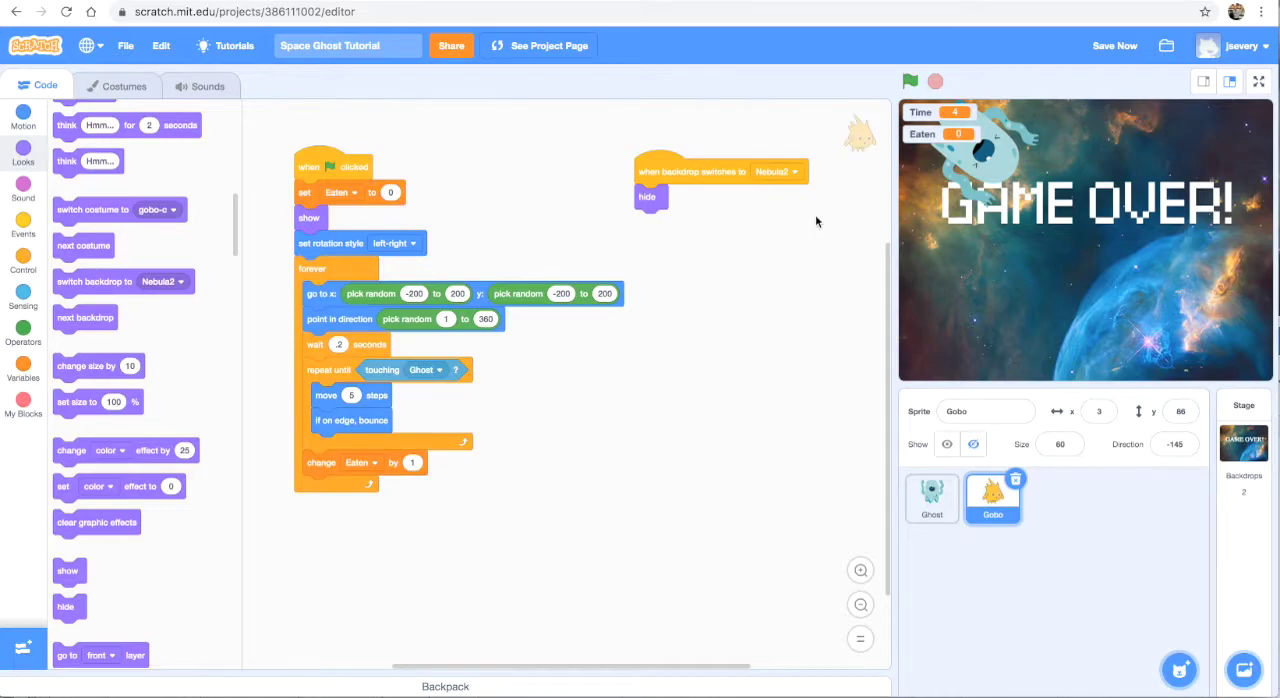
pyautogui.moveTo(1068, 343)
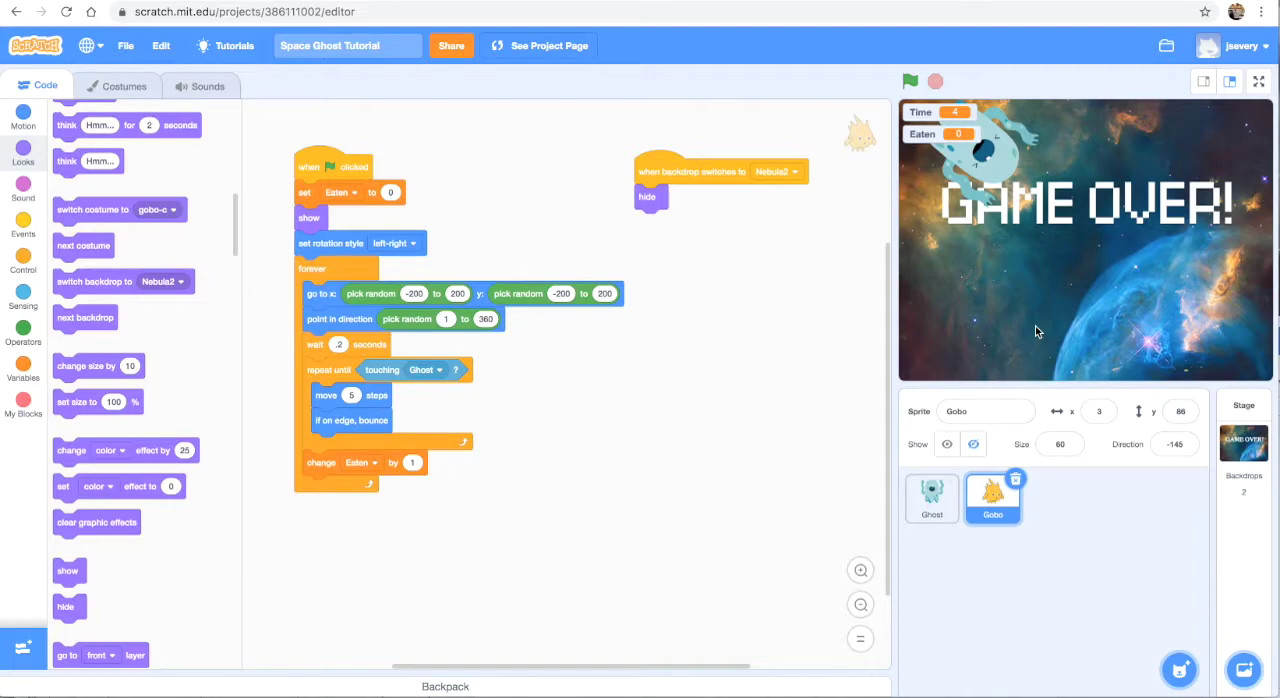
pyautogui.moveTo(925, 388)
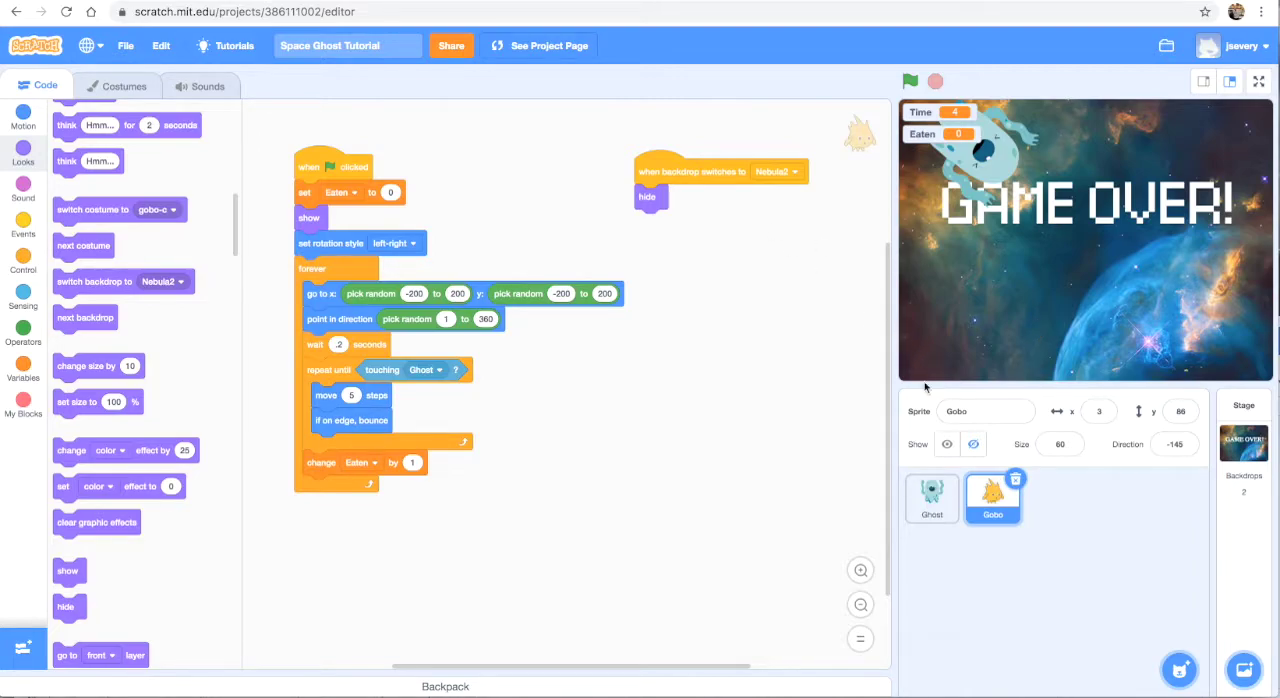
# Step: Select the Ghost and add 'switch backdrop to Nebula1' at the top of its timer script
pyautogui.click(931, 498)
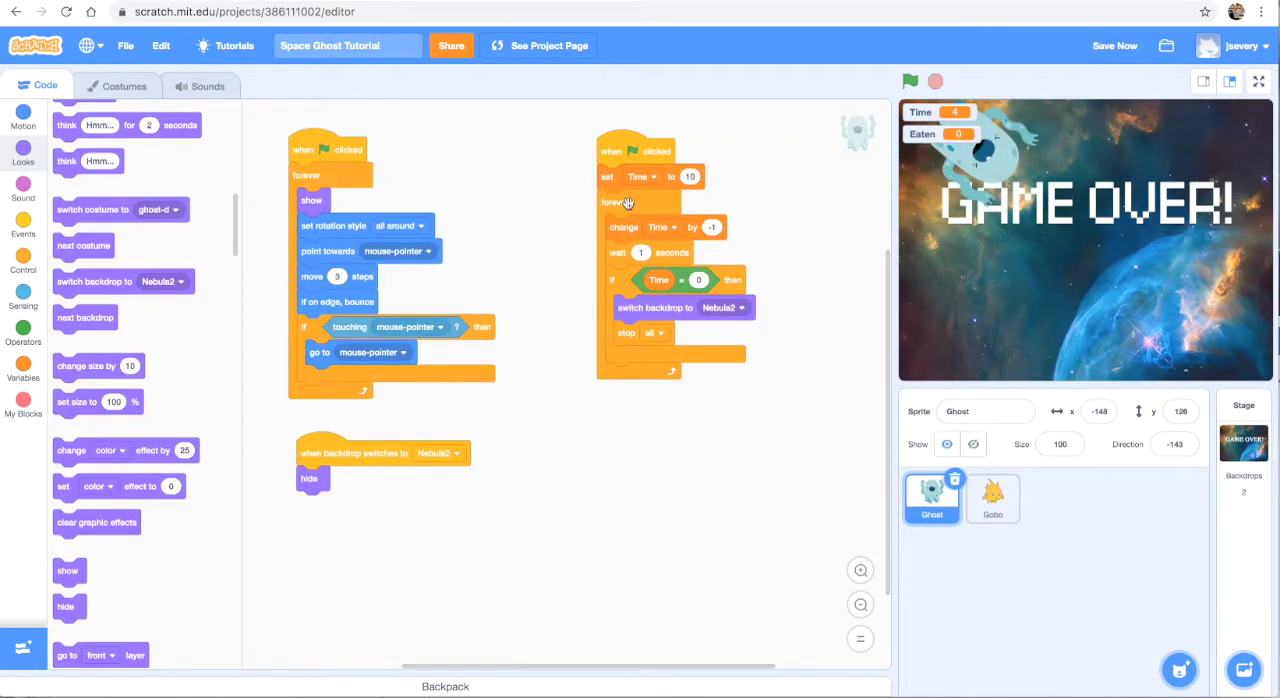
pyautogui.moveTo(140, 313)
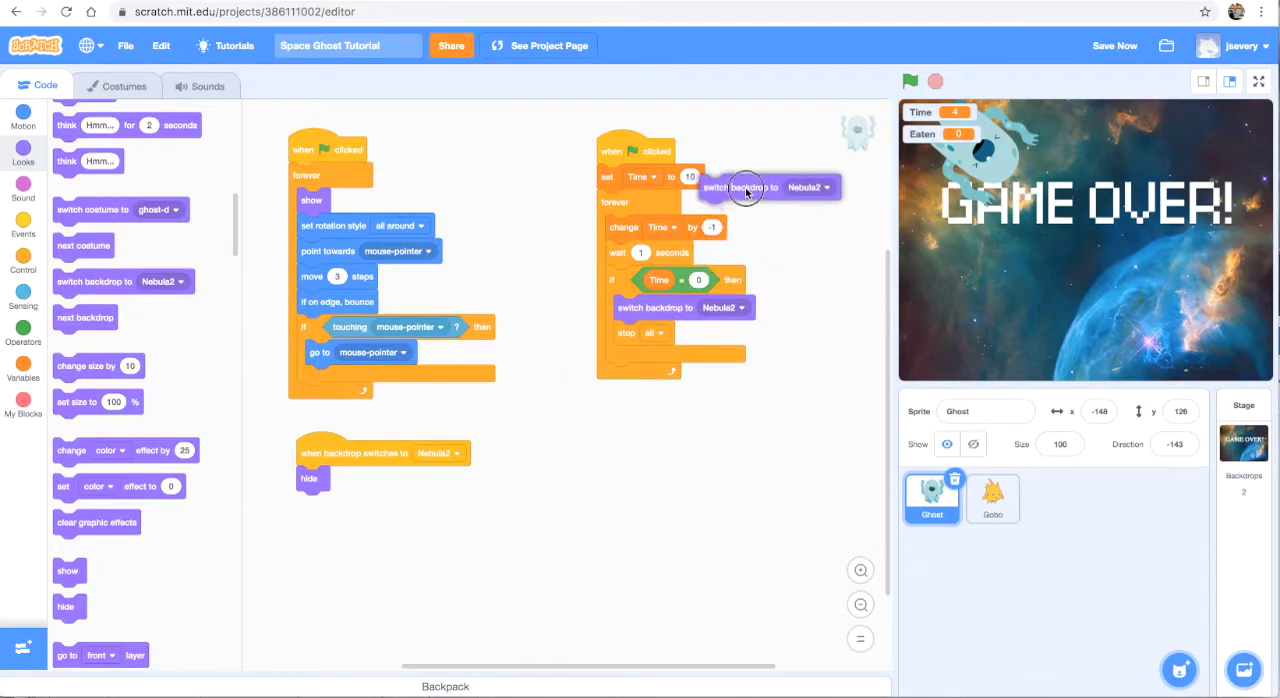
pyautogui.moveTo(765, 187); pyautogui.dragTo(635, 184)
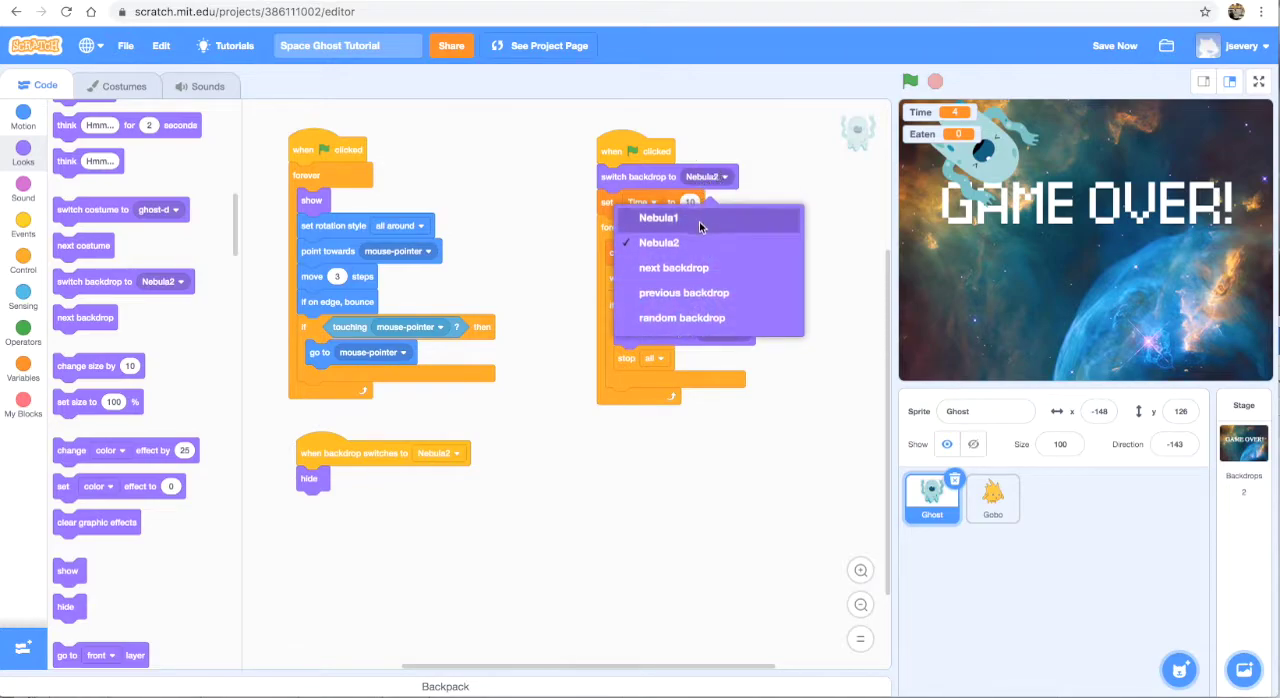
pyautogui.click(658, 218)
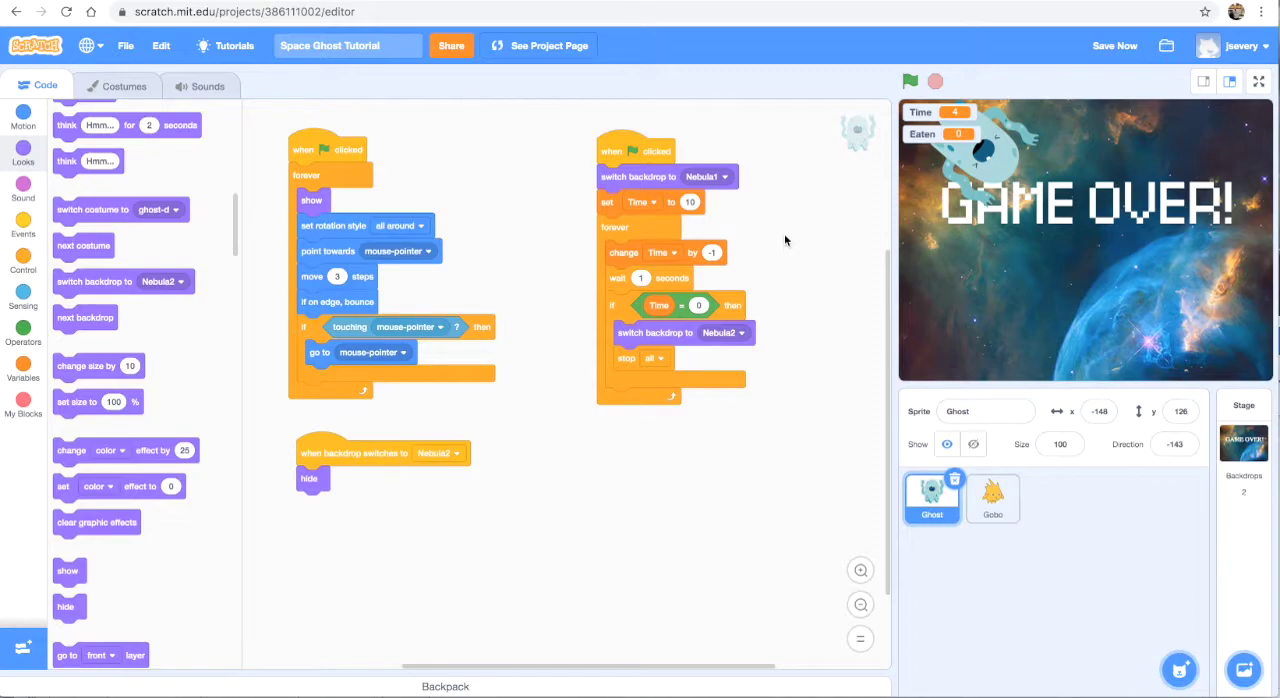
pyautogui.moveTo(843, 100)
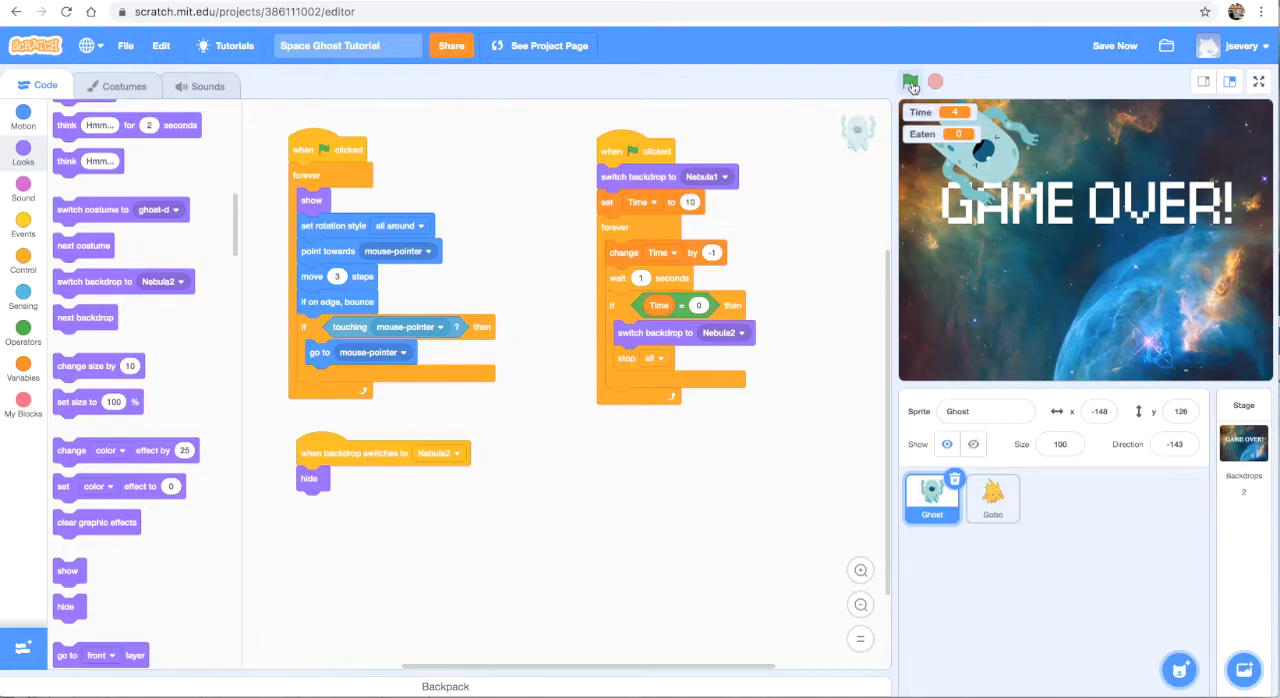
pyautogui.click(910, 81)
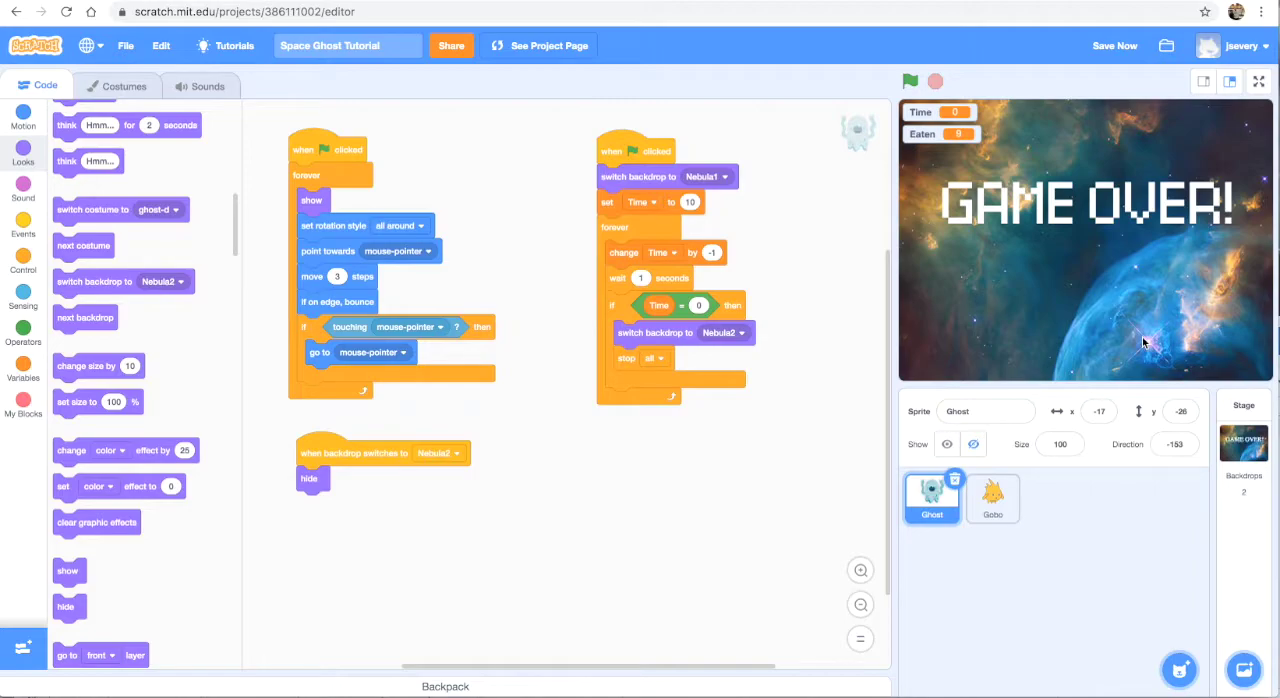
pyautogui.moveTo(910, 82)
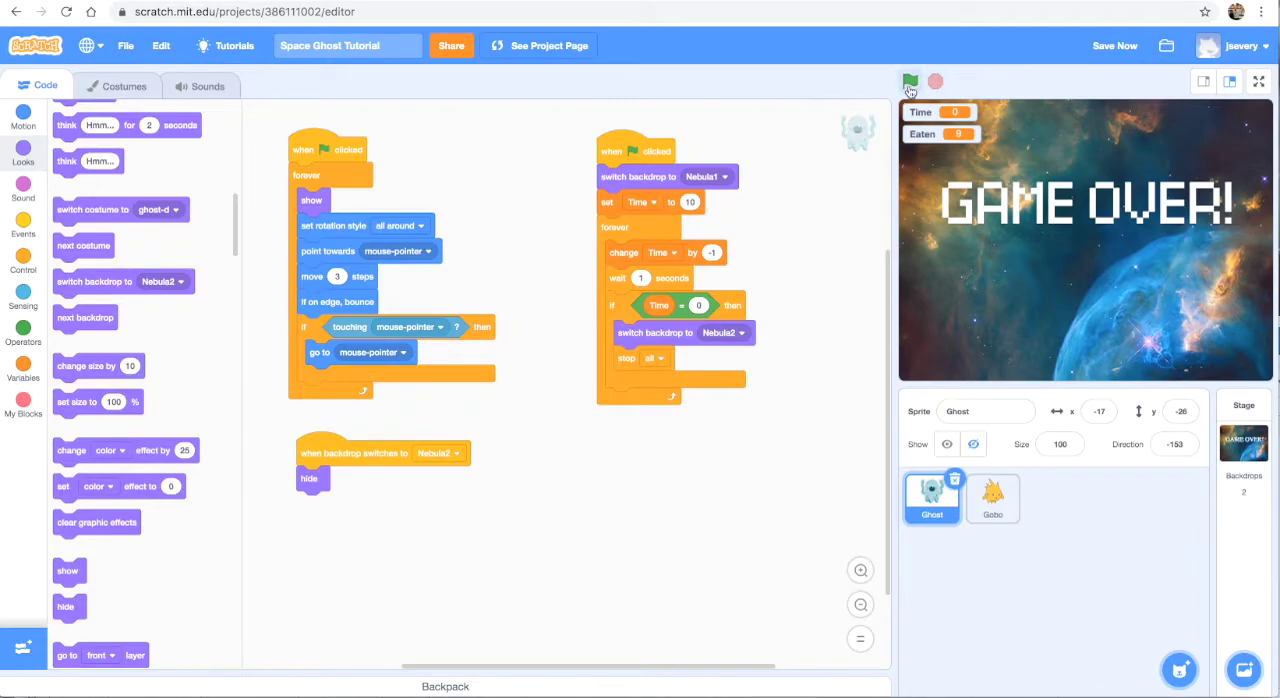
pyautogui.click(909, 81)
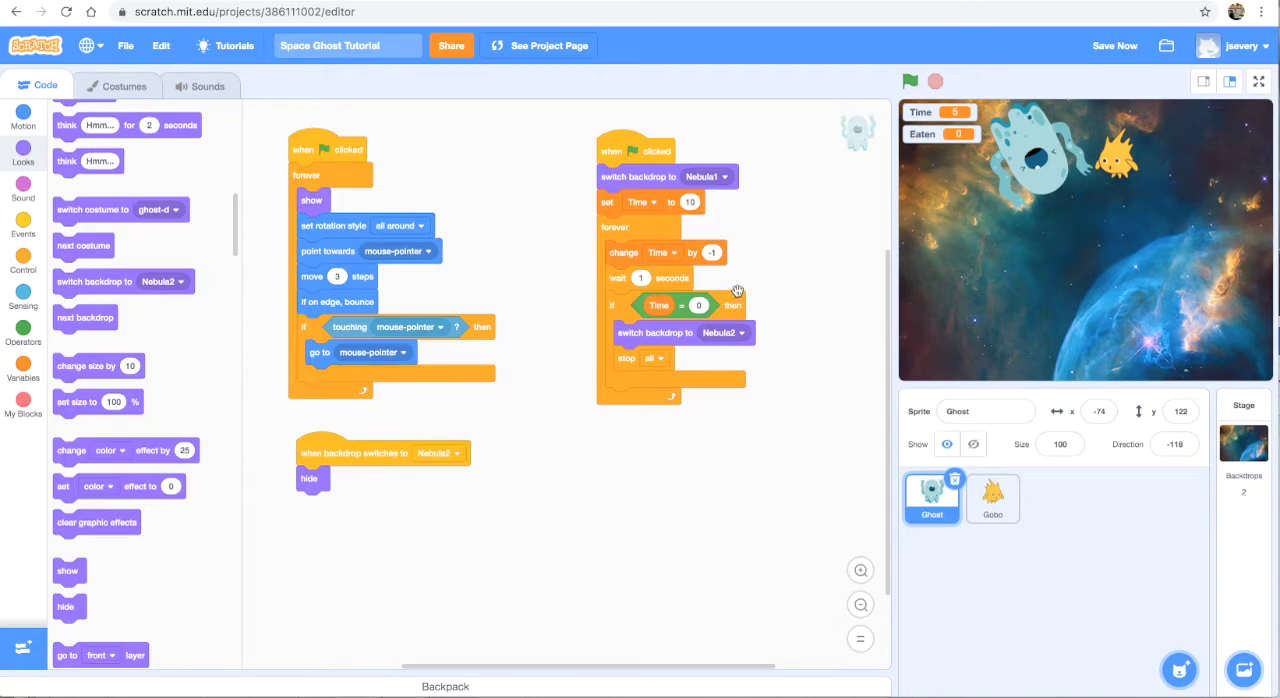
pyautogui.click(911, 81)
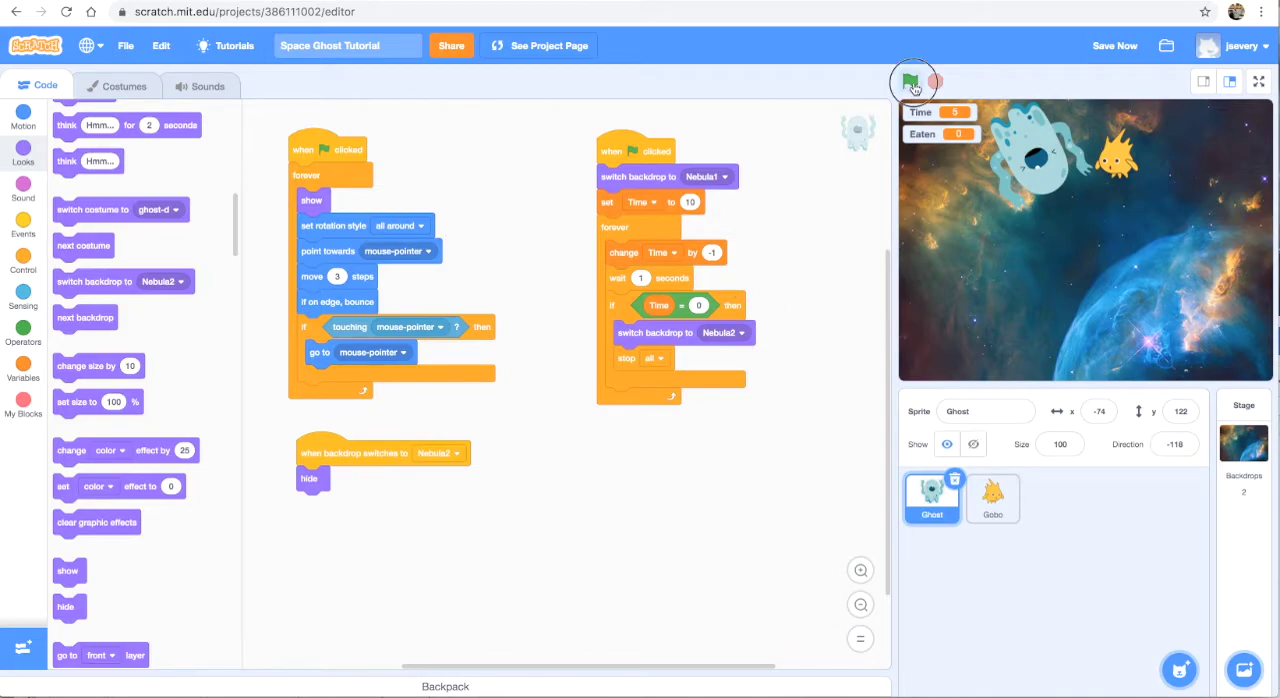
pyautogui.click(910, 81)
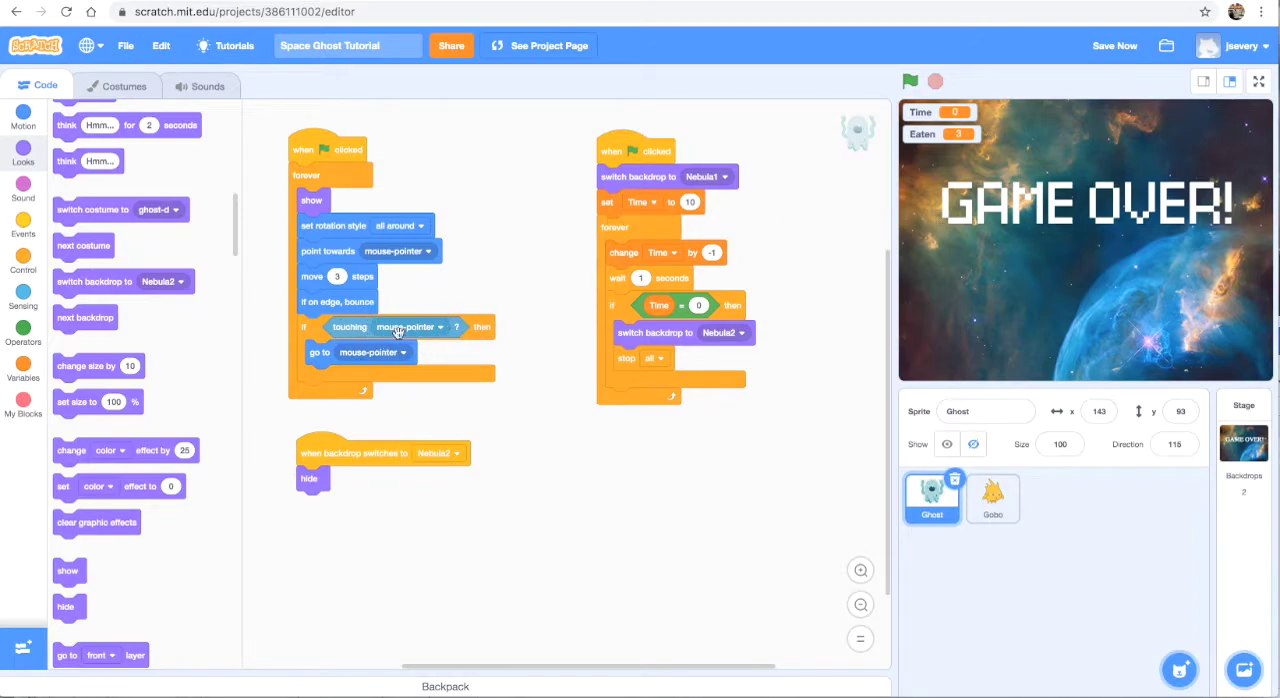
pyautogui.moveTo(220, 288)
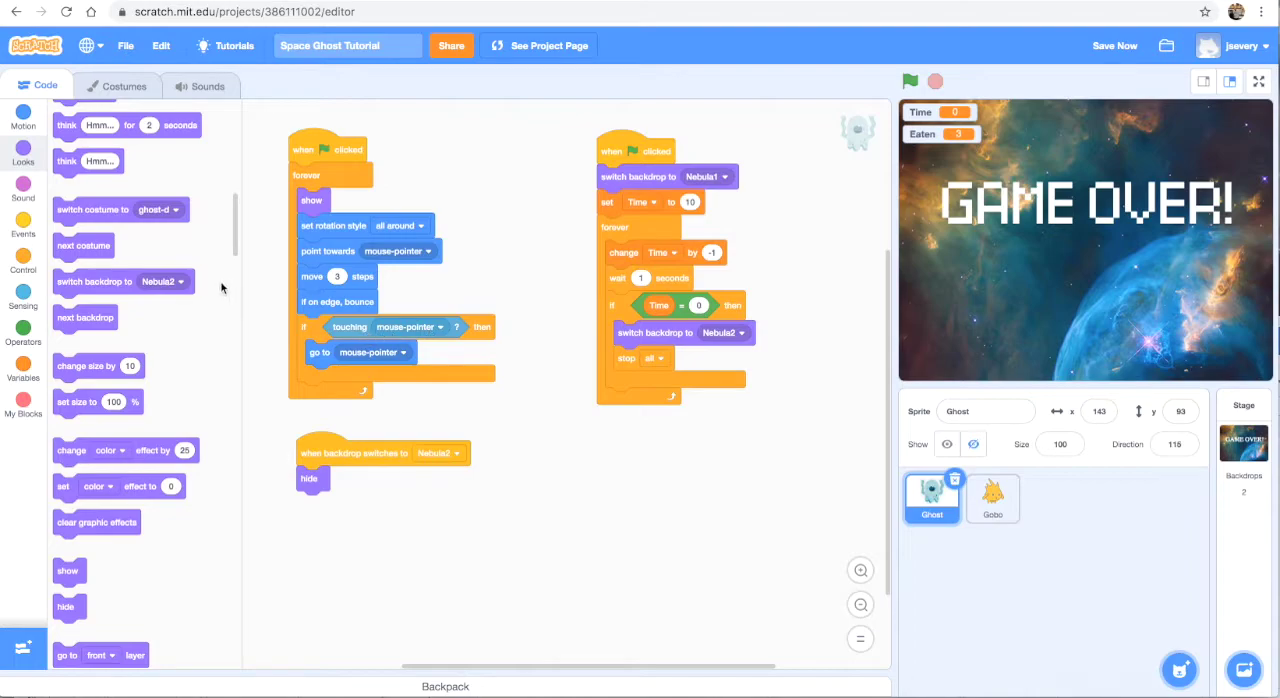
pyautogui.moveTo(358, 410)
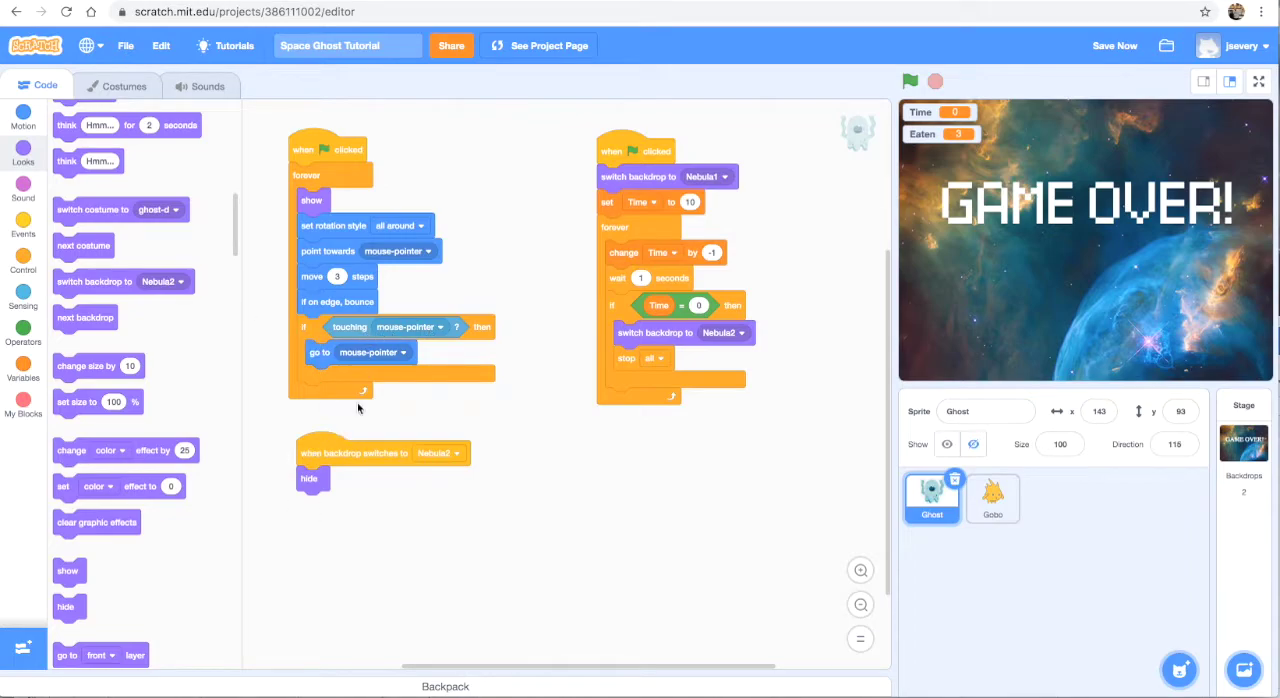
# Step: Pull 'go to mouse-pointer' and the touching-mouse-pointer check out of the Ghost's loop
pyautogui.moveTo(360, 352); pyautogui.dragTo(490, 462)
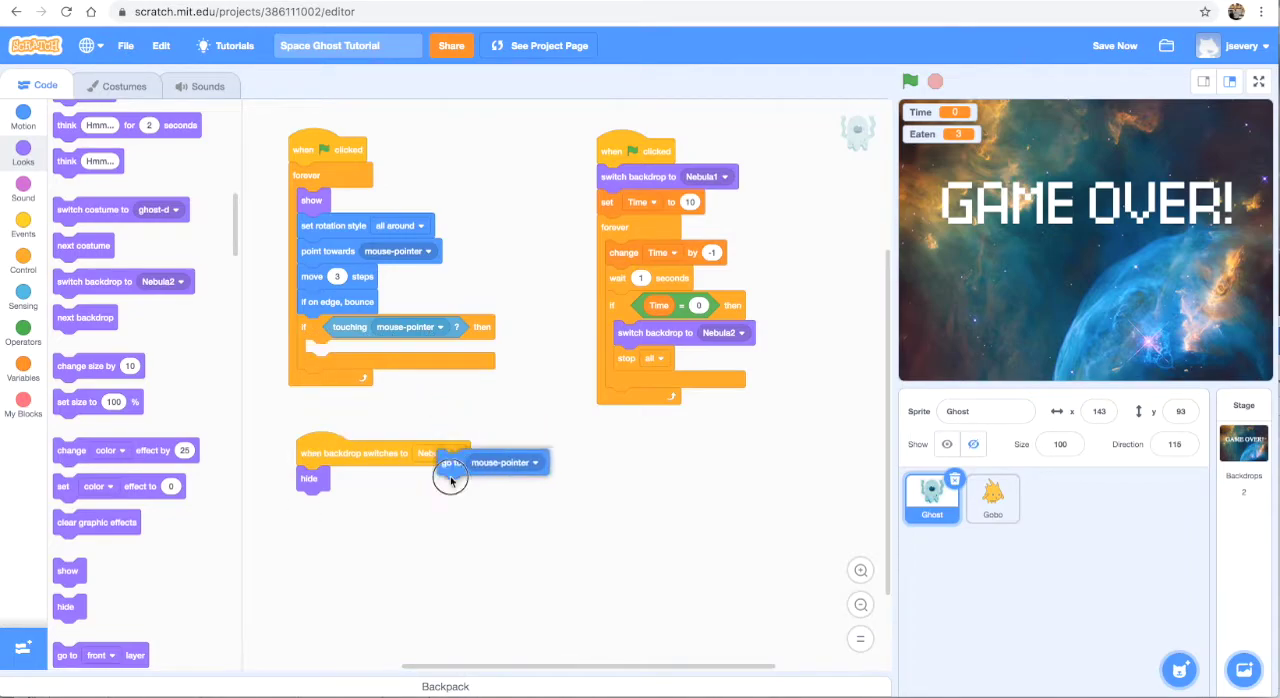
pyautogui.moveTo(455, 462); pyautogui.dragTo(460, 558)
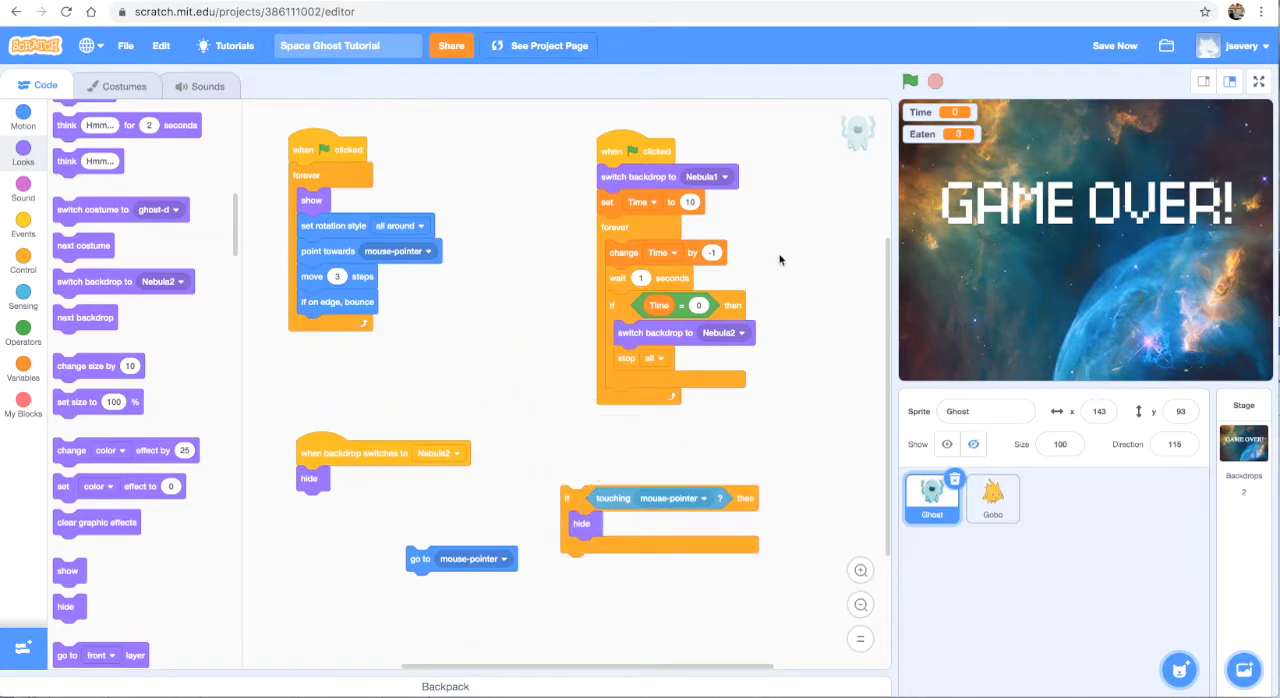
pyautogui.click(909, 81)
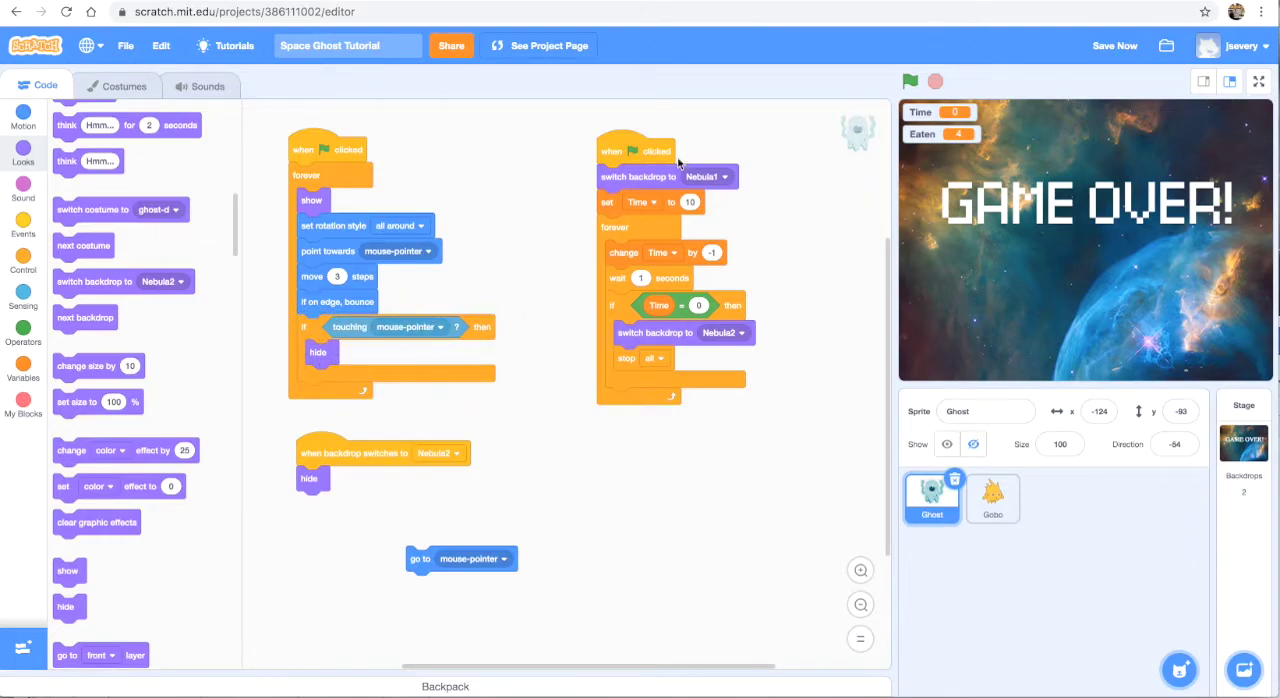
pyautogui.click(910, 81)
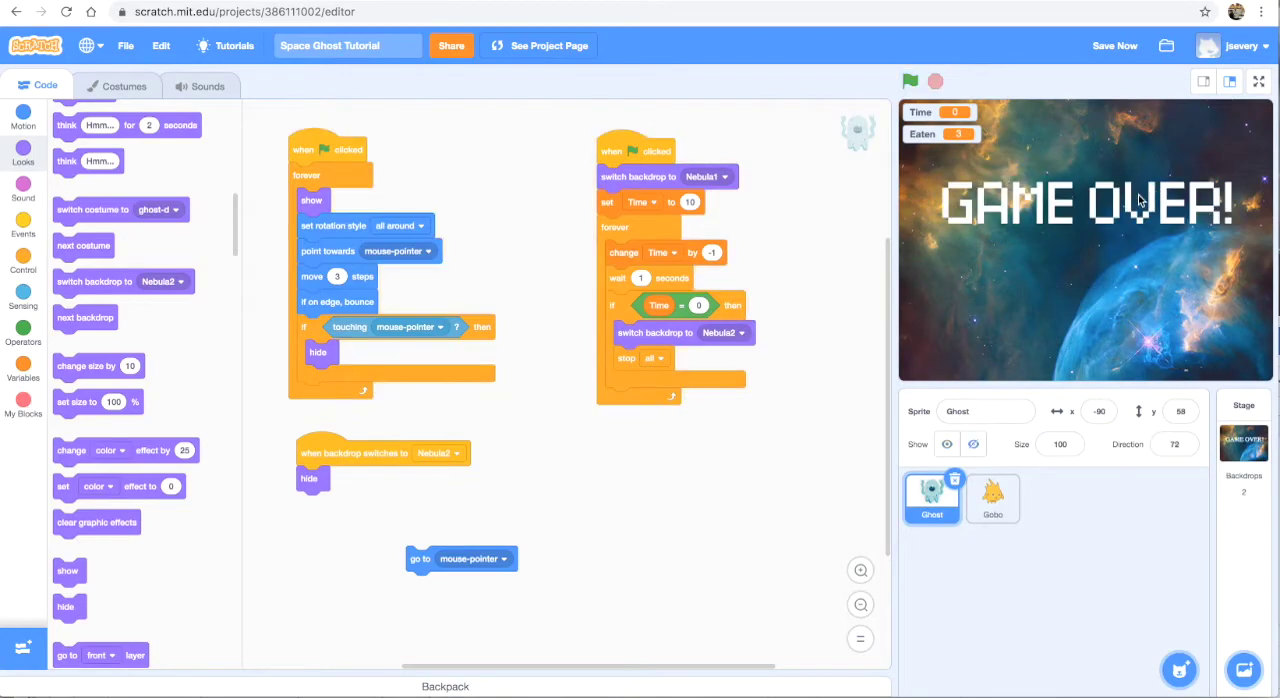
pyautogui.click(910, 81)
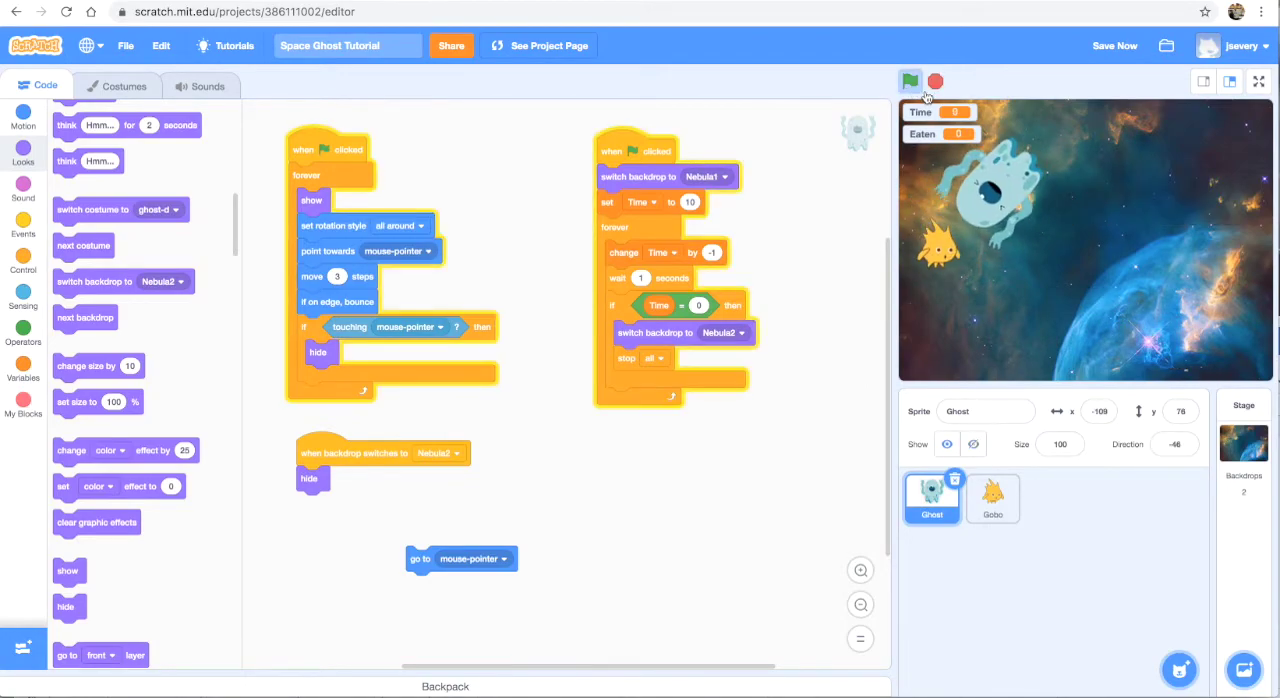
pyautogui.click(909, 81)
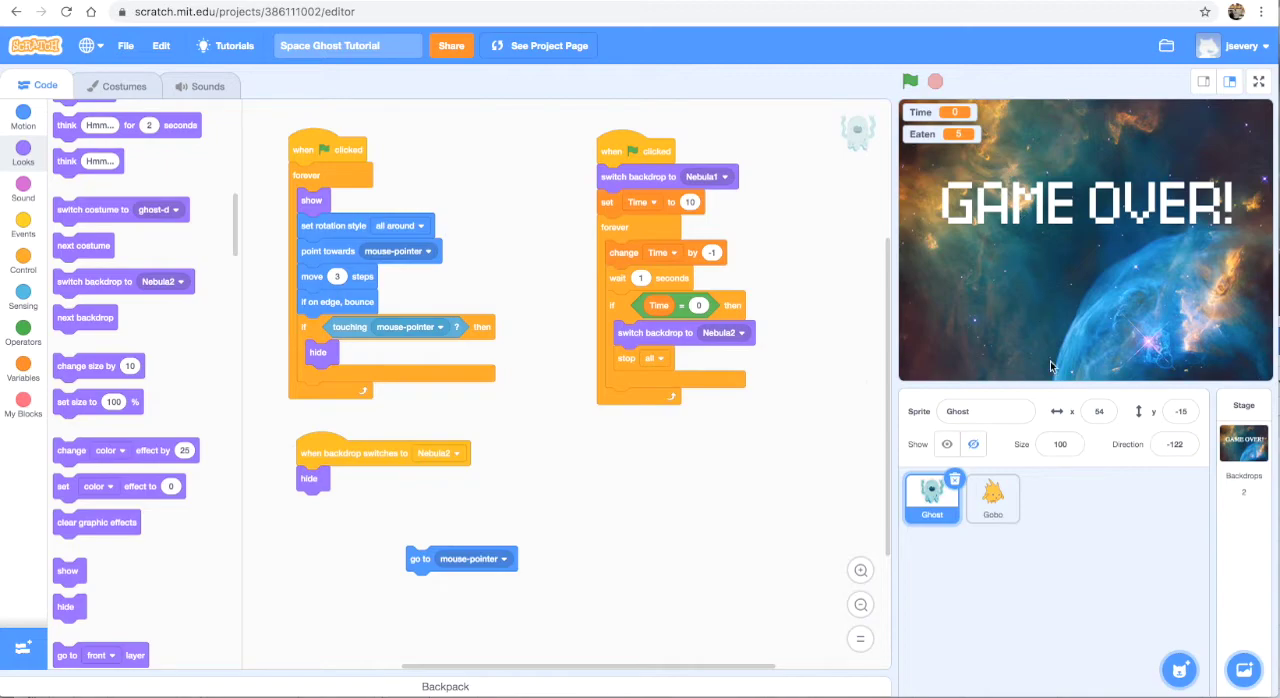
pyautogui.moveTo(1085, 527)
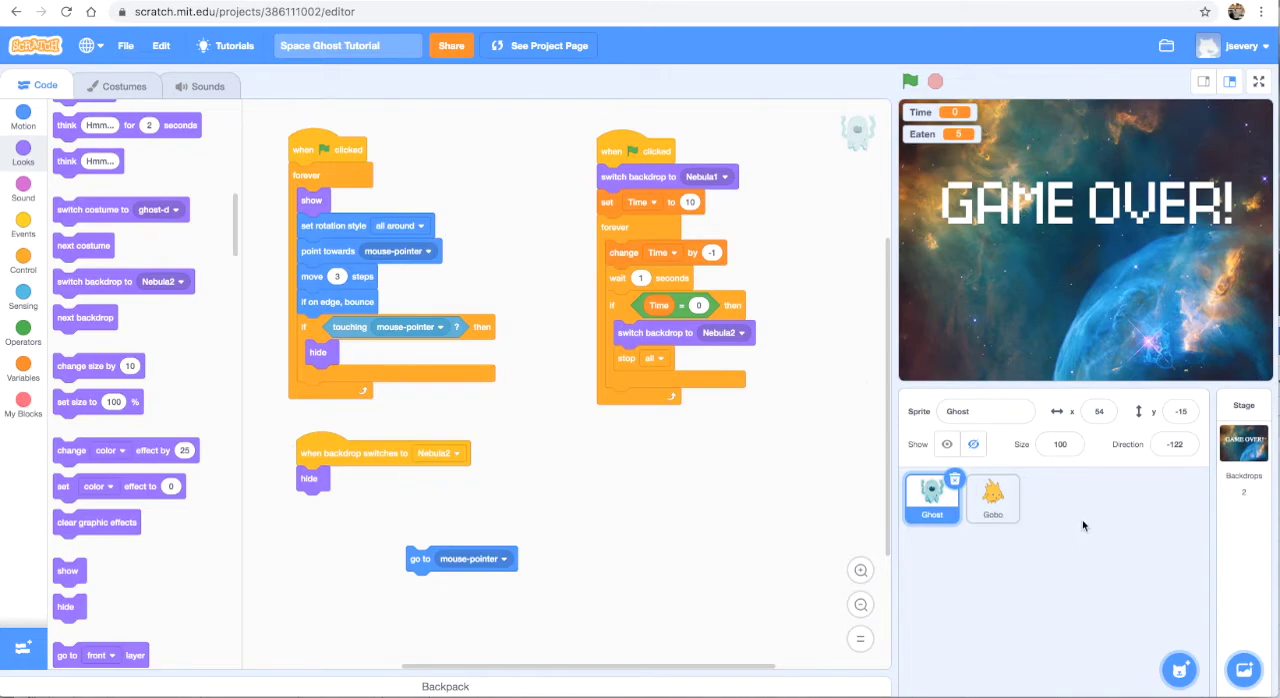
# Step: Select the Gobo sprite and run its green-flag script to confirm Gobo reappears
pyautogui.click(1179, 670)
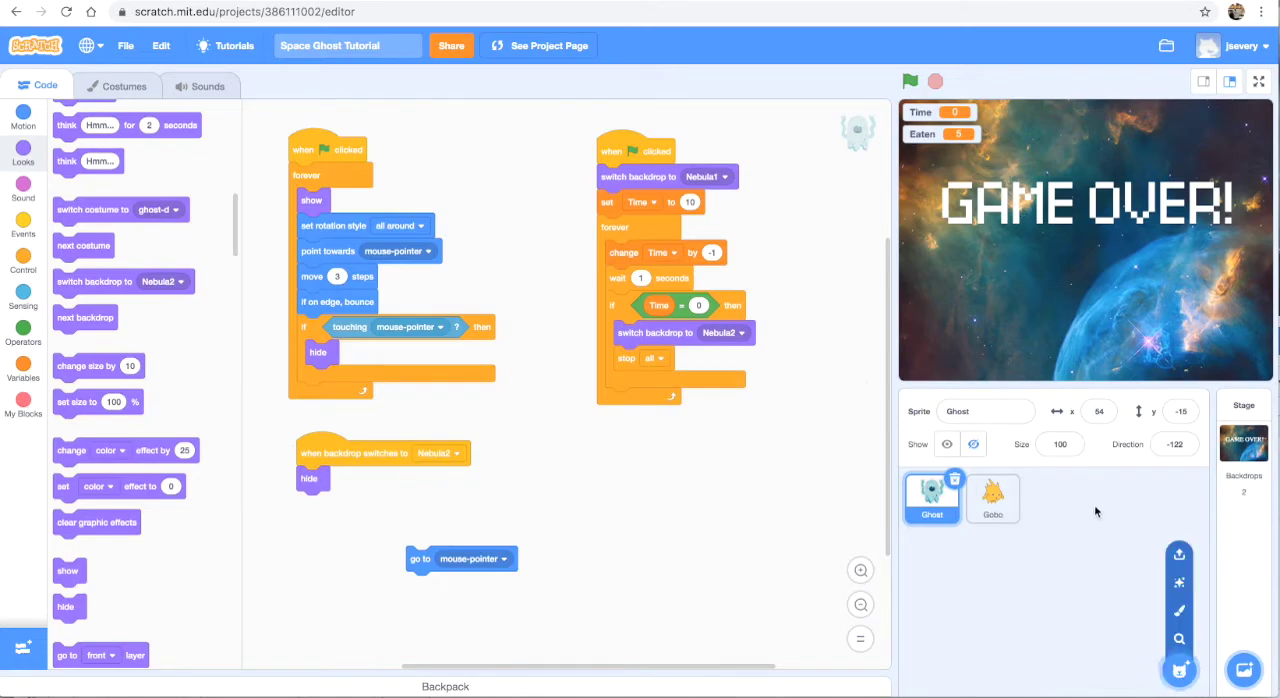
pyautogui.click(992, 499)
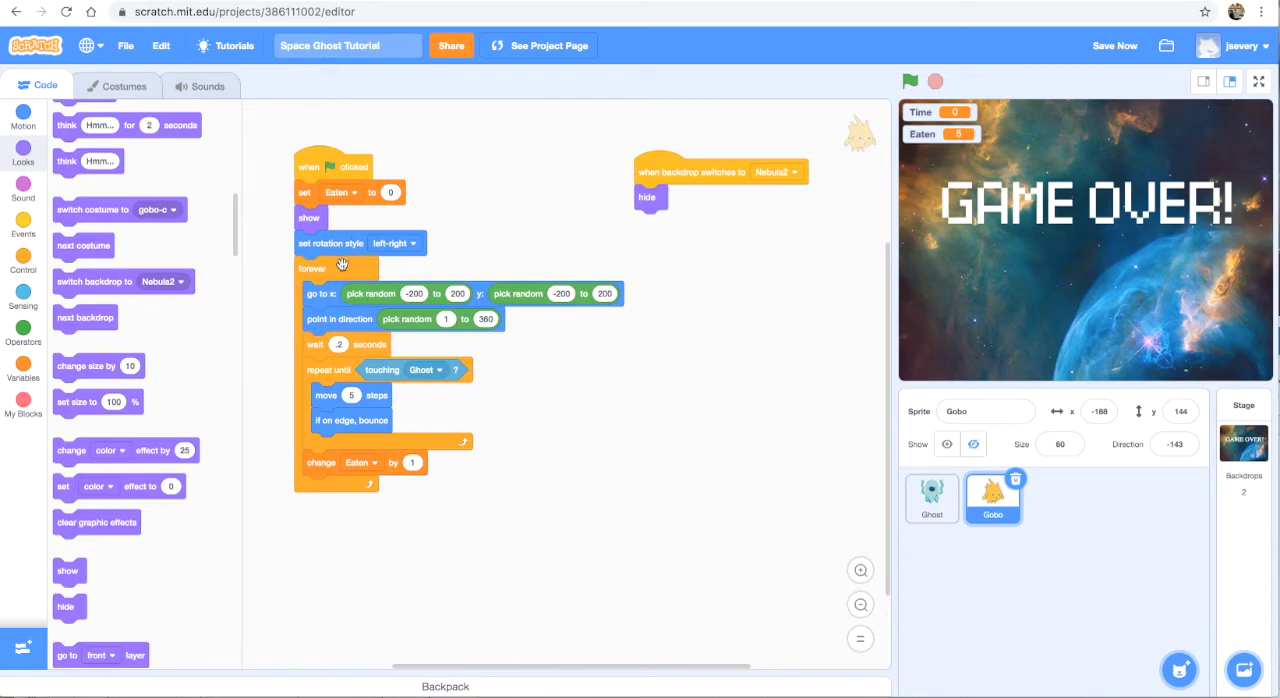
pyautogui.click(909, 81)
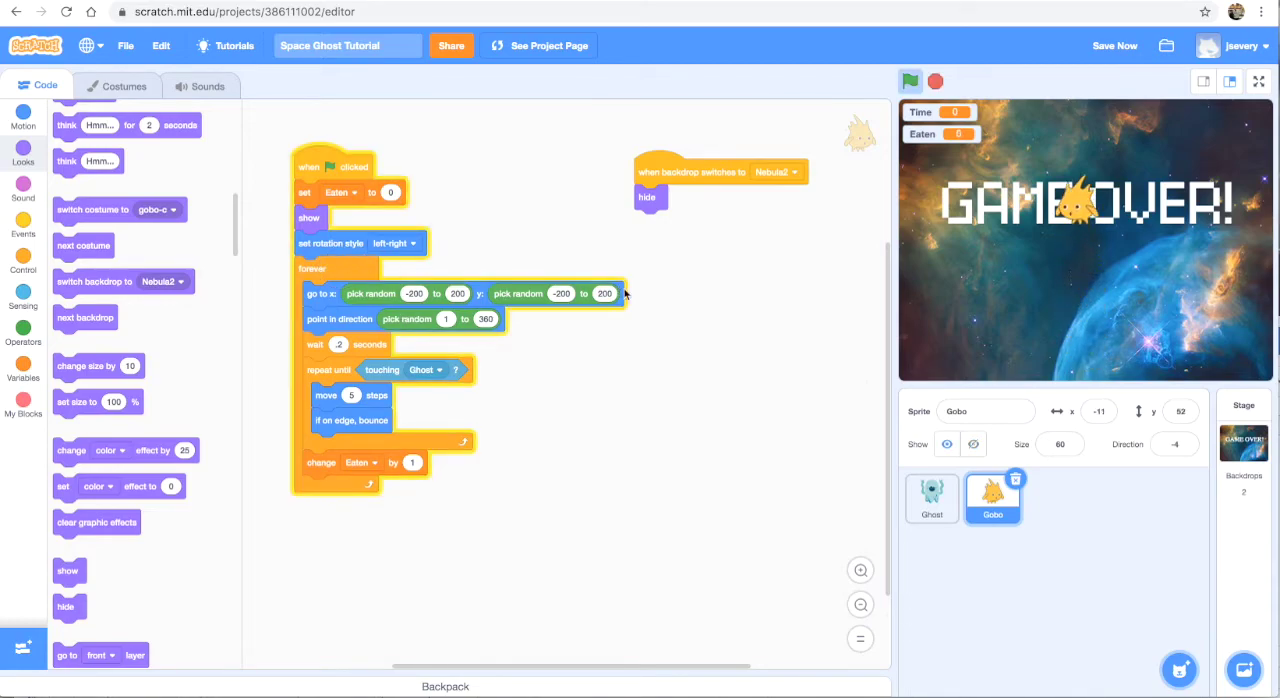